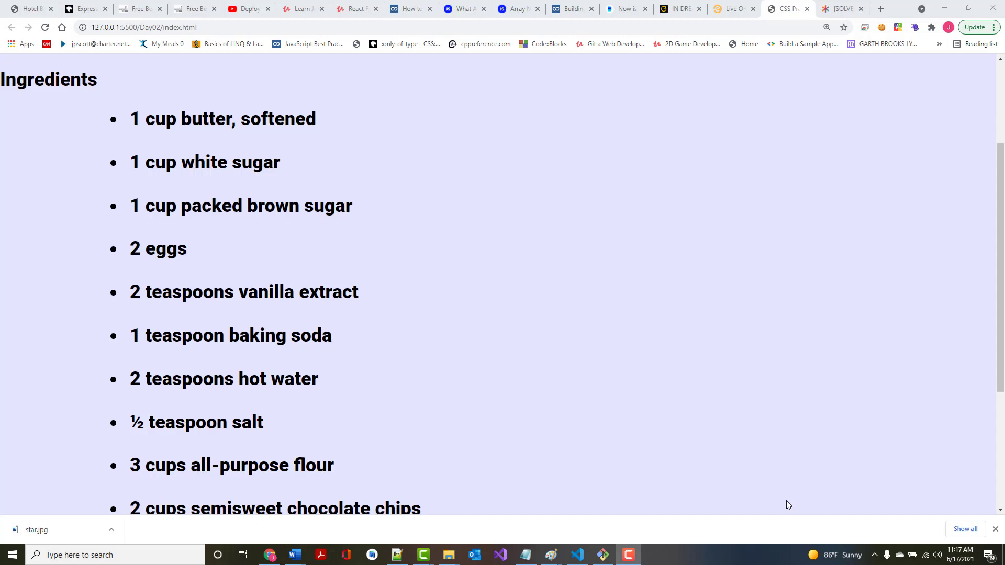
Scroll through the recipe page's ingredients list and cooking instructions in Chrome.
{"action": "scroll", "scroll_direction": "down", "scroll_amount": 3}
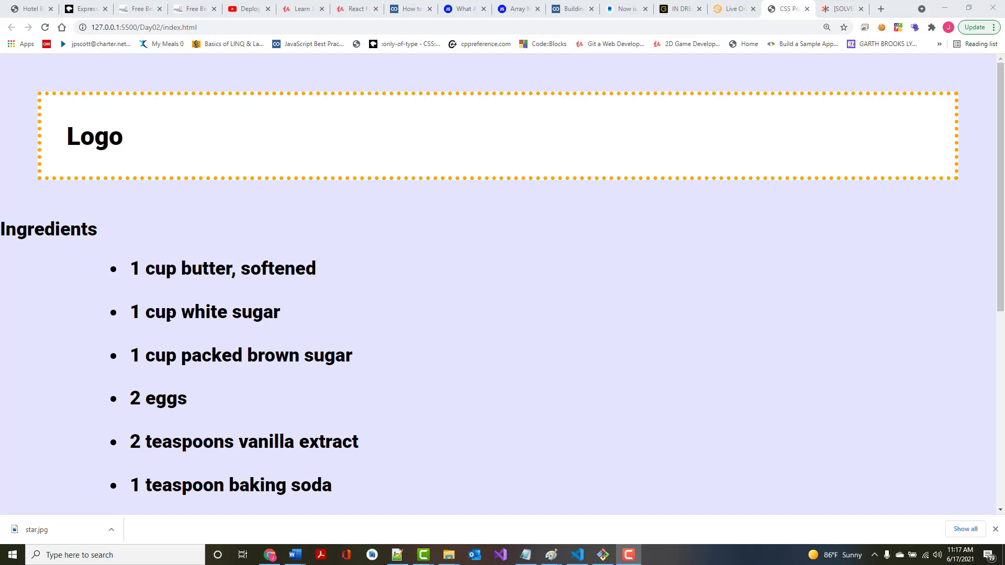
{"action": "scroll", "scroll_direction": "down", "scroll_amount": 3}
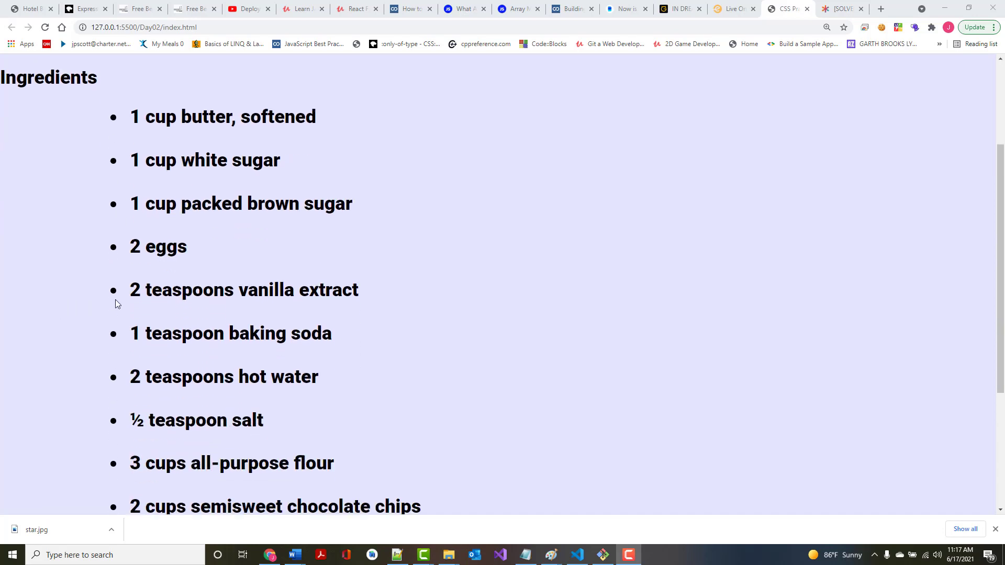
{"action": "scroll", "scroll_direction": "down", "scroll_amount": 3}
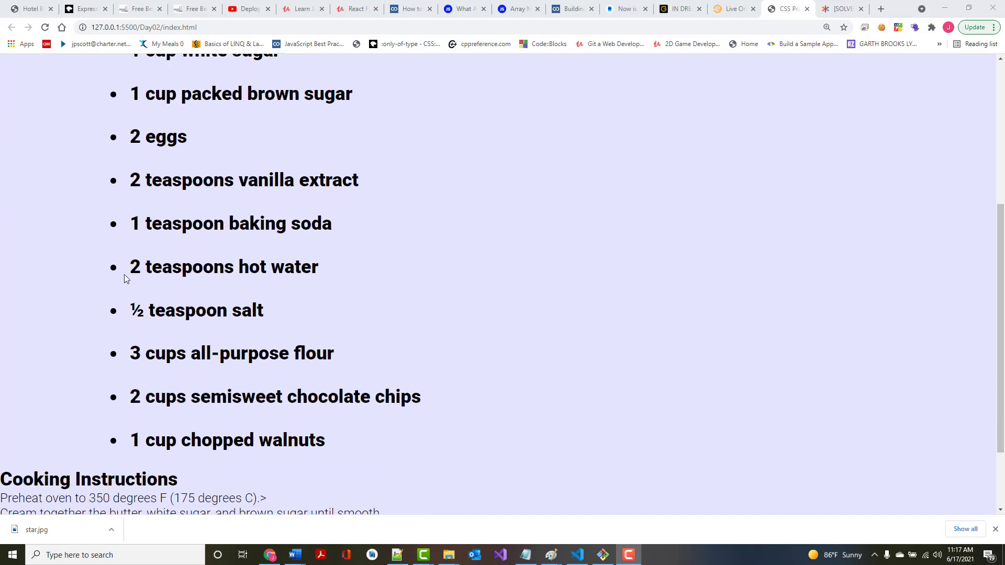
{"action": "scroll", "scroll_direction": "down", "scroll_amount": 3}
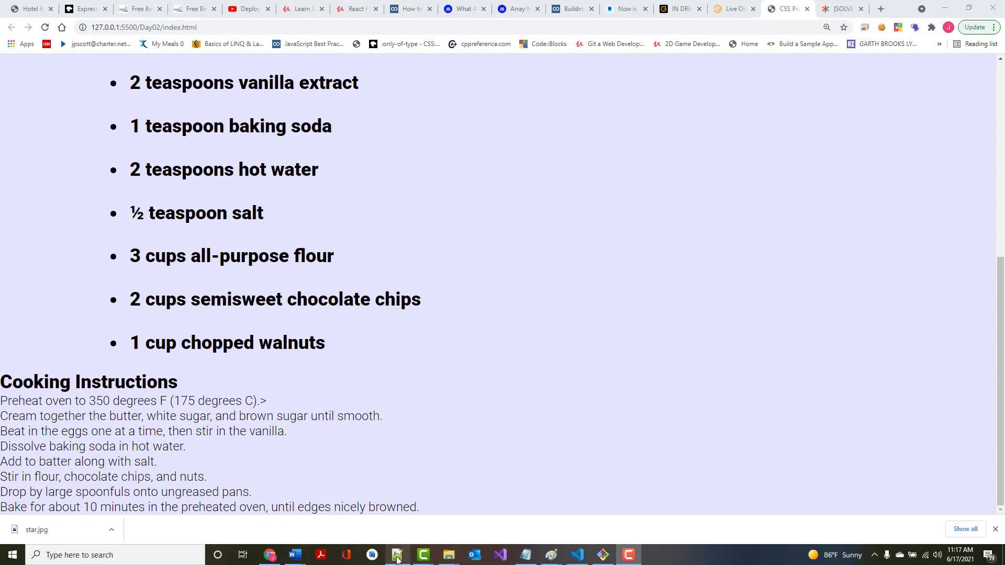
{"action": "mouse_move", "coordinate": [396, 555]}
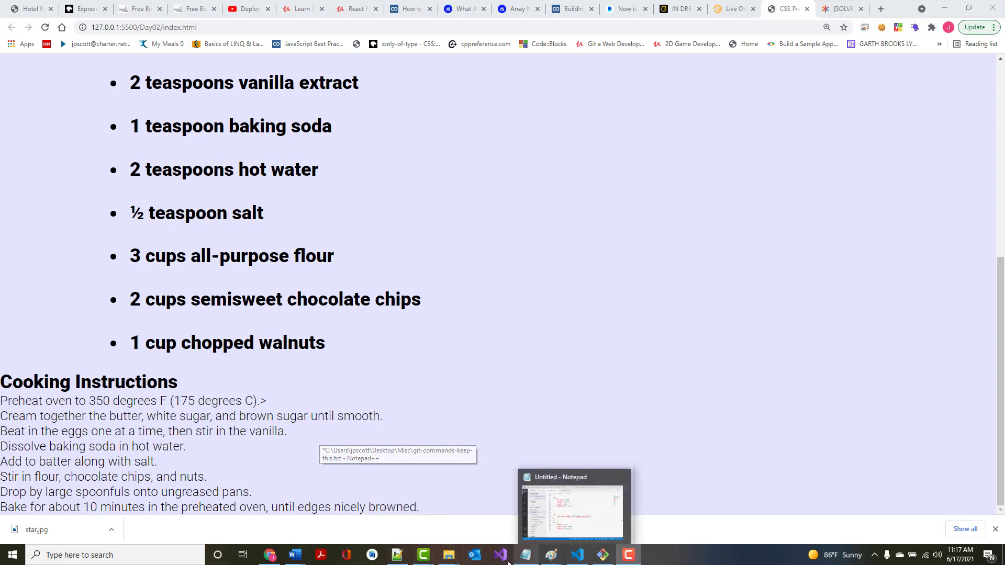
{"action": "mouse_move", "coordinate": [502, 555]}
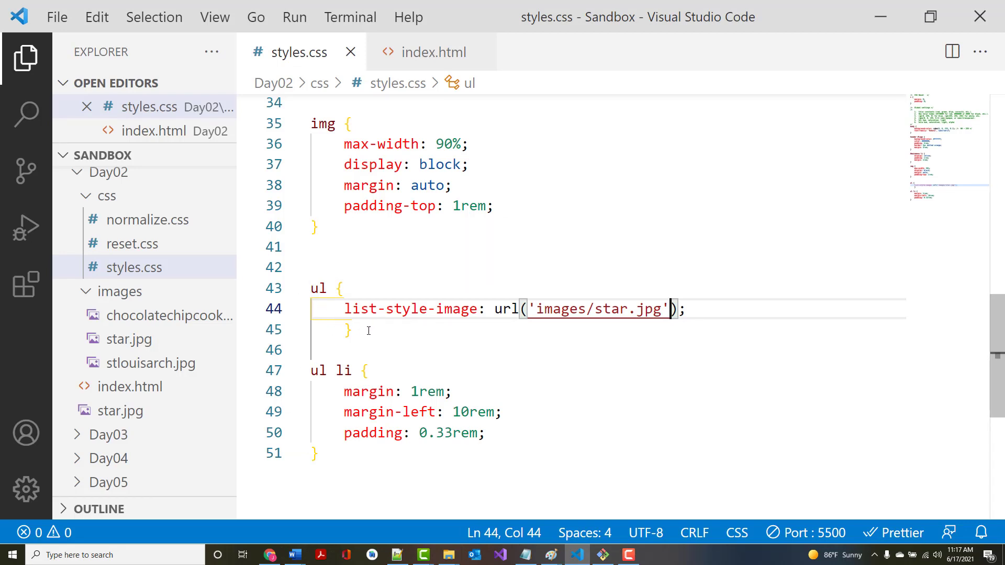
Replace list-style-image with list-style-type: and change the ul list-item selector to ol.
{"action": "left_click", "coordinate": [319, 288]}
{"action": "type", "text": "o"}
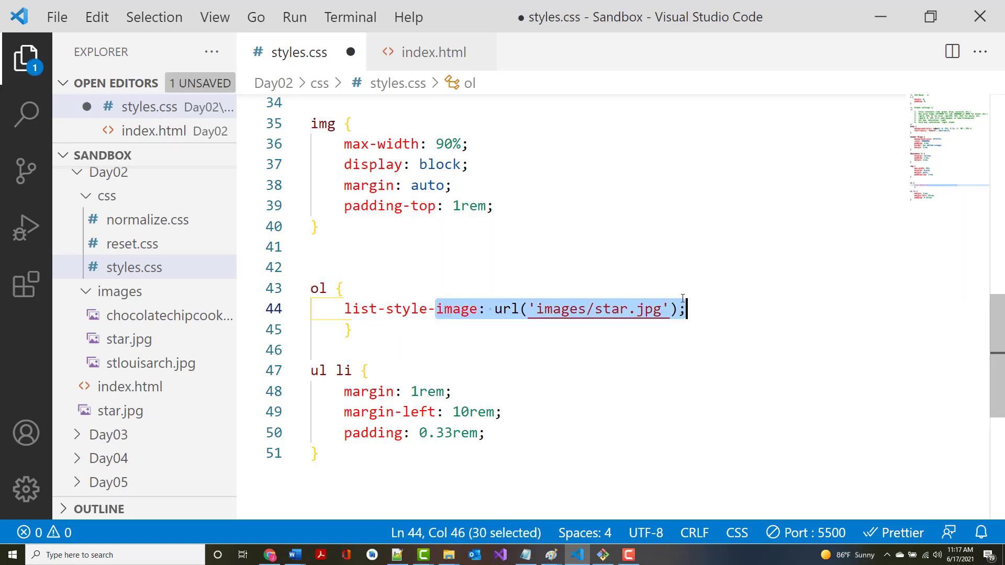
{"action": "type", "text": "list-style-type:"}
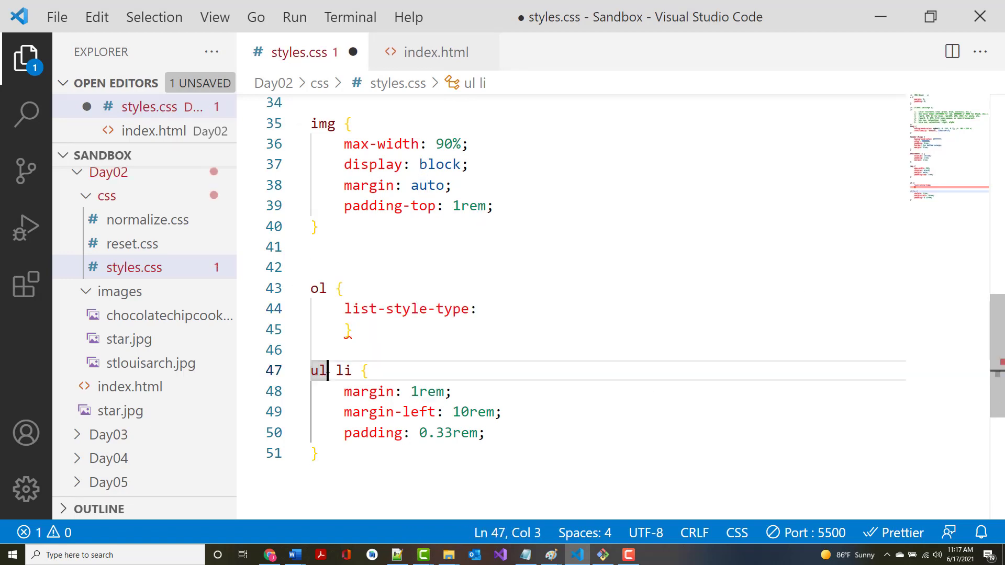
{"action": "double_click", "coordinate": [318, 370]}
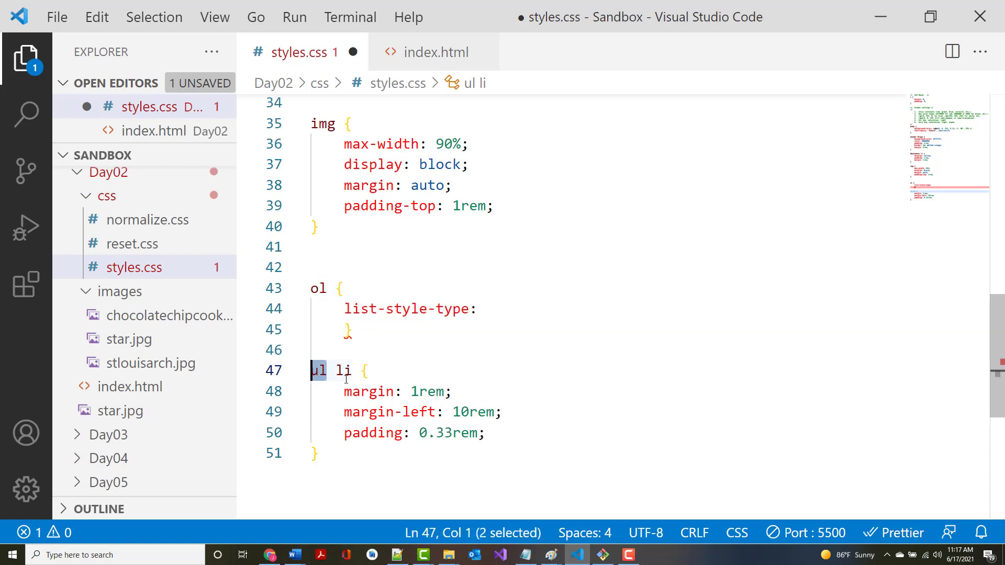
{"action": "type", "text": "o"}
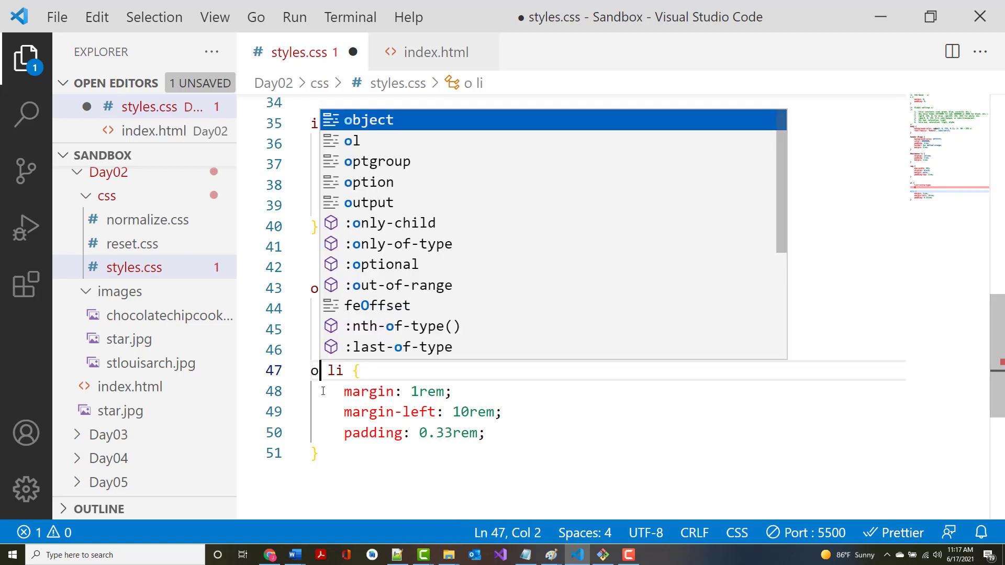
{"action": "type", "text": "l"}
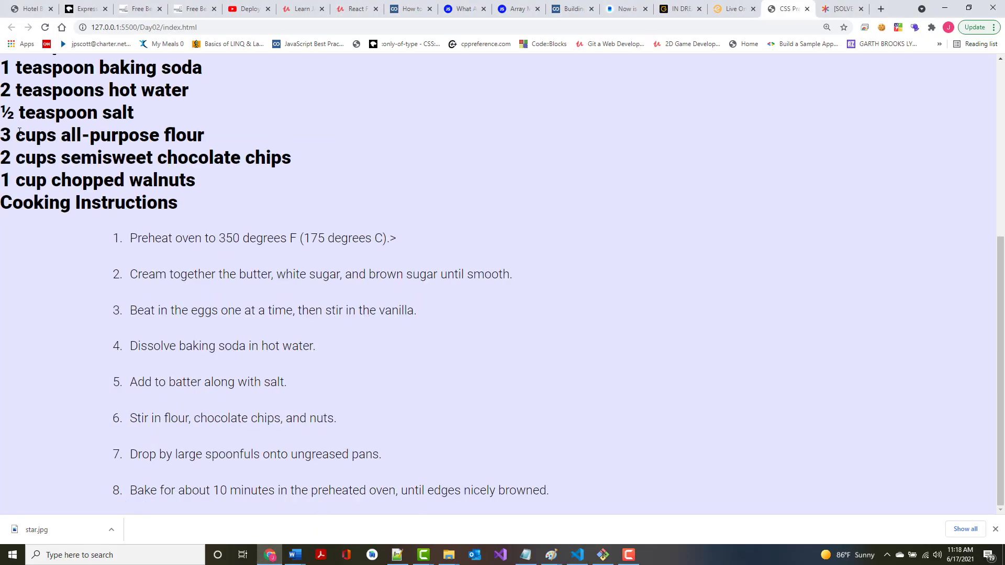
{"action": "mouse_move", "coordinate": [140, 383]}
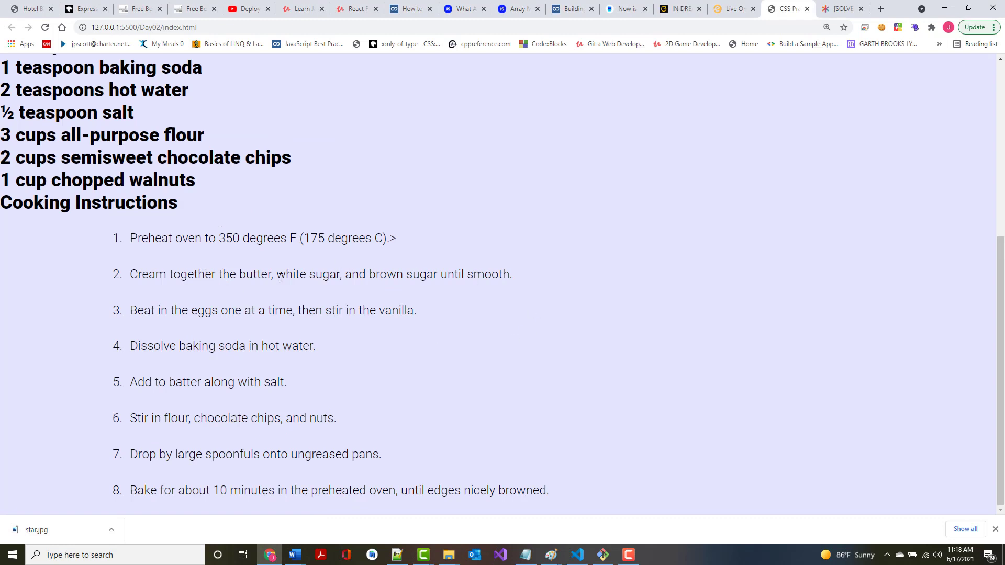
Drag-select the numbered cooking instruction lines on the refreshed page.
{"action": "left_click_drag", "start_coordinate": [131, 238], "coordinate": [137, 491]}
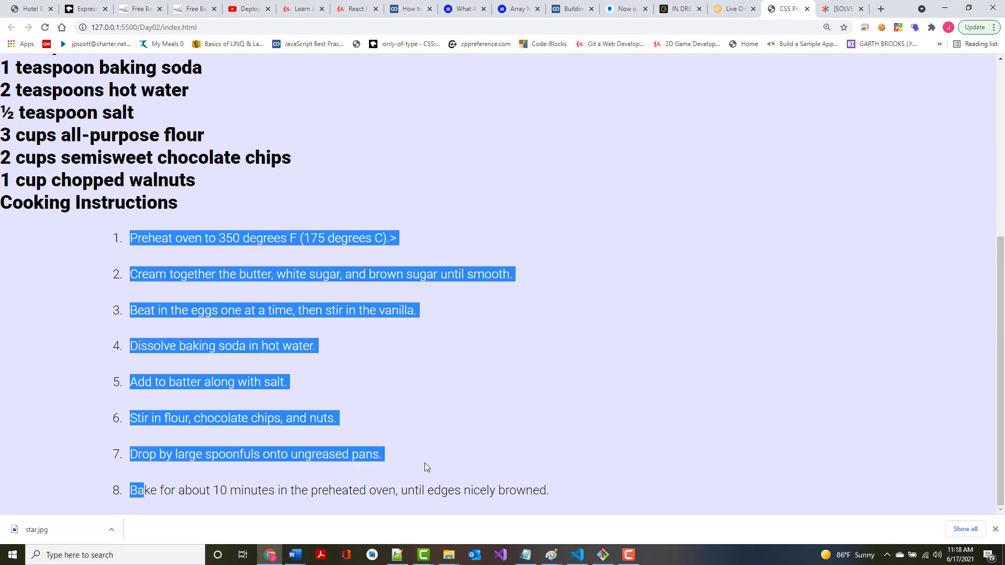
{"action": "mouse_move", "coordinate": [499, 555]}
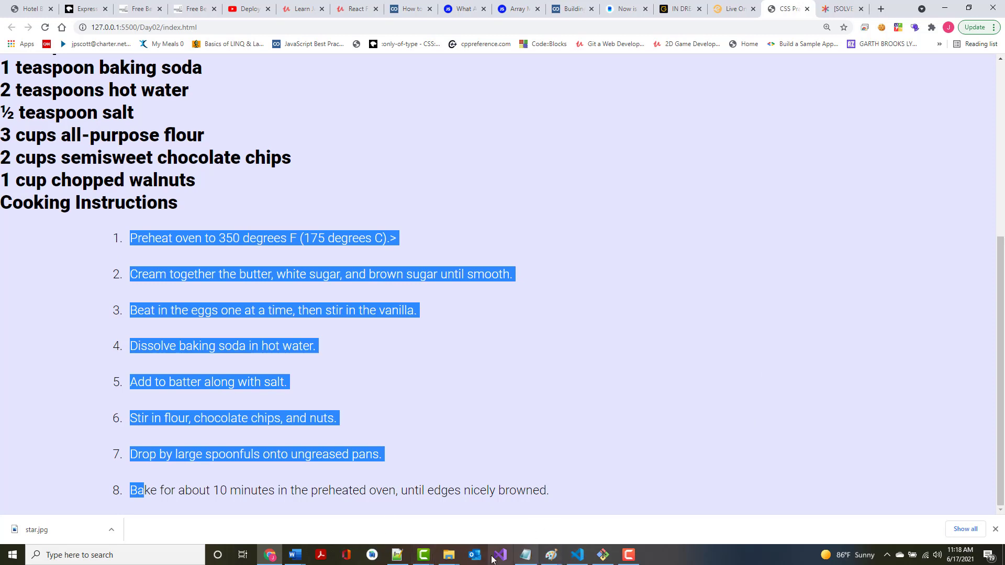
{"action": "mouse_move", "coordinate": [396, 554]}
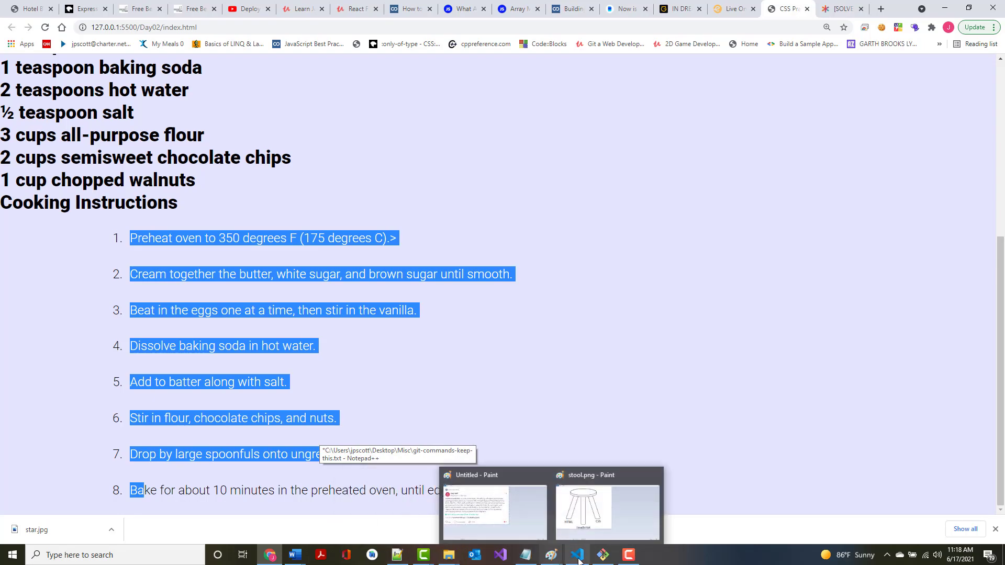
Try upper-alpha, then Roman numeral markers for the instructions, previewing in Chrome.
{"action": "left_click", "coordinate": [577, 555]}
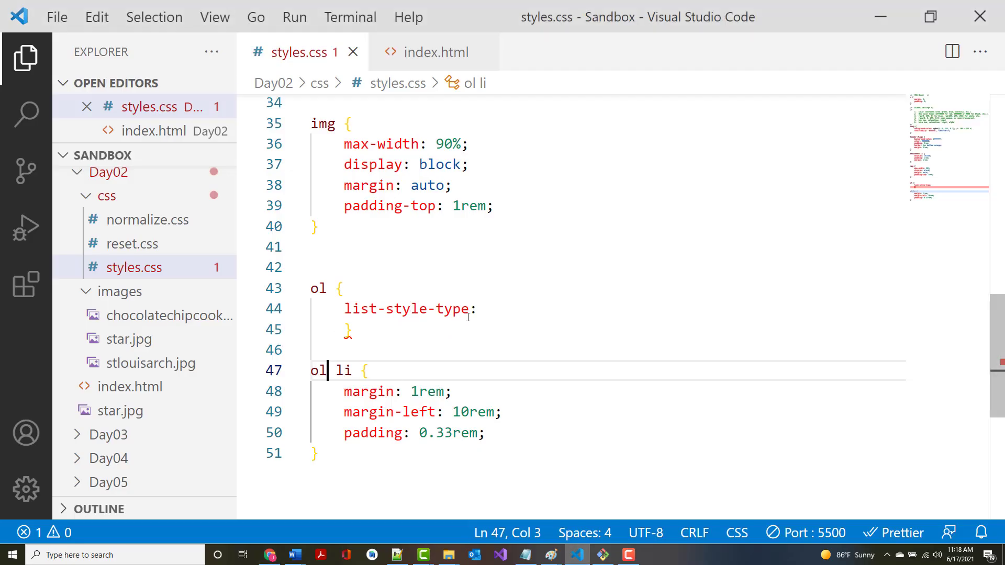
{"action": "left_click", "coordinate": [492, 308]}
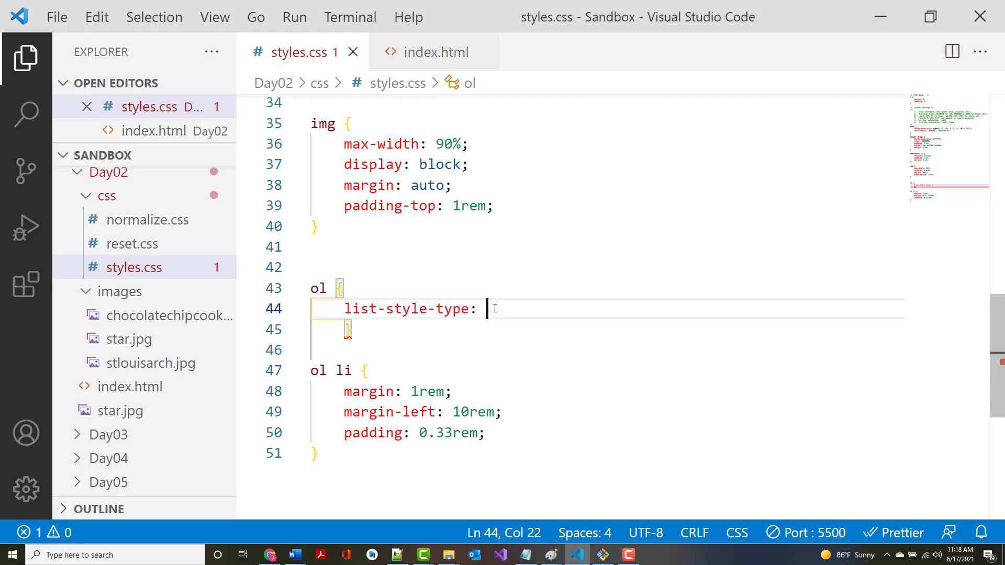
{"action": "type", "text": "u"}
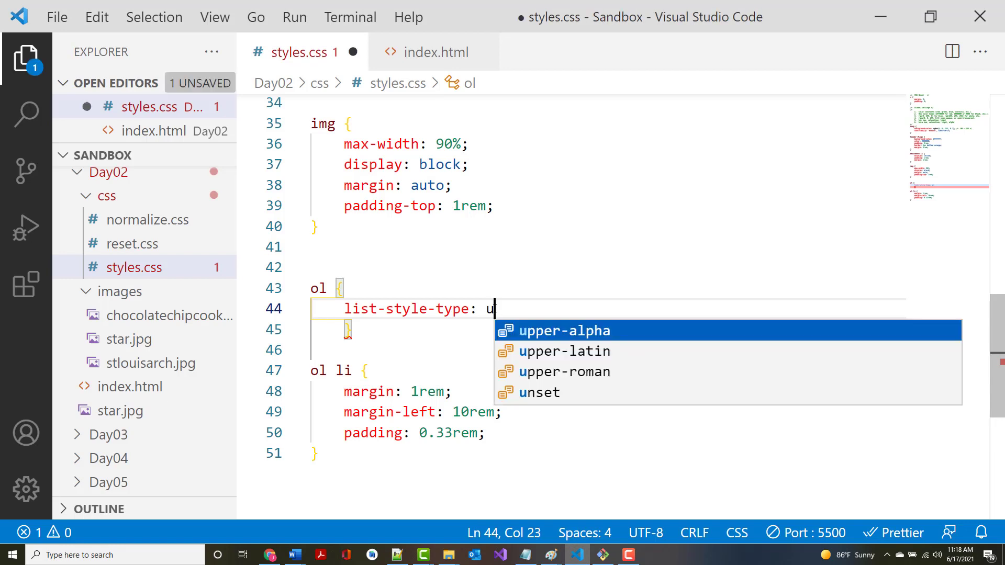
{"action": "type", "text": "pper-al"}
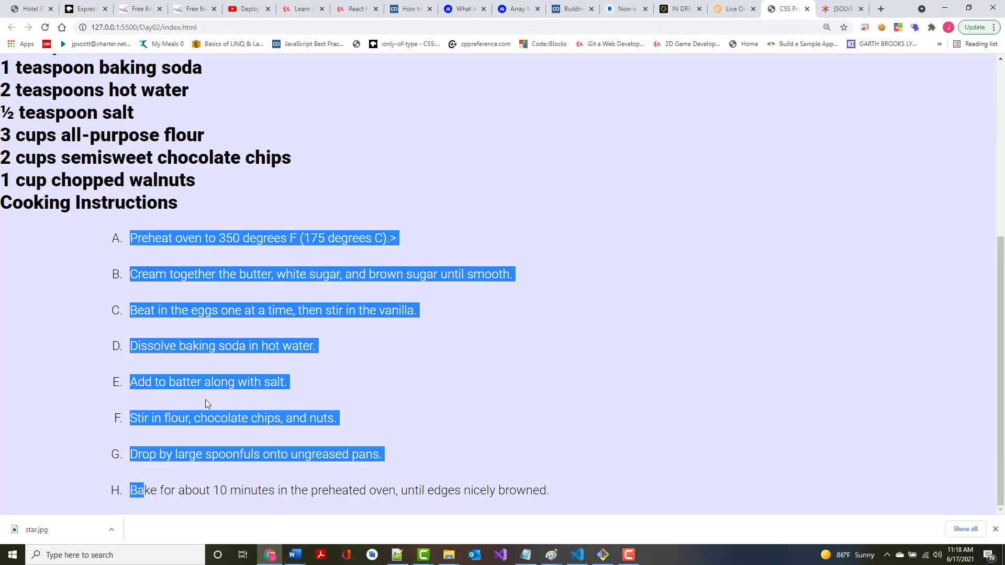
{"action": "mouse_move", "coordinate": [464, 300]}
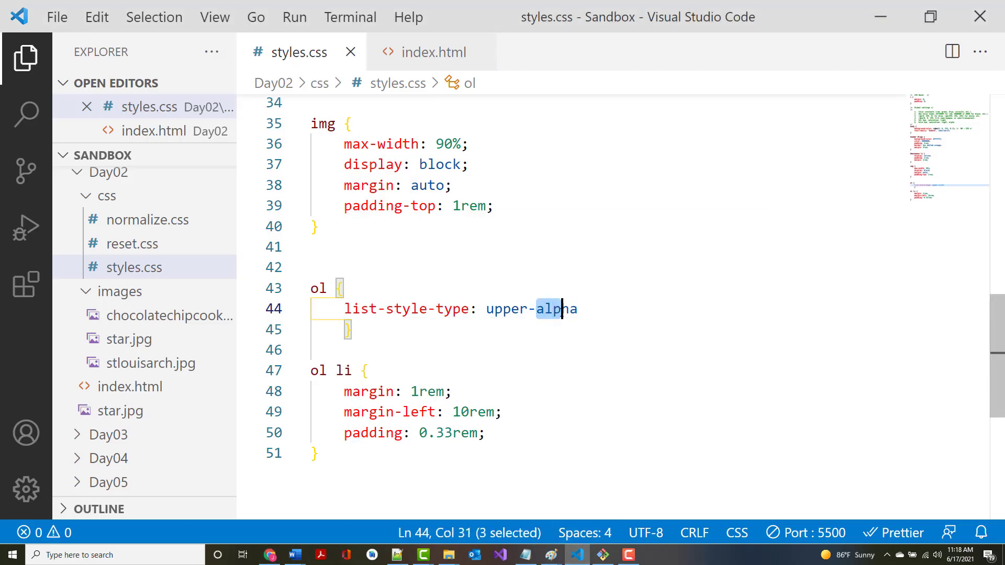
{"action": "type", "text": "roman;"}
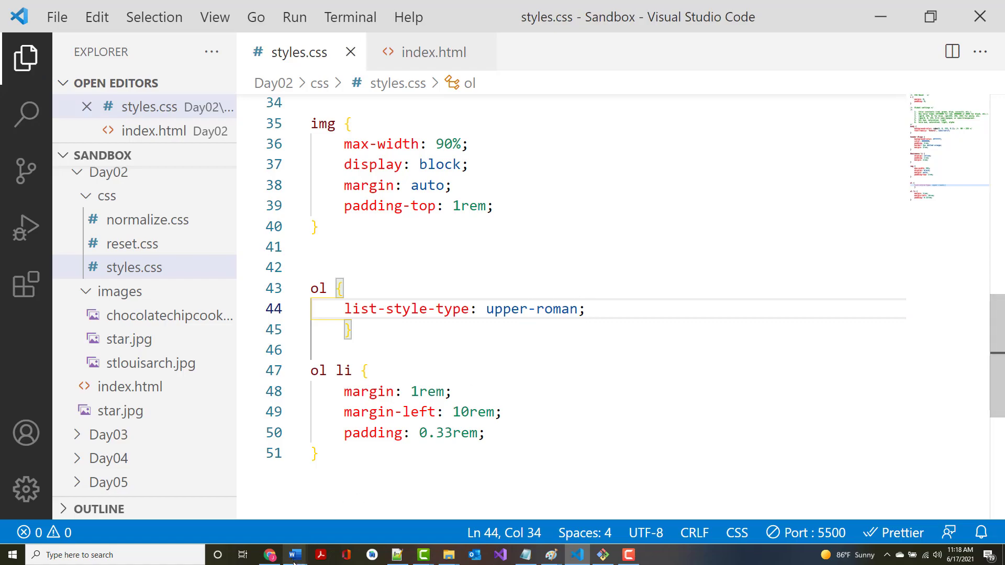
{"action": "left_click", "coordinate": [269, 555]}
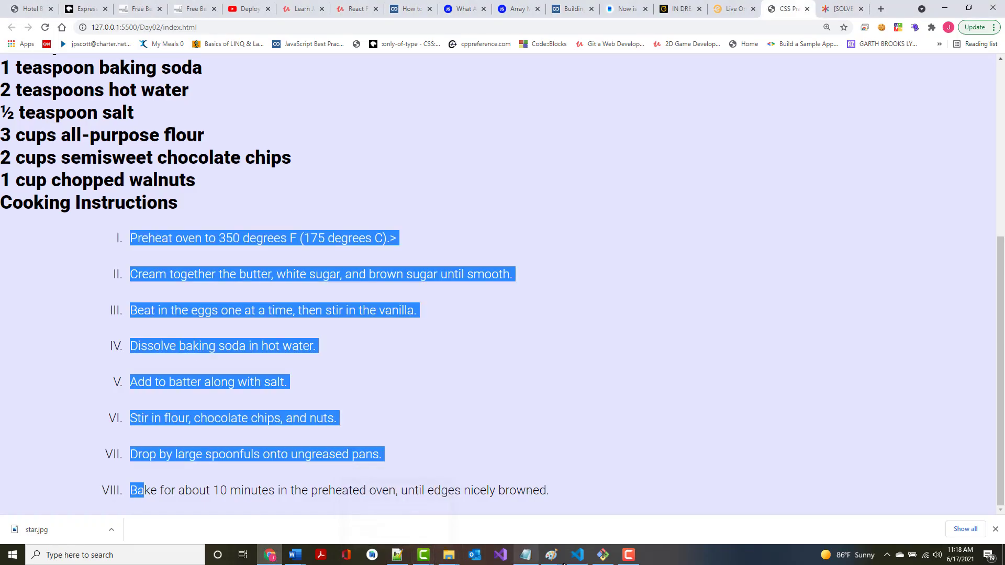
Set the ordered-list marker style to lower-alpha.
{"action": "left_click", "coordinate": [577, 555]}
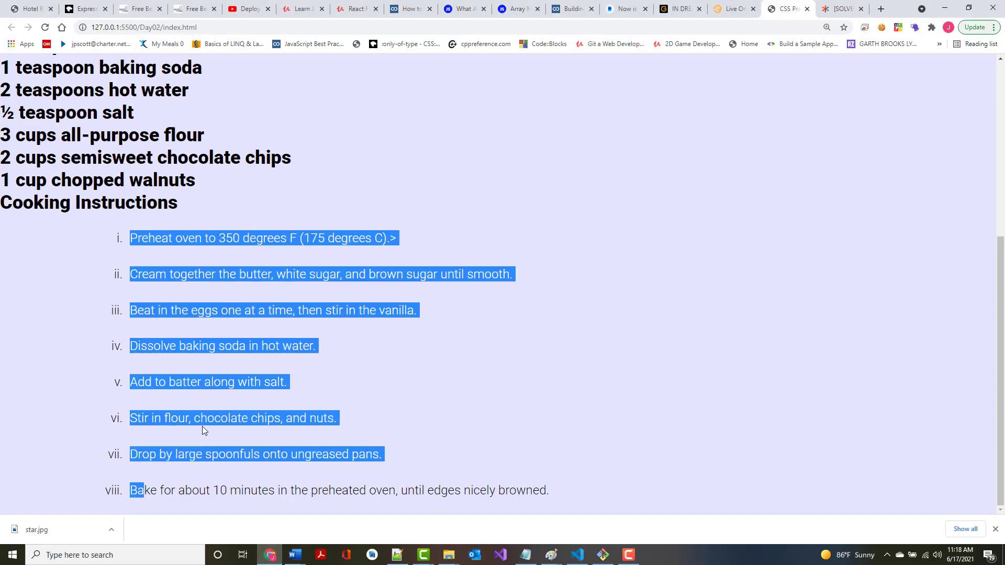
{"action": "left_click", "coordinate": [575, 555]}
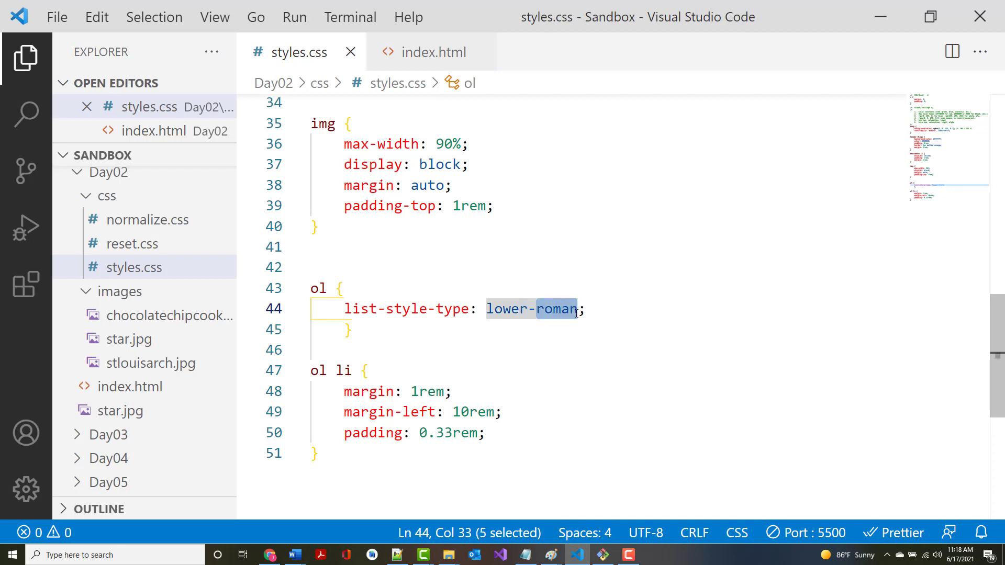
{"action": "type", "text": "lower-alpha"}
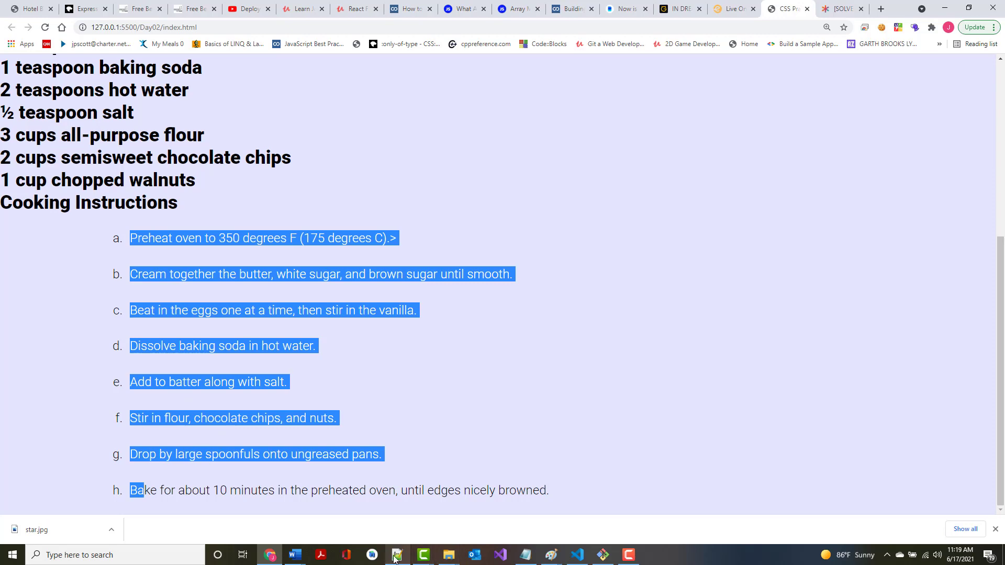
{"action": "left_click", "coordinate": [396, 555]}
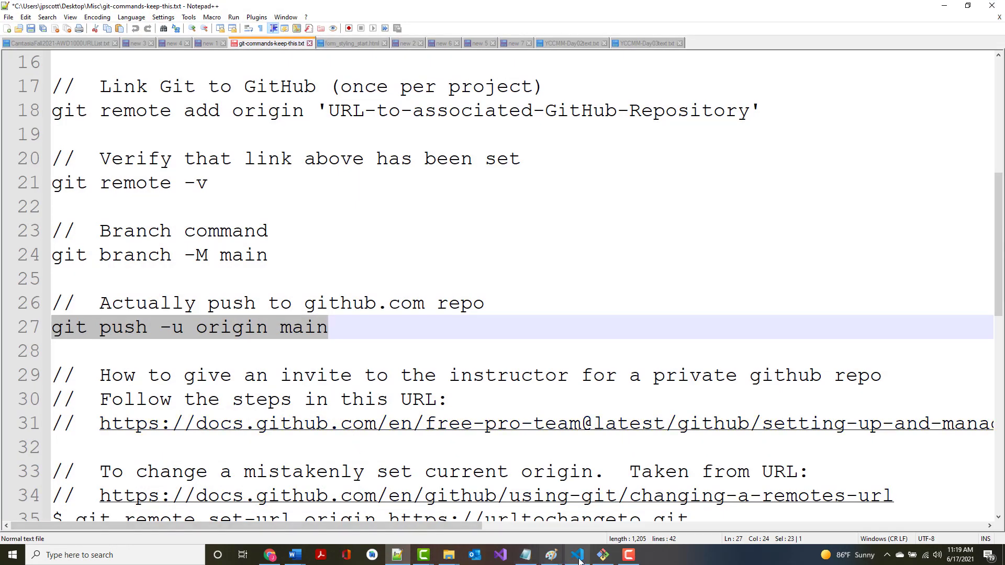
Add ul li to the ol li spacing rule's selector.
{"action": "left_click", "coordinate": [576, 555]}
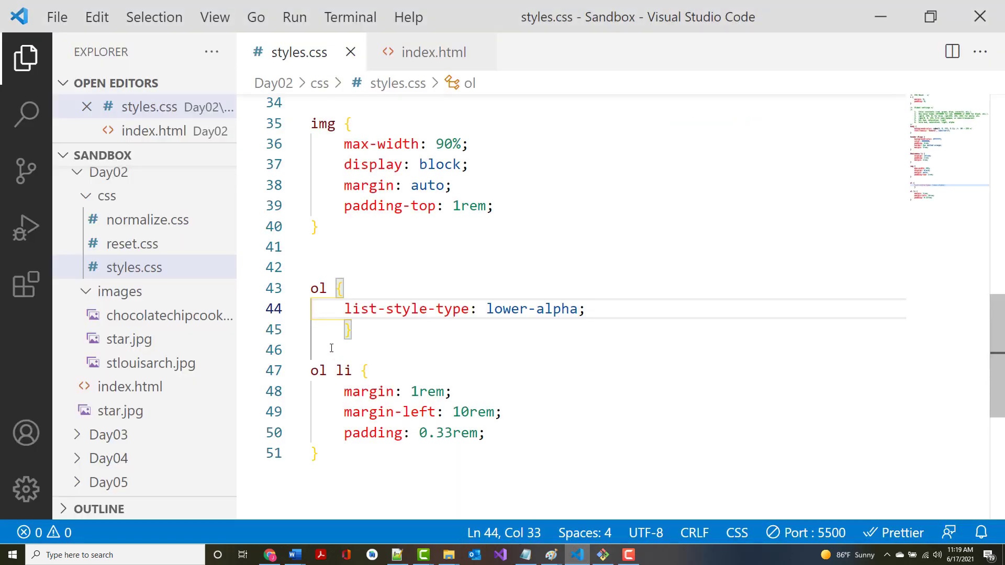
{"action": "mouse_move", "coordinate": [319, 288]}
{"action": "type", "text": ","}
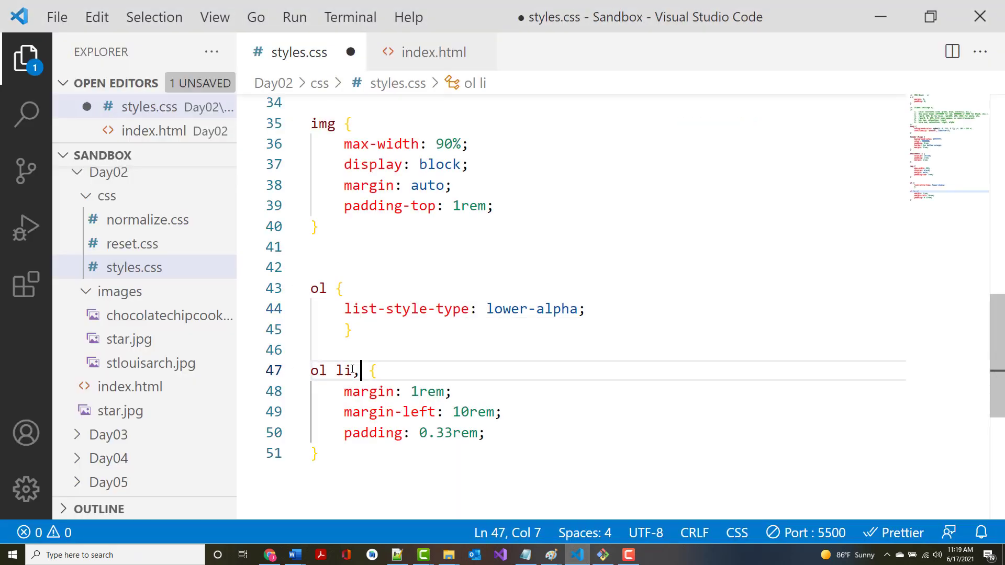
{"action": "type", "text": "ul l {"}
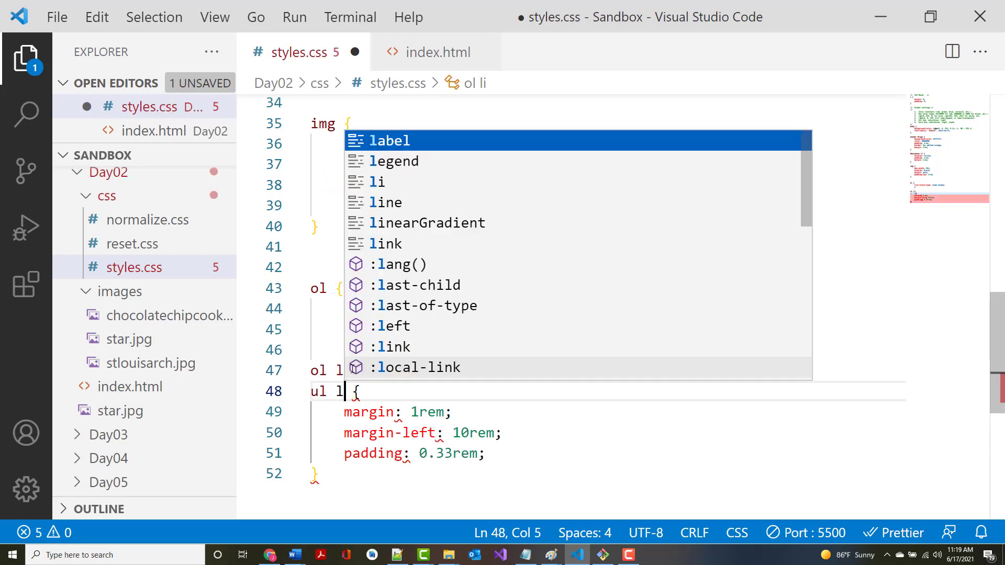
{"action": "type", "text": "i"}
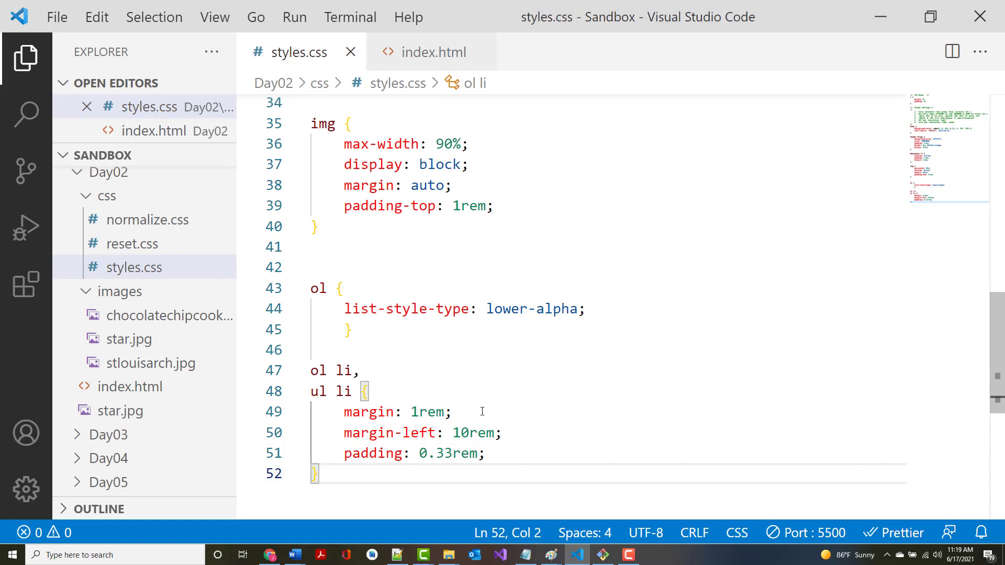
{"action": "mouse_move", "coordinate": [311, 312]}
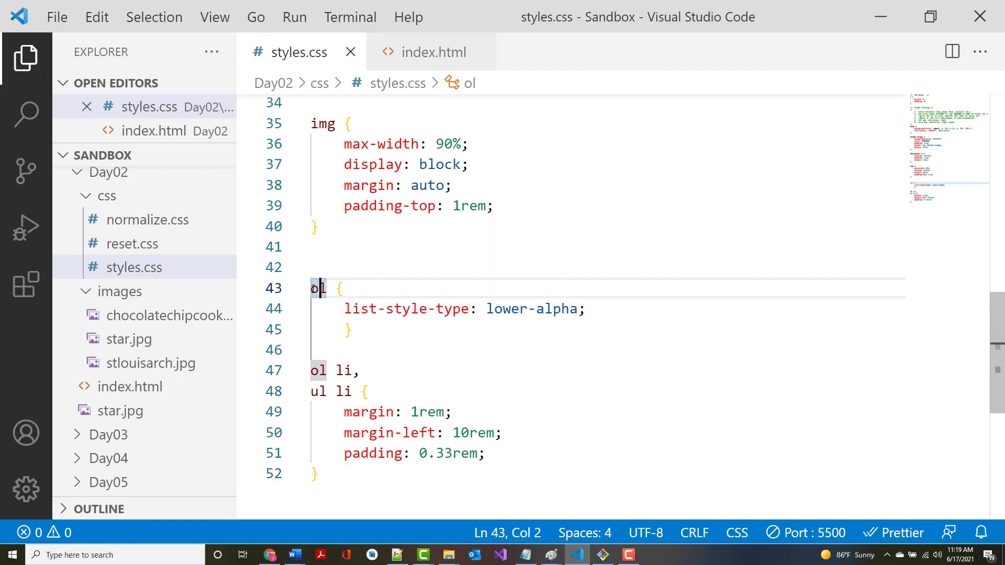
Duplicate the ol rule as a ul rule with list-style-type: circle.
{"action": "left_click_drag", "start_coordinate": [311, 289], "coordinate": [311, 370]}
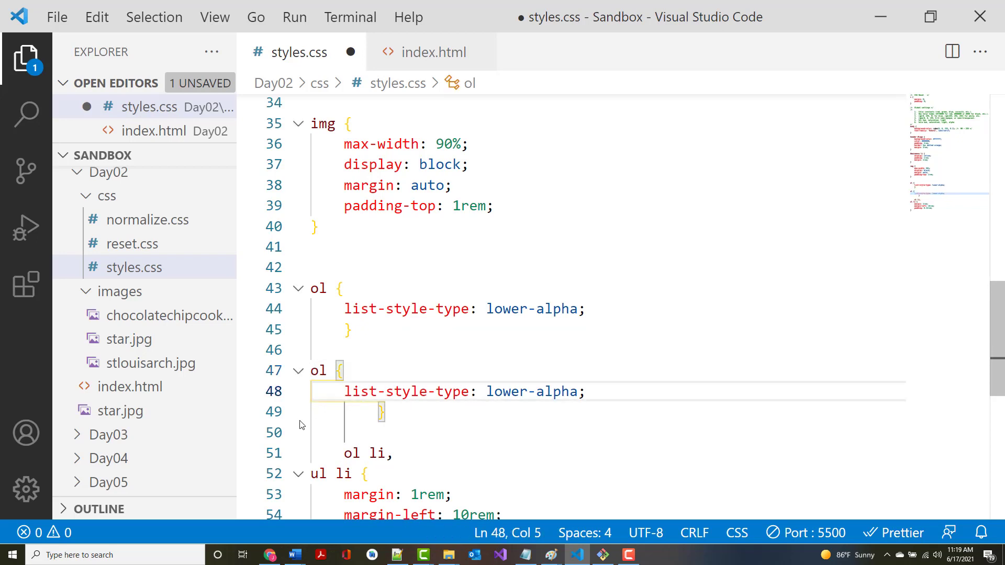
{"action": "left_click_drag", "start_coordinate": [314, 412], "coordinate": [368, 412]}
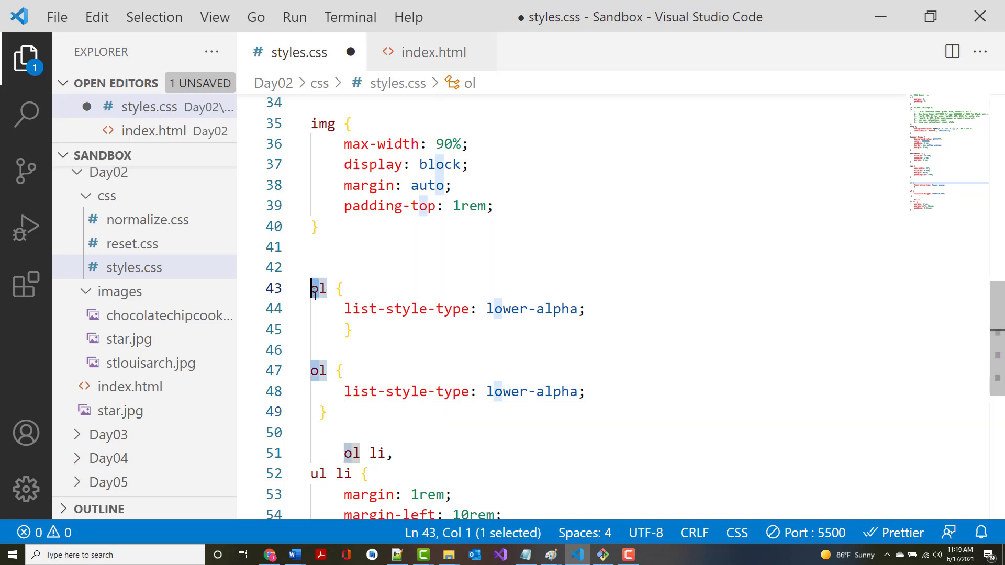
{"action": "type", "text": "ul"}
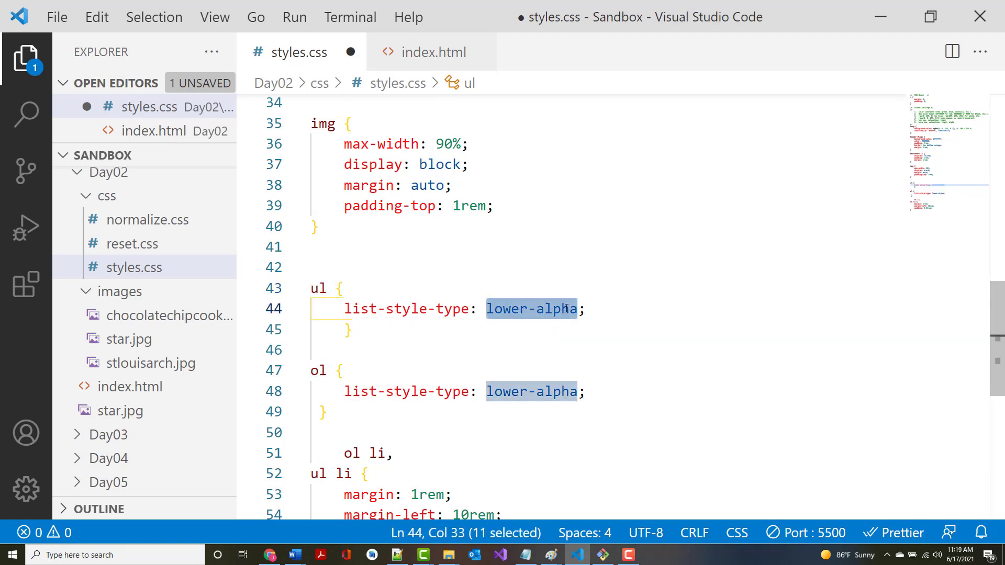
{"action": "type", "text": "circl"}
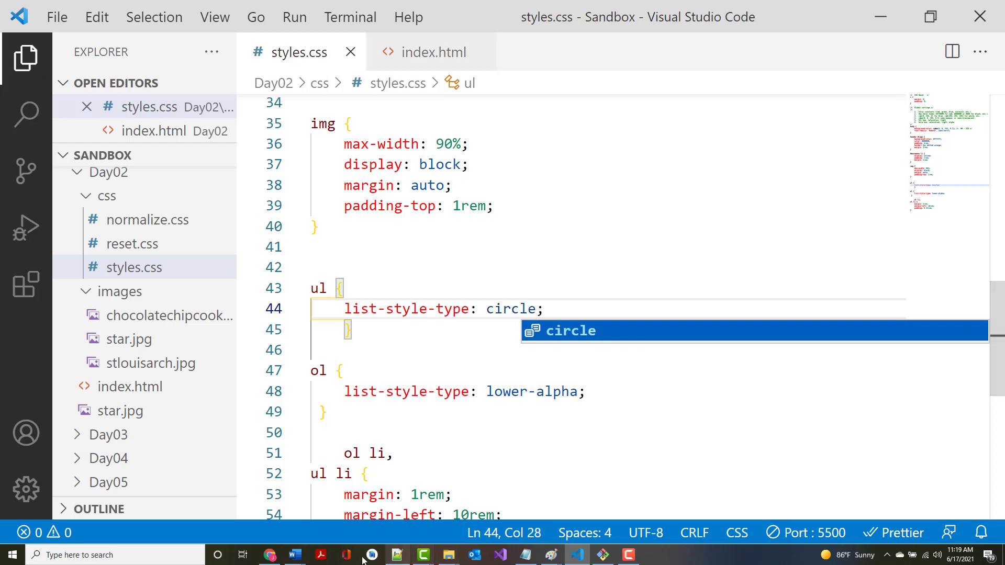
{"action": "left_click", "coordinate": [268, 555]}
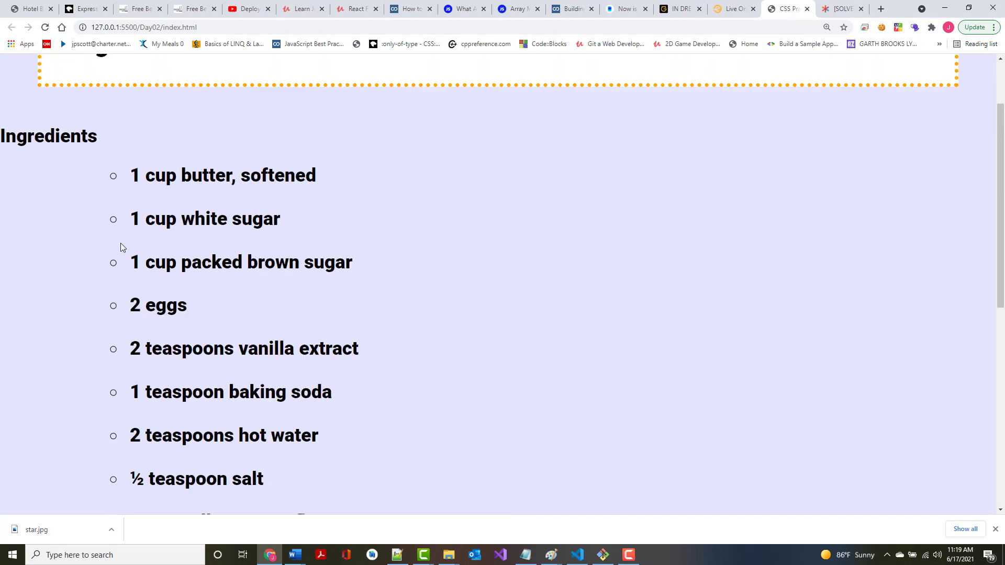
{"action": "scroll", "scroll_direction": "down", "scroll_amount": 3}
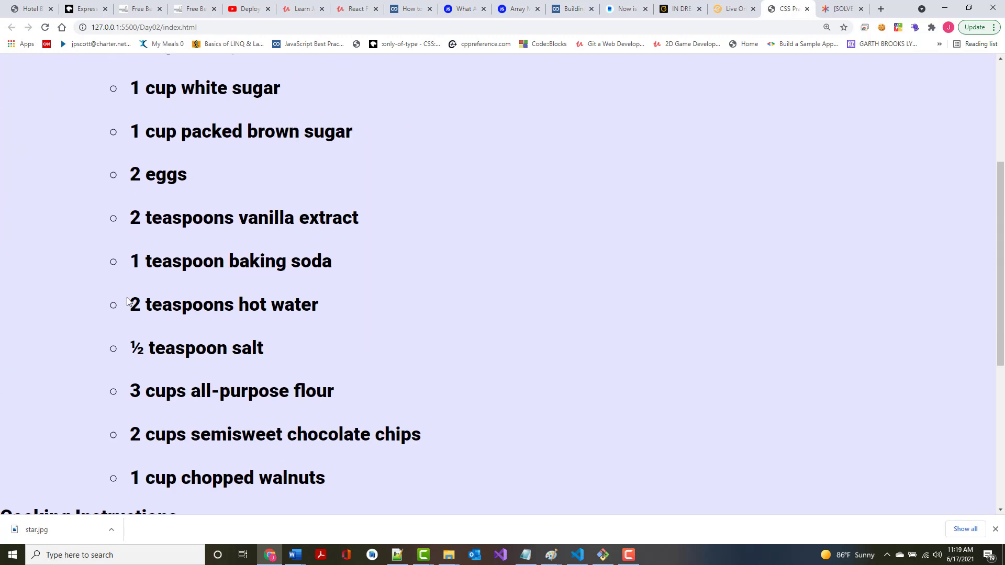
{"action": "scroll", "scroll_direction": "up", "scroll_amount": 3}
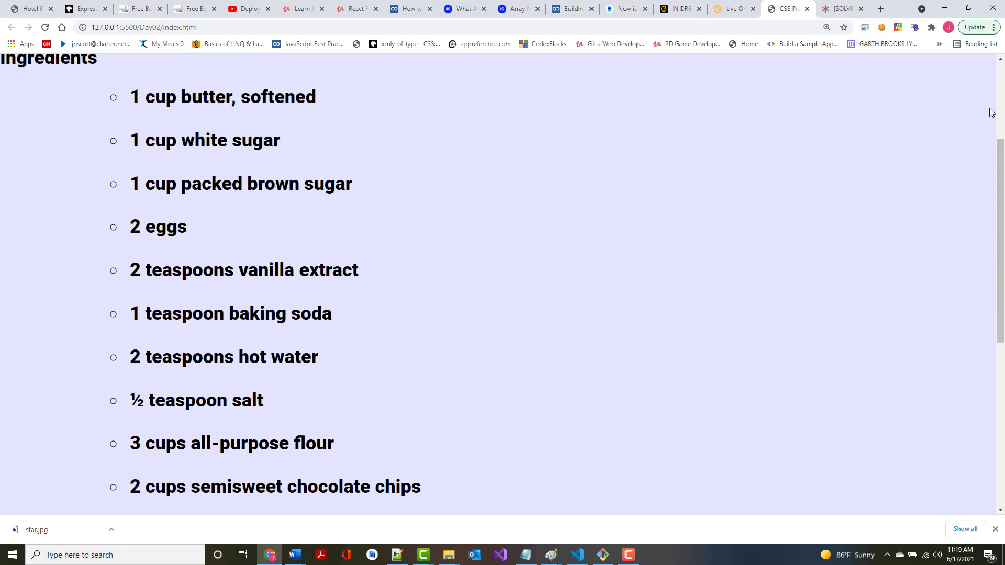
Search Google for 'css pseudo classes' and select the W3Schools a:link–a:active example.
{"action": "left_click", "coordinate": [880, 8]}
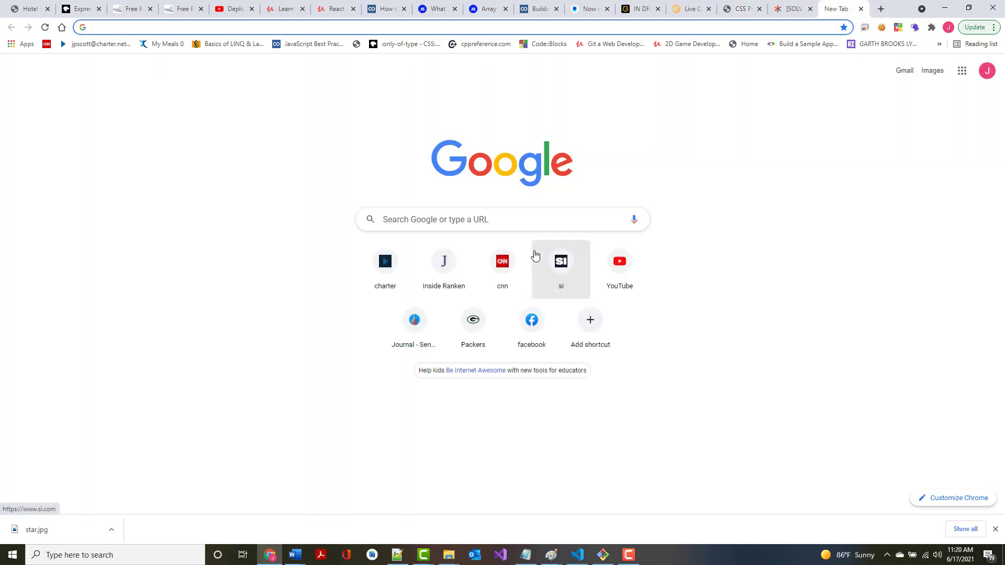
{"action": "type", "text": "css psuedo classes"}
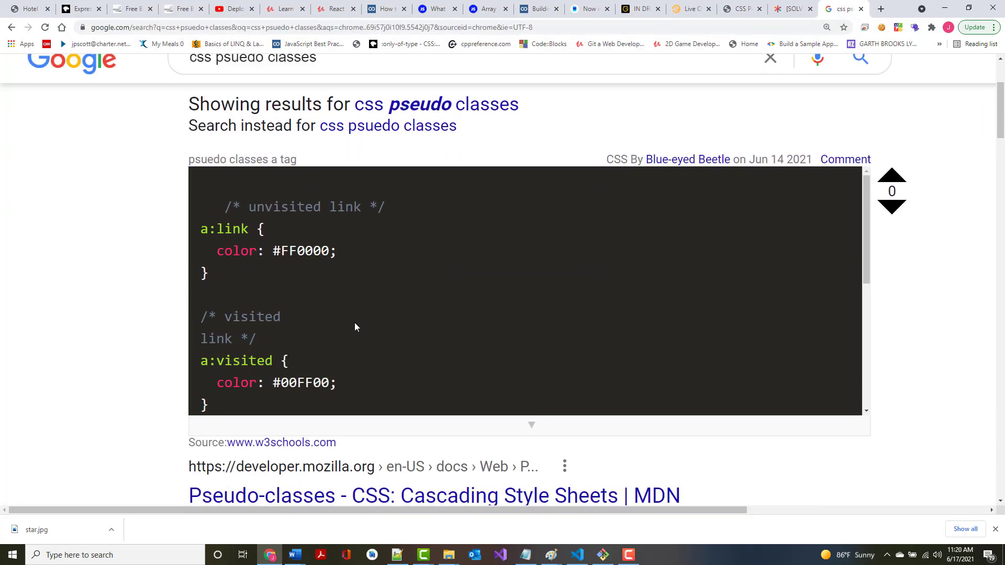
{"action": "scroll", "scroll_direction": "down", "scroll_amount": 3}
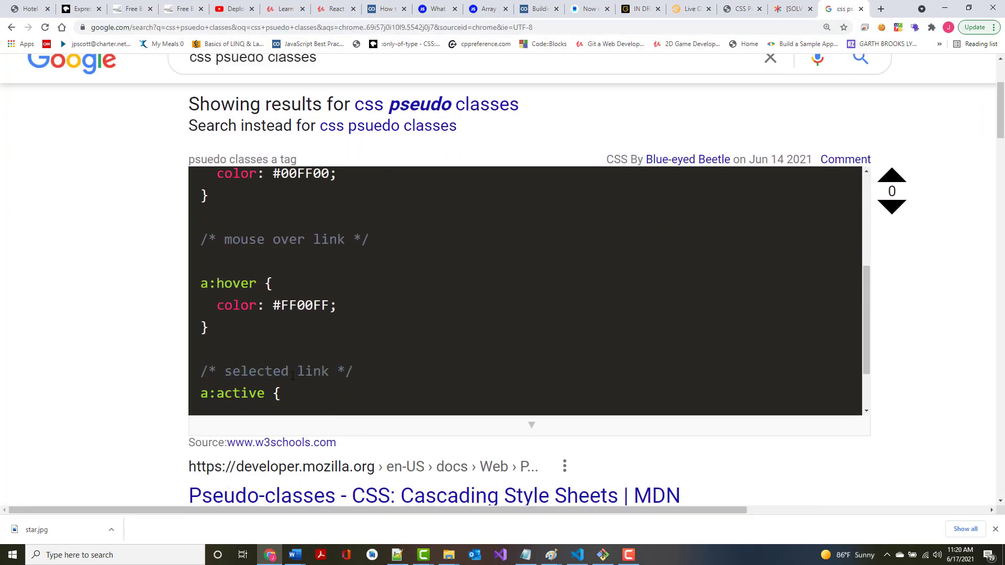
{"action": "scroll", "scroll_direction": "down", "scroll_amount": 3}
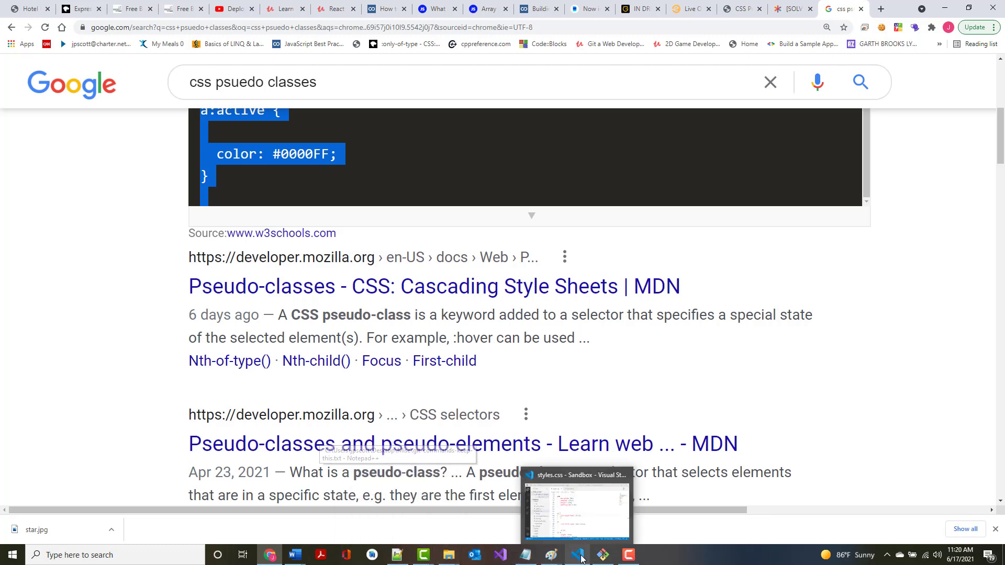
Delete the recipe headings and lists from index.html and paste link rules into styles.css.
{"action": "left_click", "coordinate": [577, 553]}
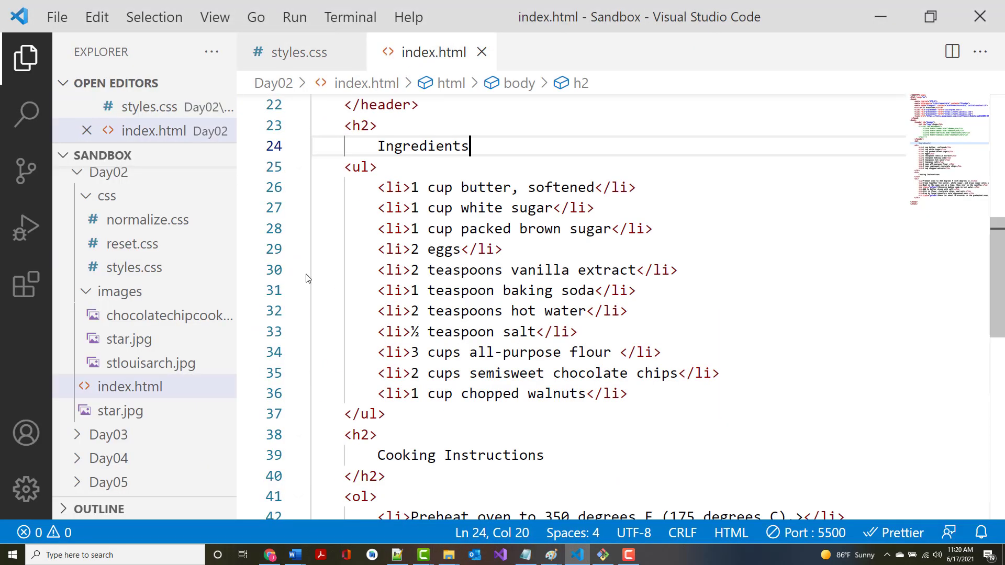
{"action": "mouse_move", "coordinate": [309, 158]}
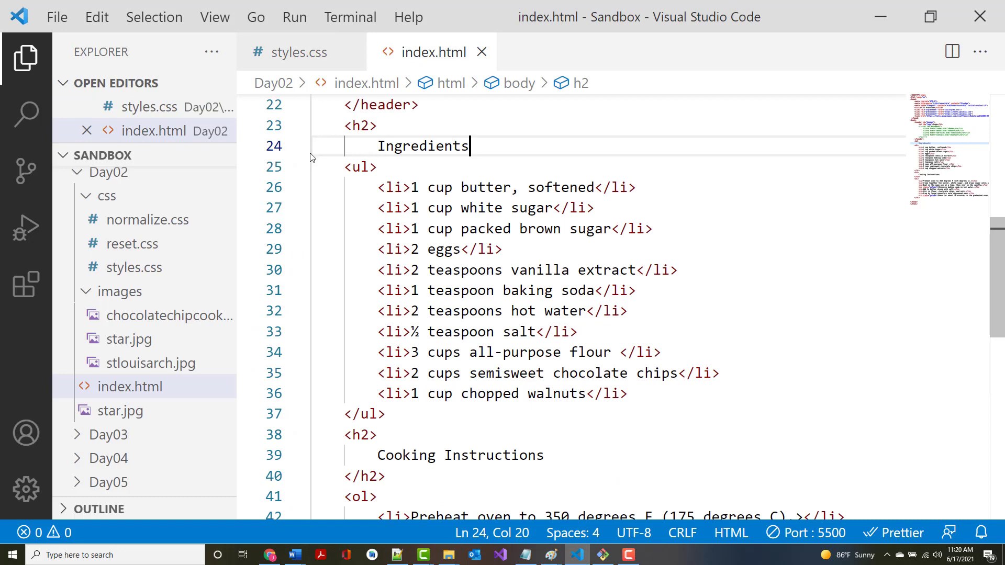
{"action": "left_click_drag", "start_coordinate": [470, 146], "coordinate": [321, 187]}
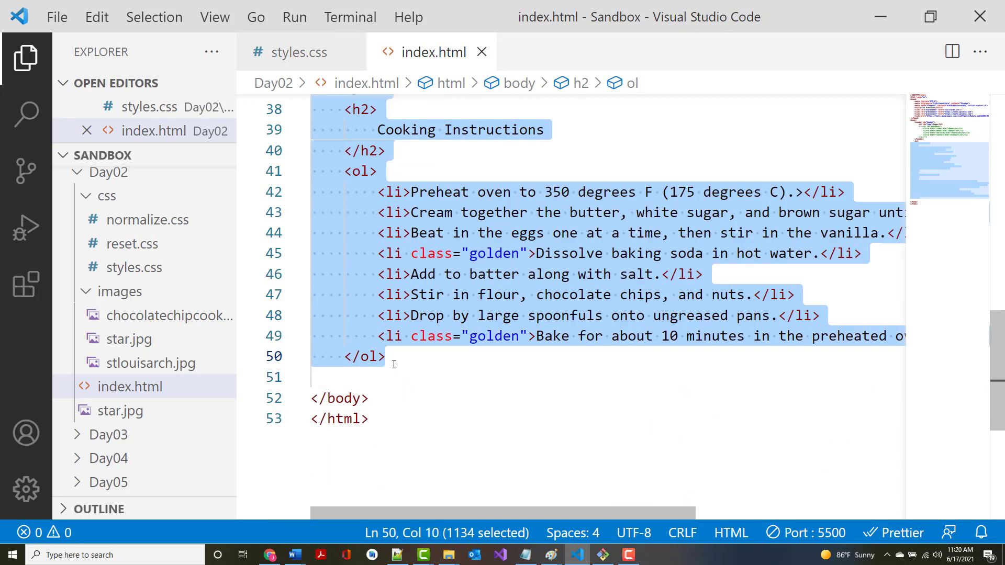
{"action": "key", "text": "Delete"}
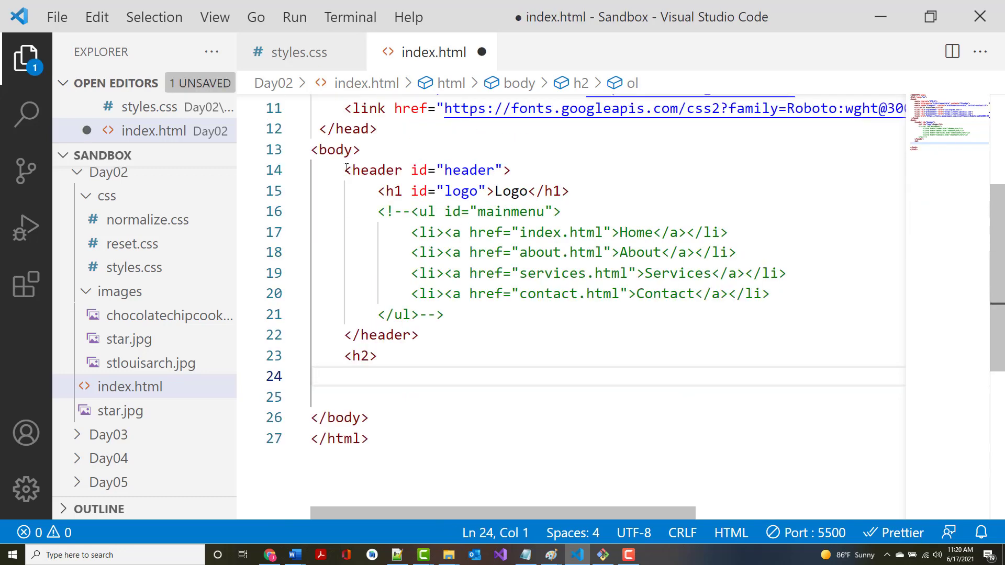
{"action": "left_click", "coordinate": [299, 51]}
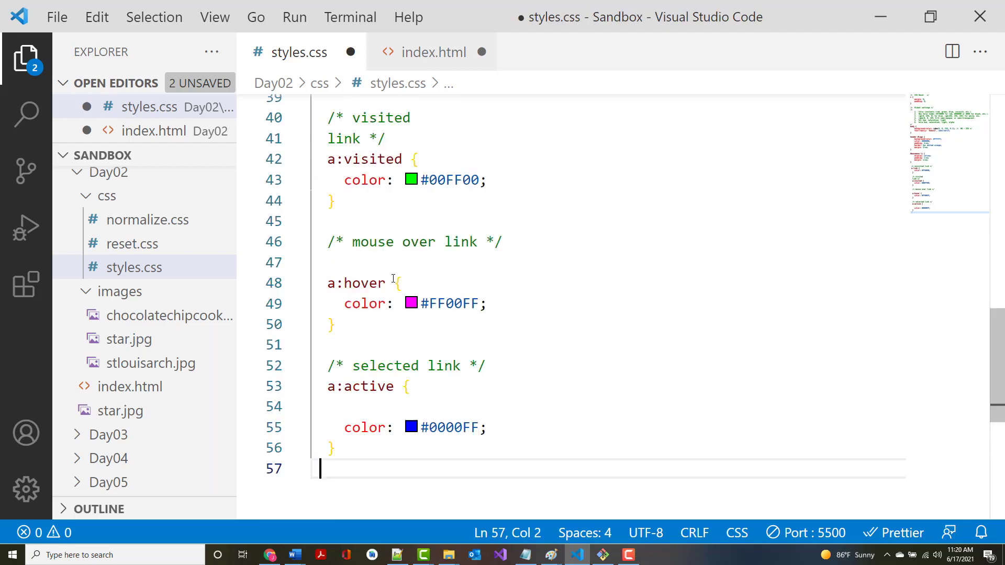
Write the paragraph 'The link to Ranken Technical College. Hope you enjoy.' in index.html.
{"action": "left_click", "coordinate": [434, 52]}
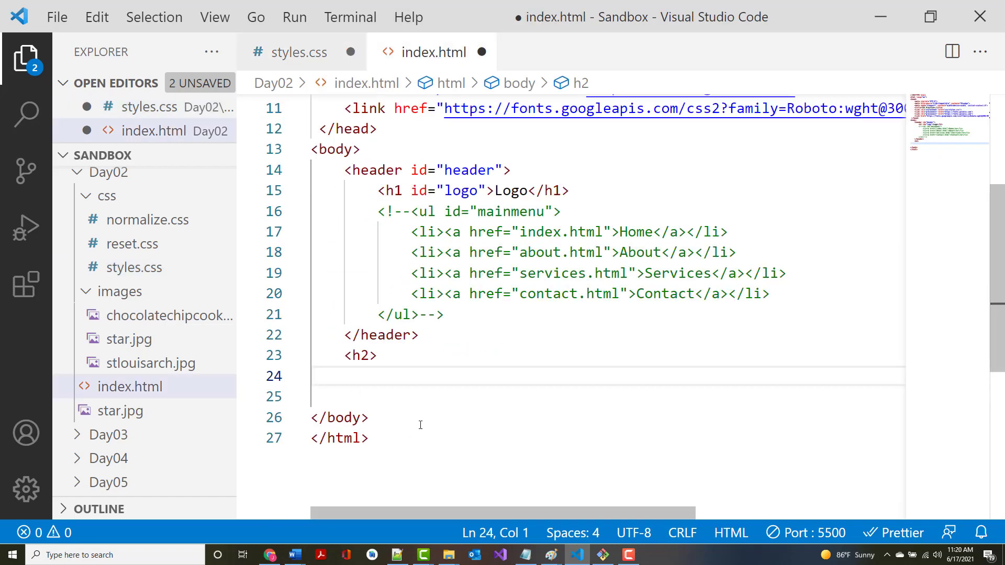
{"action": "key", "text": "Tab"}
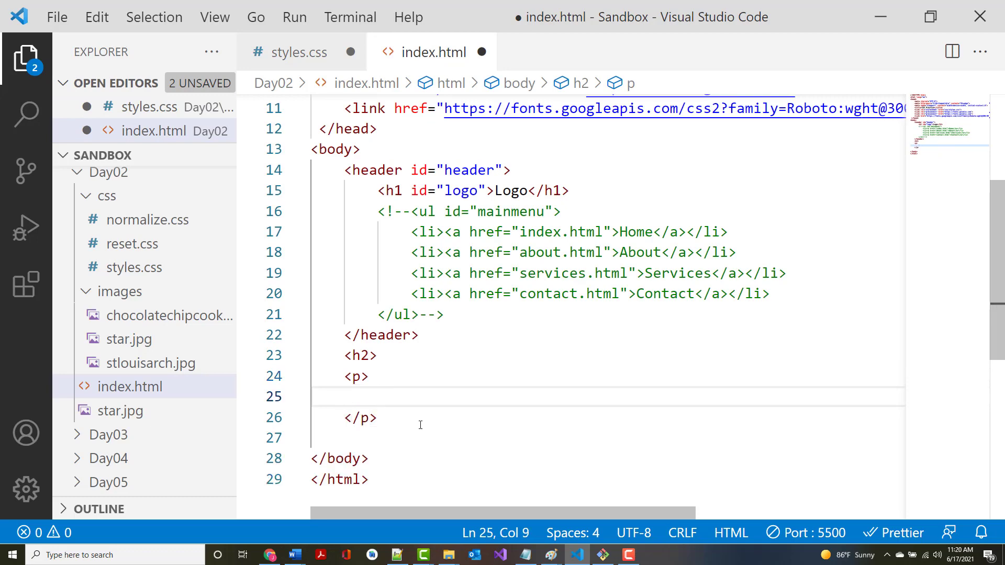
{"action": "type", "text": "Thi"}
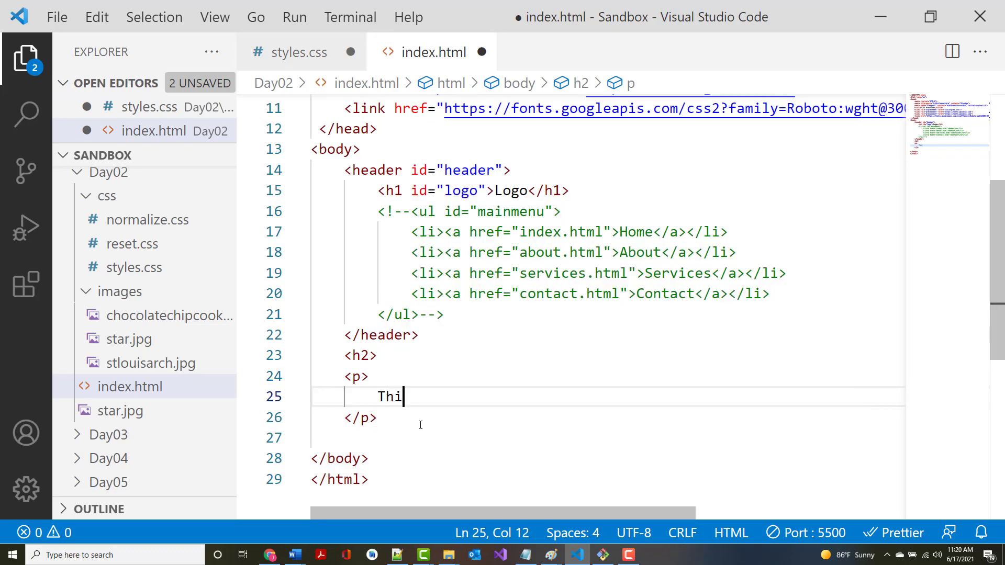
{"action": "type", "text": "e link to"}
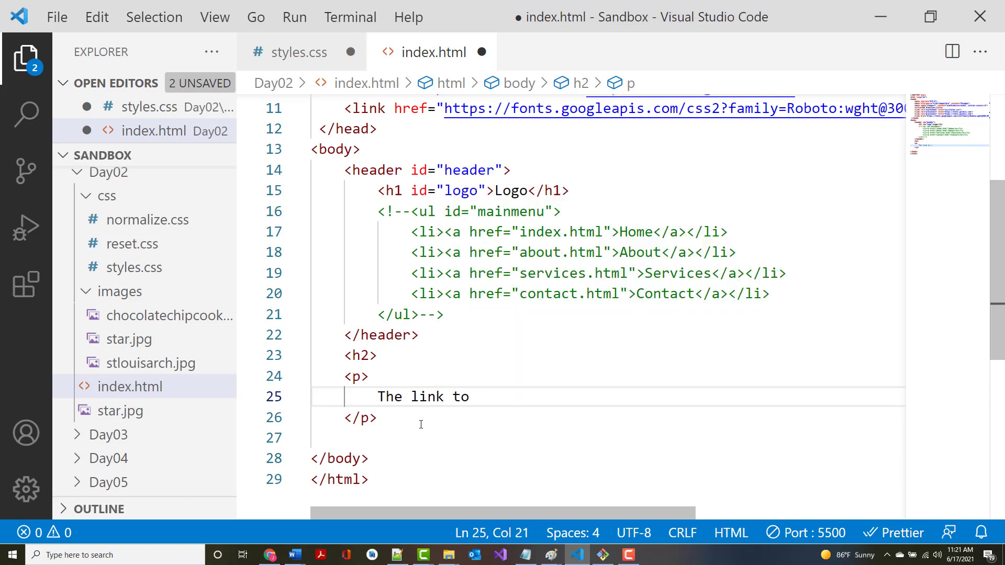
{"action": "type", "text": "Ranken T"}
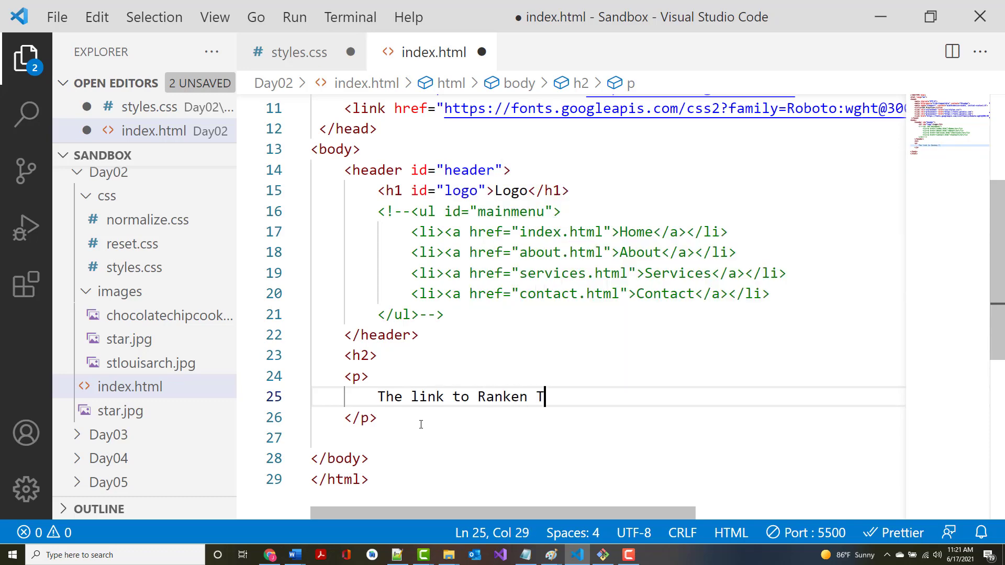
{"action": "type", "text": "echnical Co"}
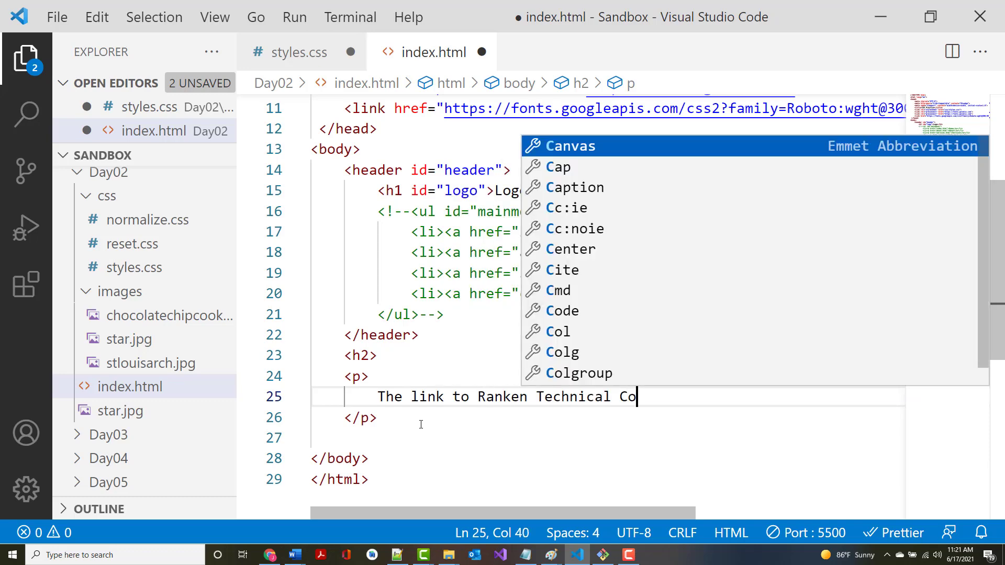
{"action": "type", "text": "llege.  Hope you en"}
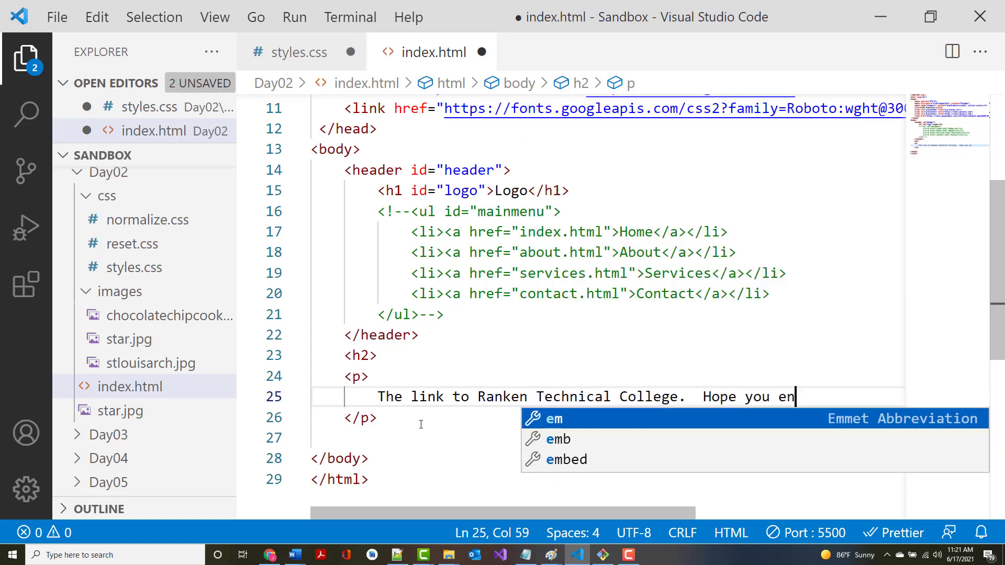
{"action": "type", "text": "joy."}
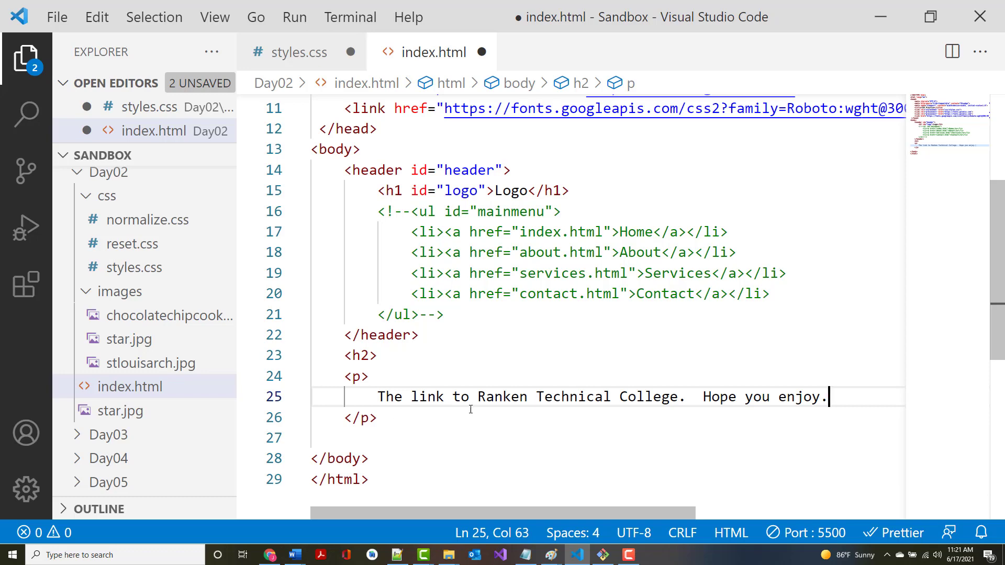
{"action": "key", "text": "Enter"}
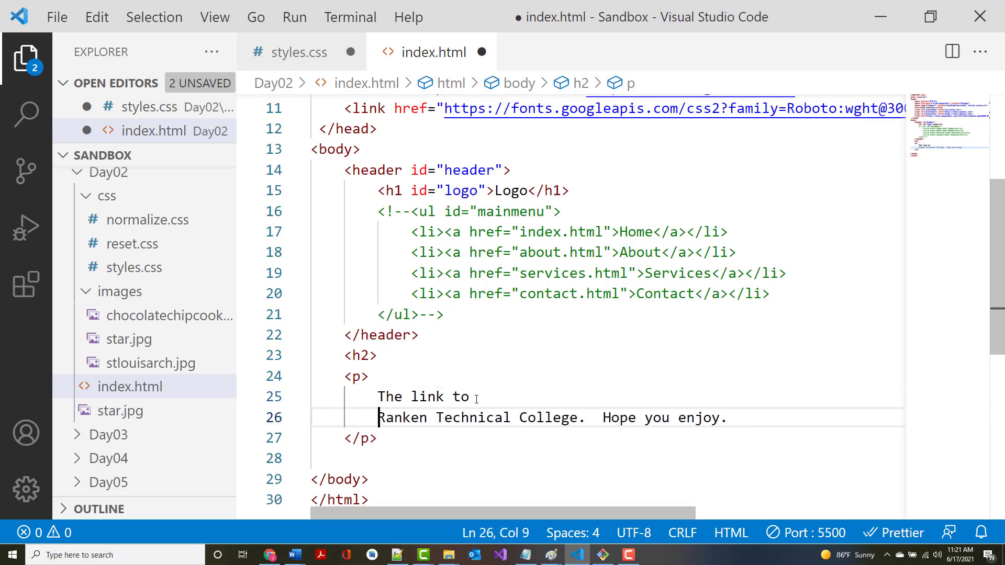
{"action": "type", "text": "<a href=\"h"}
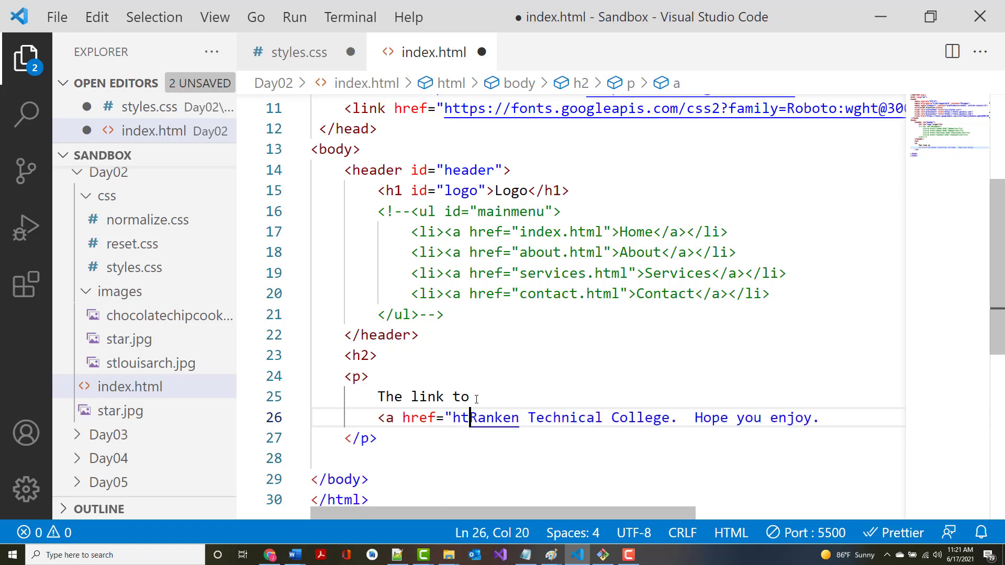
{"action": "type", "text": "tps://r"}
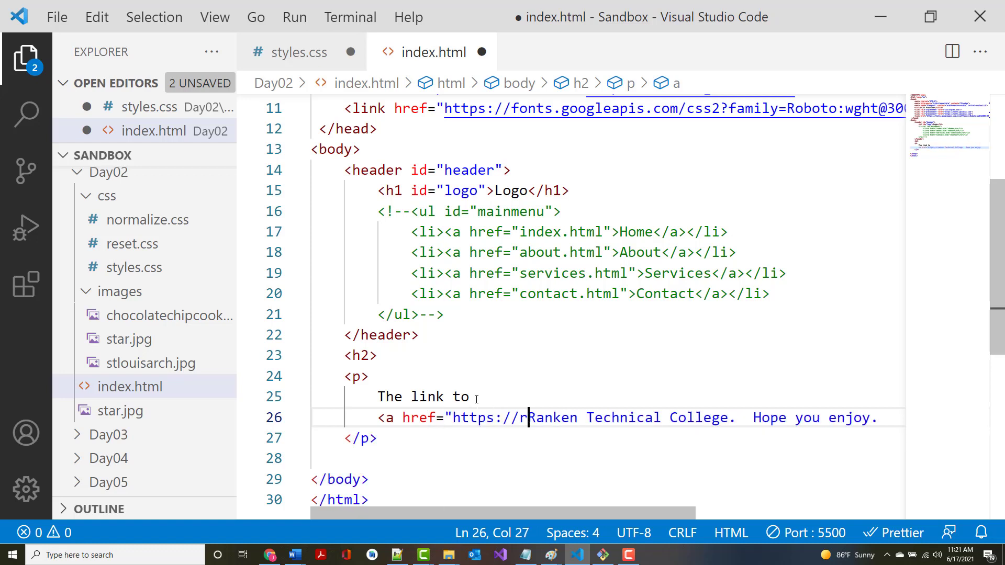
{"action": "type", "text": "anken."}
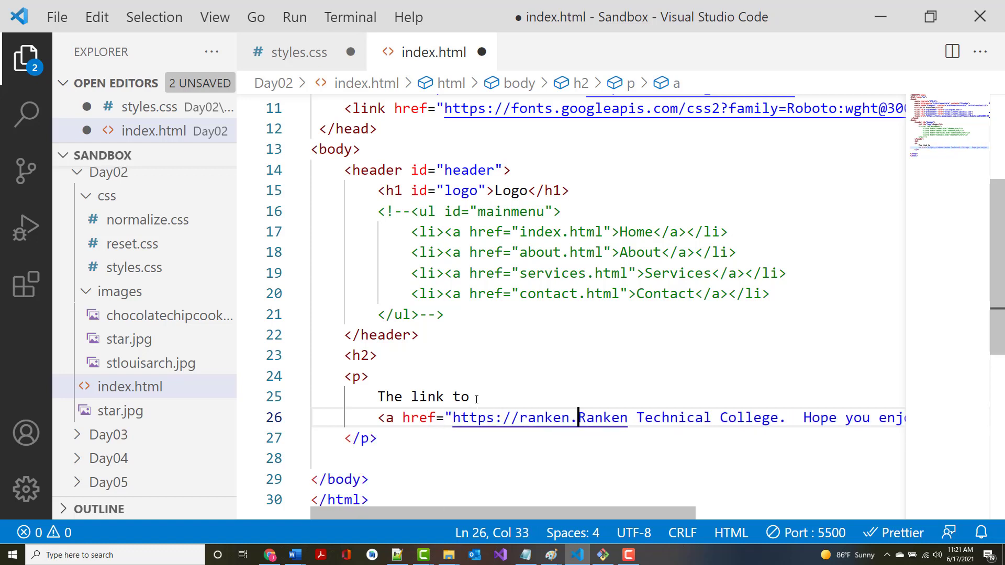
{"action": "type", "text": "edu\">"}
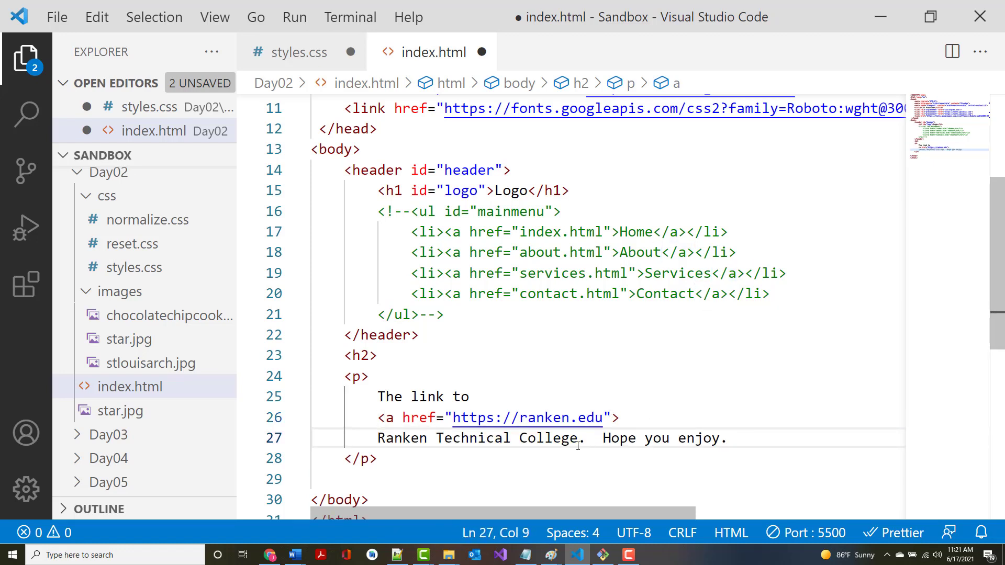
{"action": "type", "text": "</a>"}
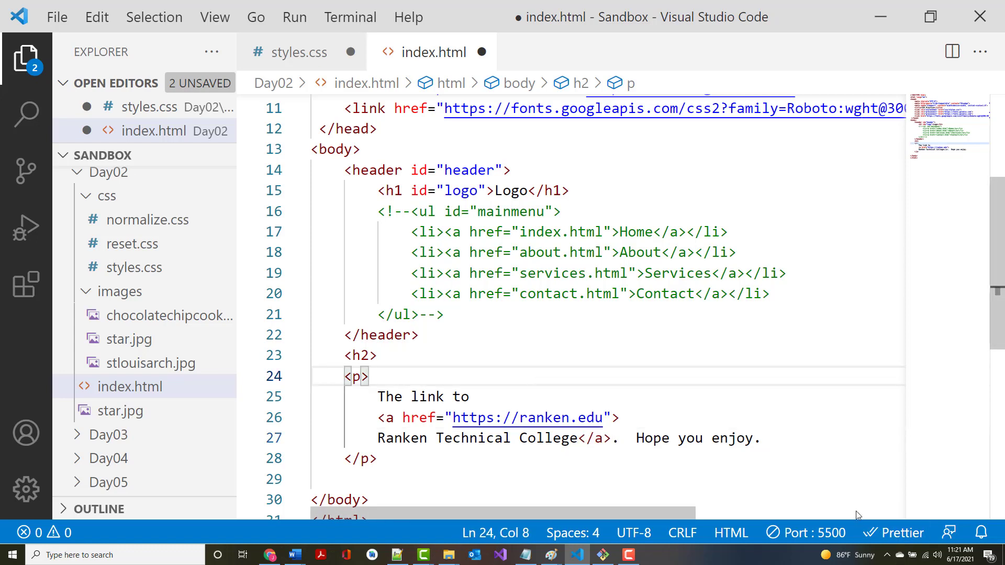
{"action": "key", "text": "ctrl+s"}
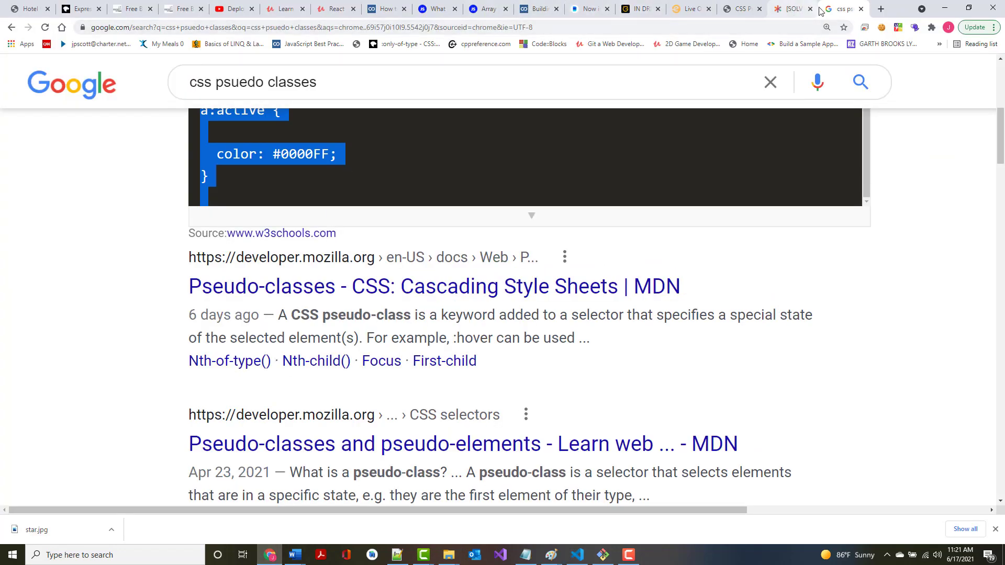
View the Ranken Technical College link paragraph on the 127.0.0.1 preview page.
{"action": "left_click", "coordinate": [737, 8]}
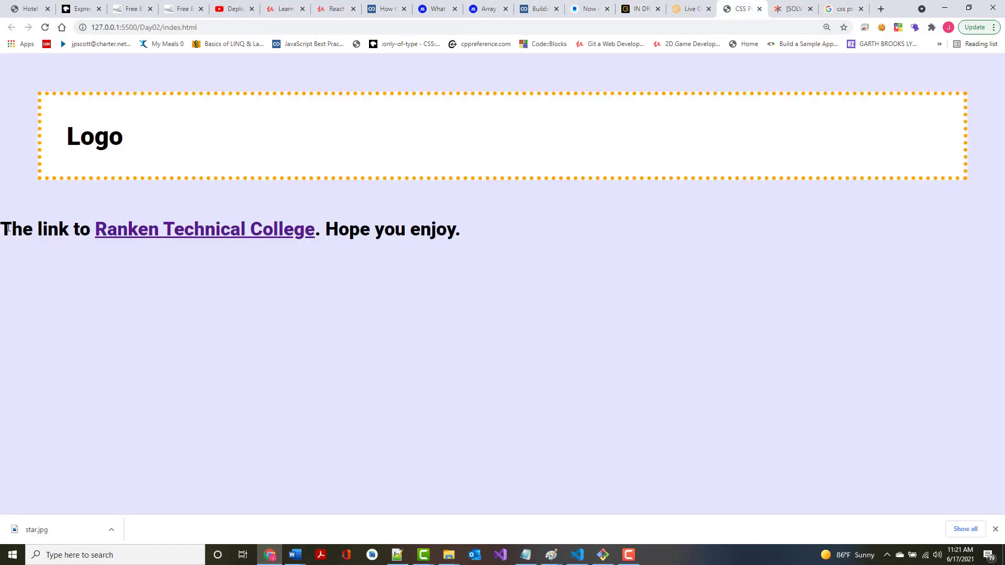
{"action": "left_click_drag", "start_coordinate": [0, 229], "coordinate": [460, 228]}
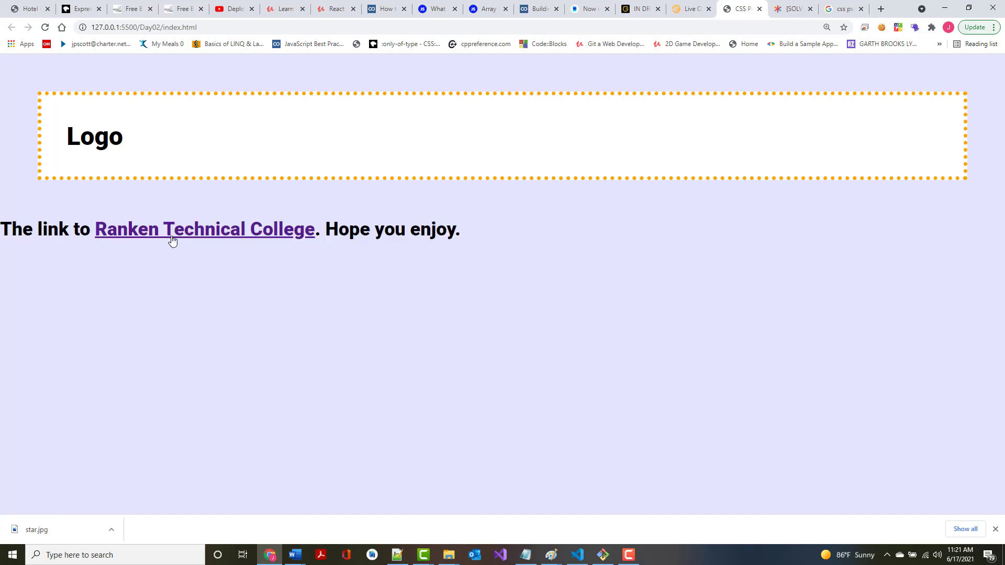
{"action": "mouse_move", "coordinate": [179, 288]}
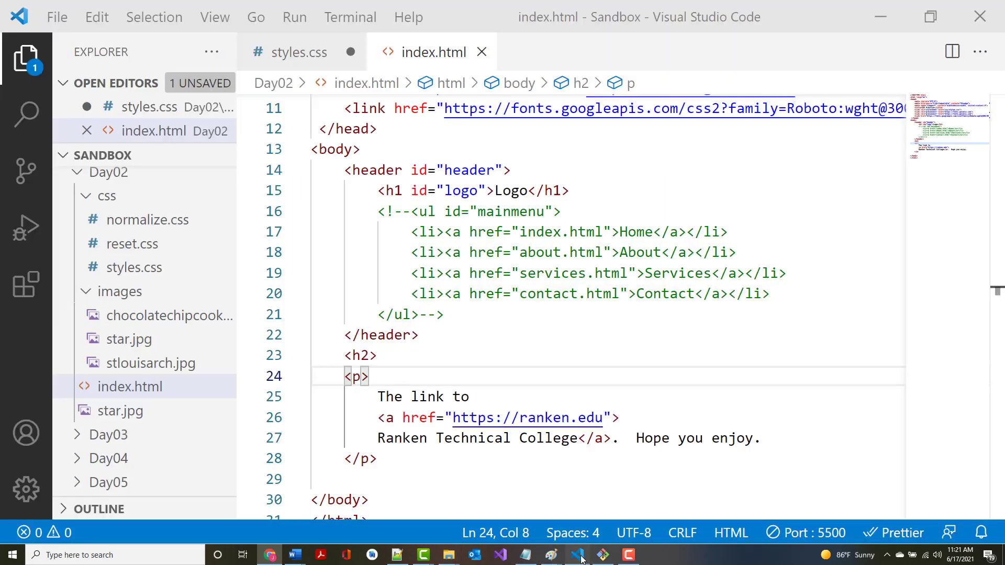
Save styles.css via File > Save and preview the green link in Chrome.
{"action": "left_click", "coordinate": [297, 52]}
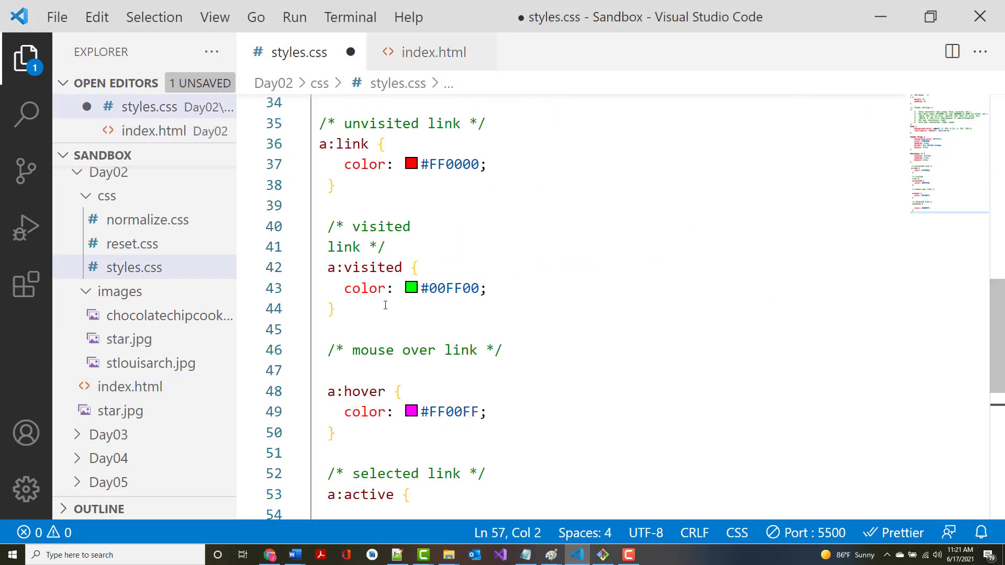
{"action": "left_click", "coordinate": [56, 17]}
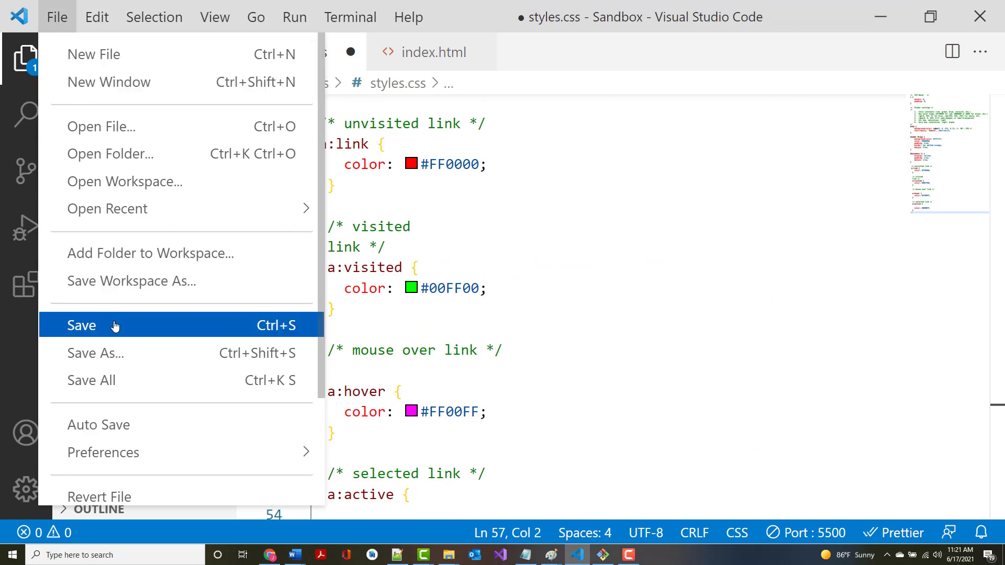
{"action": "left_click", "coordinate": [81, 326]}
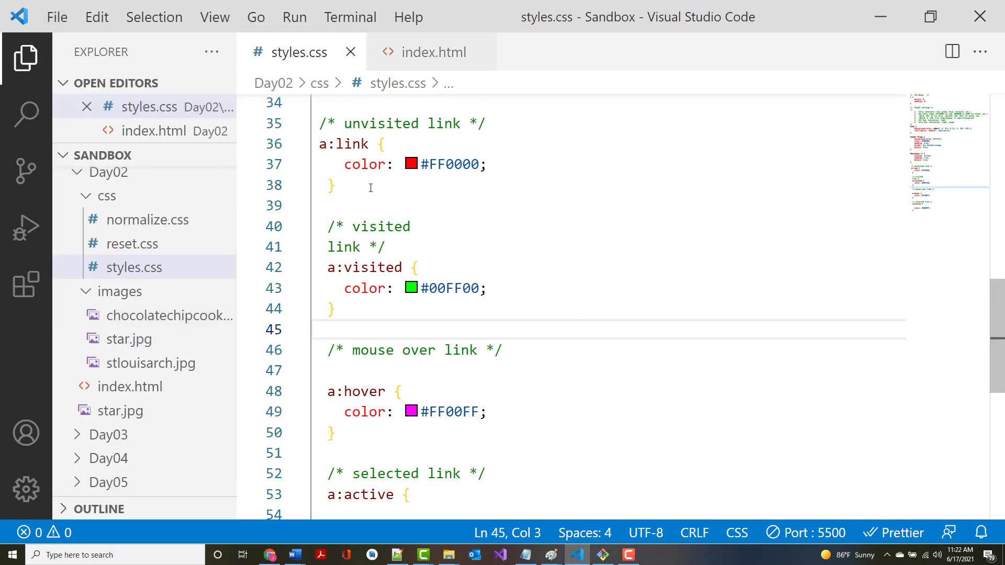
{"action": "scroll", "scroll_direction": "up", "scroll_amount": 3}
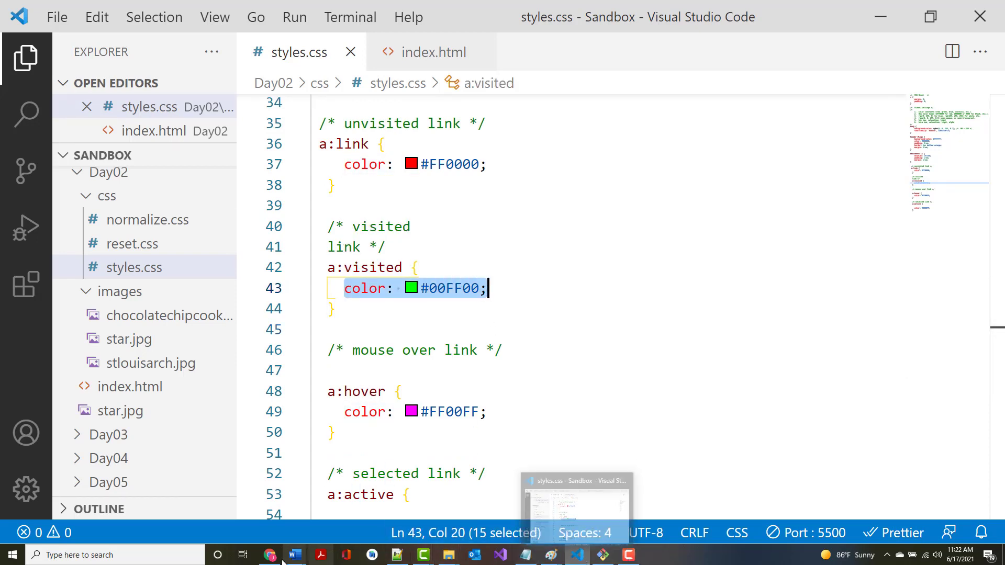
{"action": "left_click", "coordinate": [269, 555]}
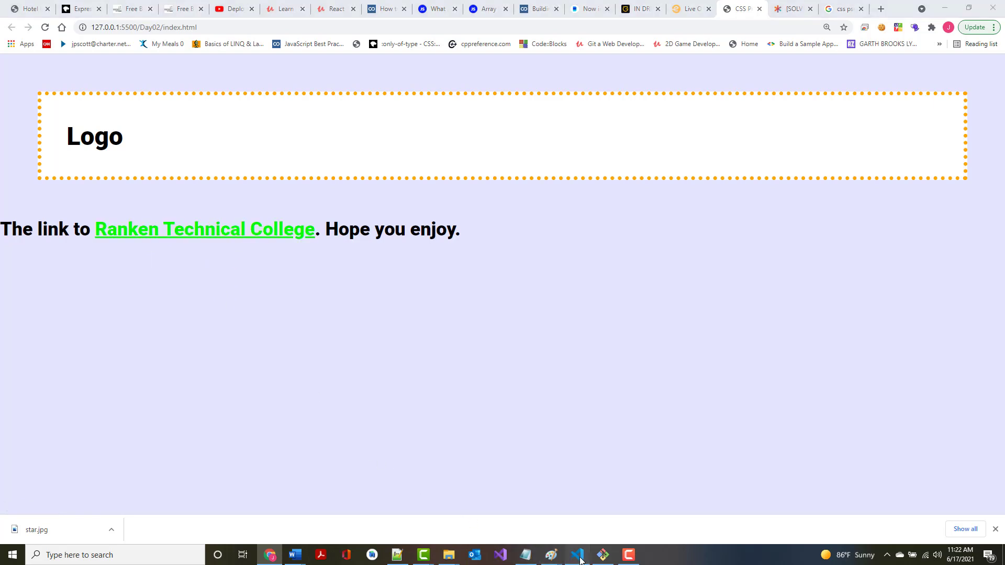
Check that the visited Ranken Technical College link shows green in Chrome, then return to VS Code.
{"action": "left_click", "coordinate": [577, 554]}
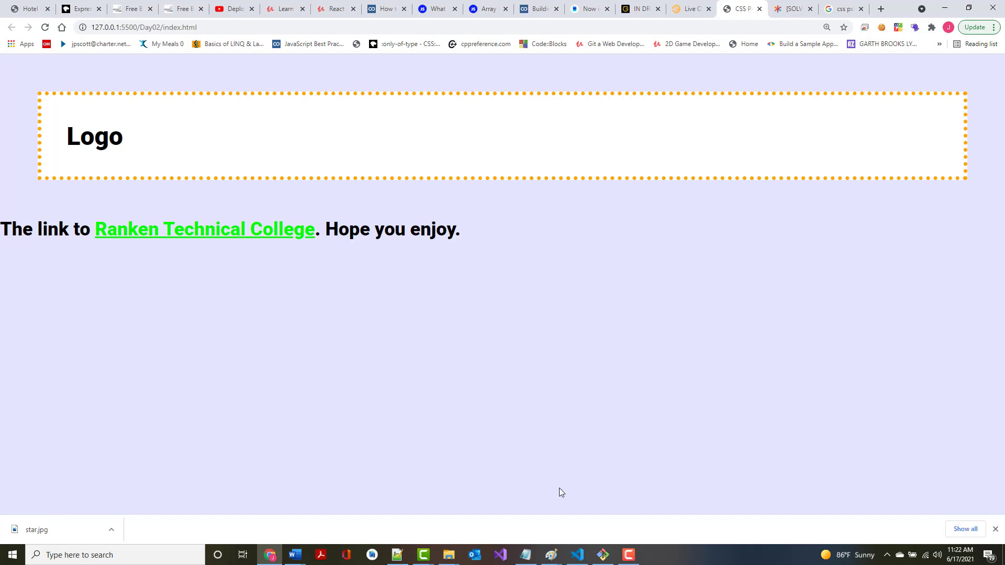
{"action": "mouse_move", "coordinate": [573, 521]}
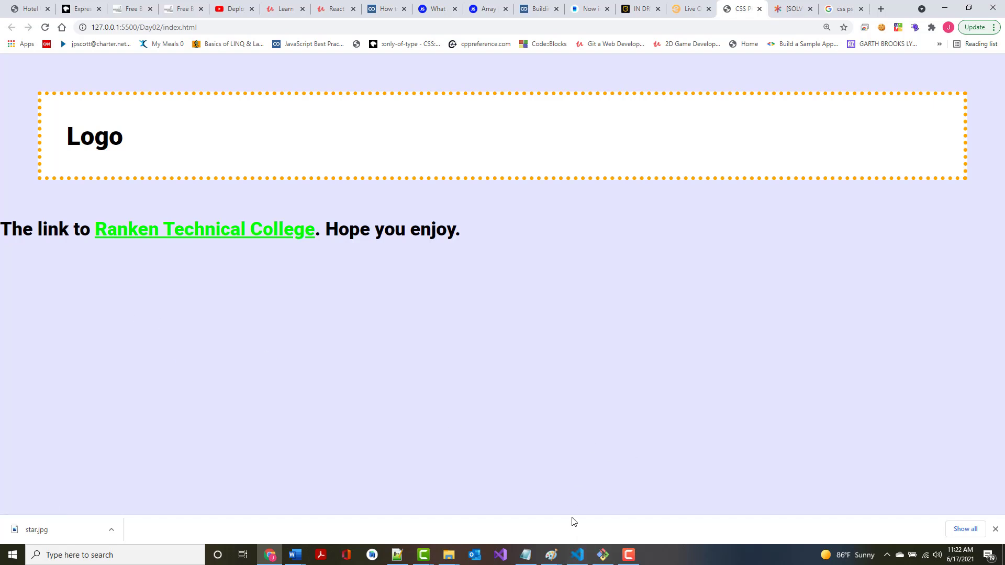
{"action": "mouse_move", "coordinate": [410, 334]}
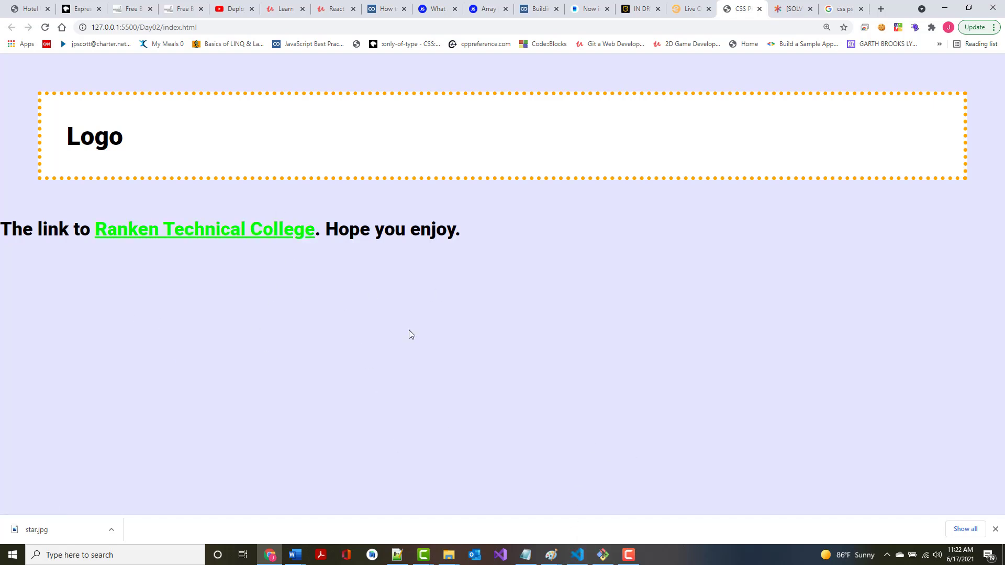
{"action": "left_click", "coordinate": [44, 27]}
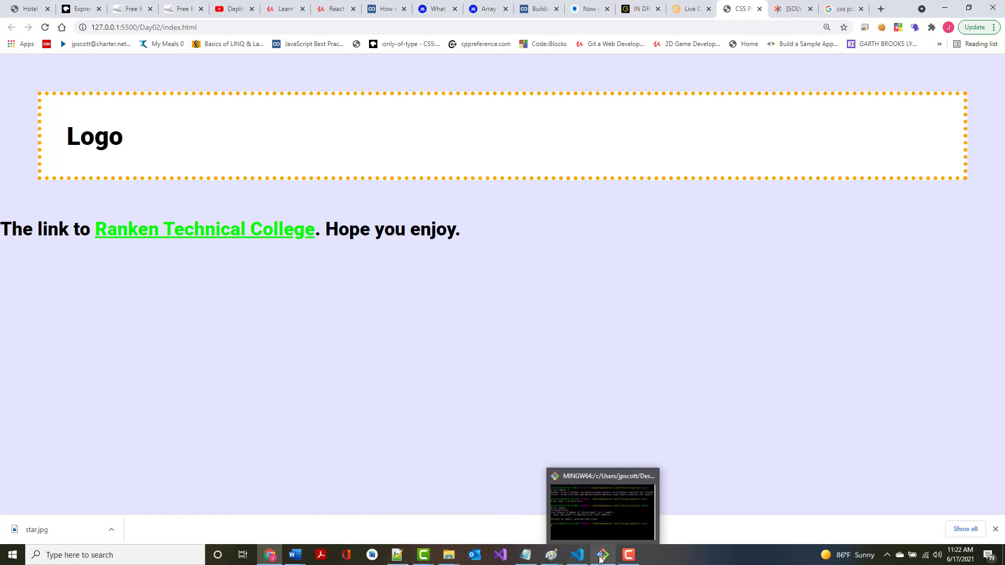
{"action": "mouse_move", "coordinate": [577, 555]}
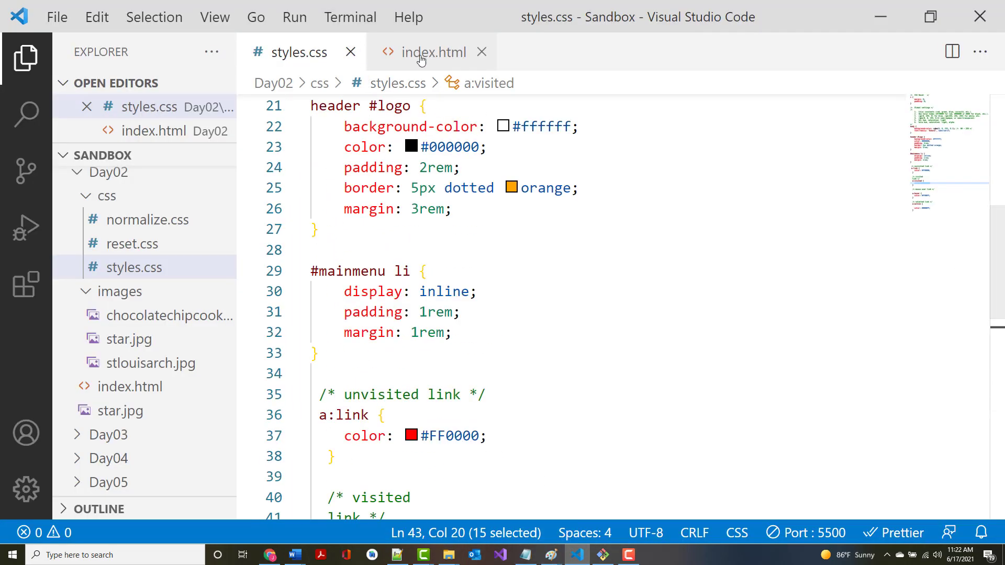
In index.html, write the paragraph 'My link to <a href="google.com">Google</a>.'.
{"action": "left_click", "coordinate": [434, 52]}
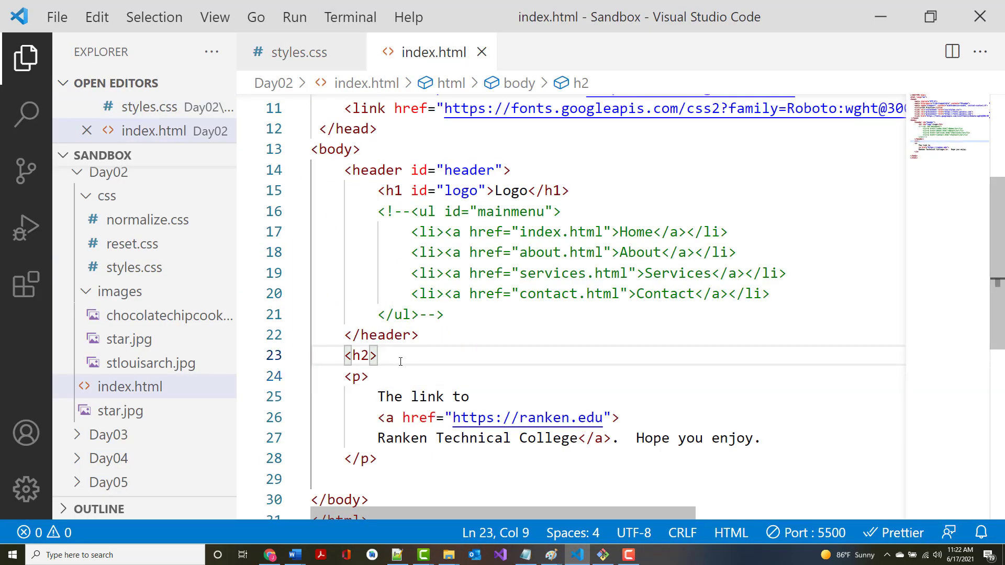
{"action": "type", "text": "p>"}
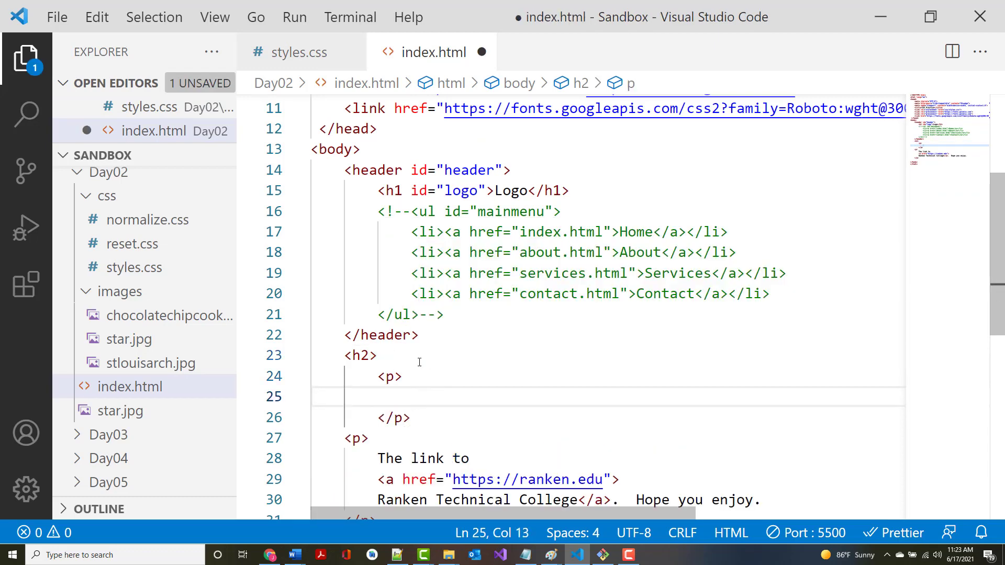
{"action": "left_click_drag", "start_coordinate": [403, 376], "coordinate": [383, 417]}
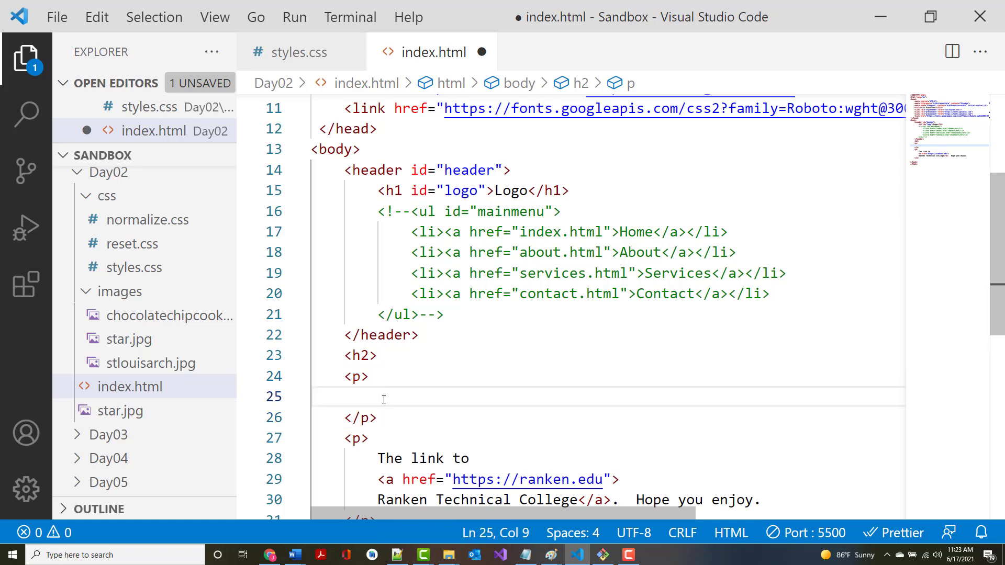
{"action": "type", "text": "My link to"}
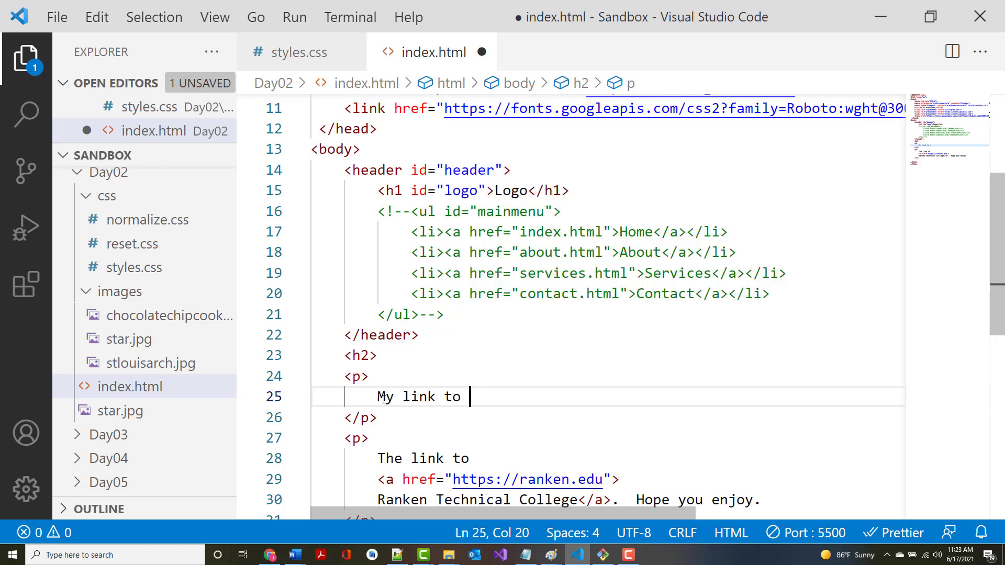
{"action": "type", "text": "<a"}
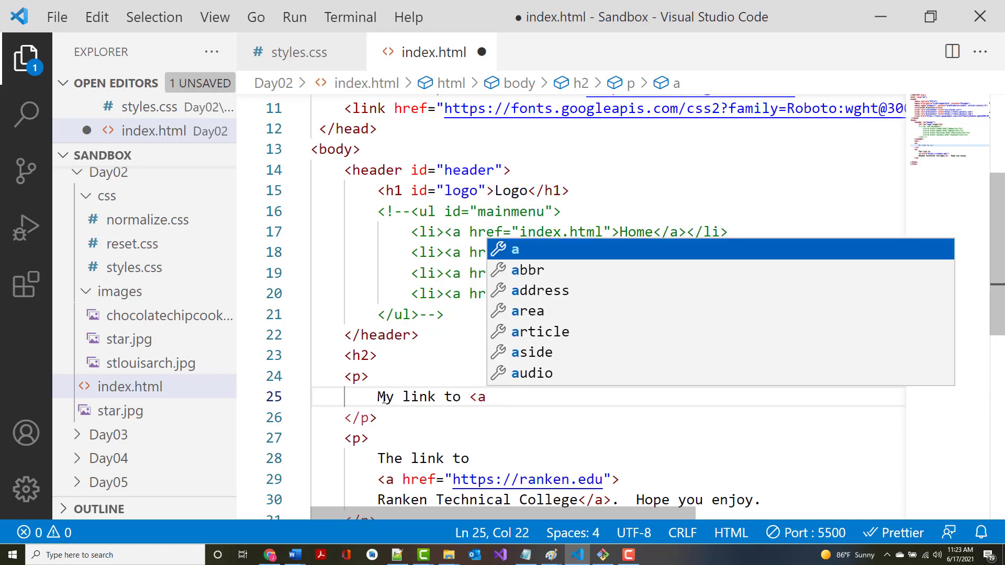
{"action": "type", "text": "href="}
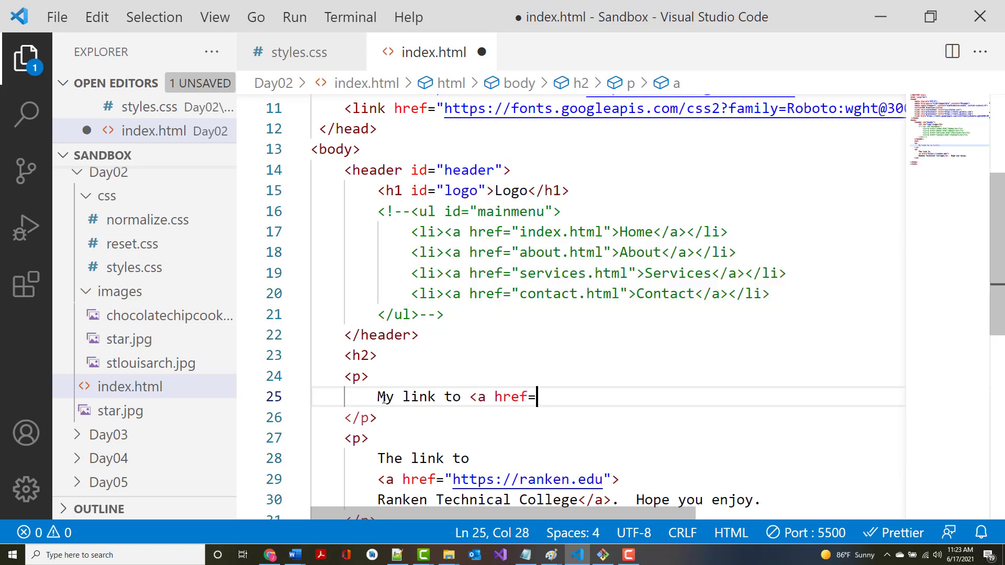
{"action": "type", "text": "\"google."}
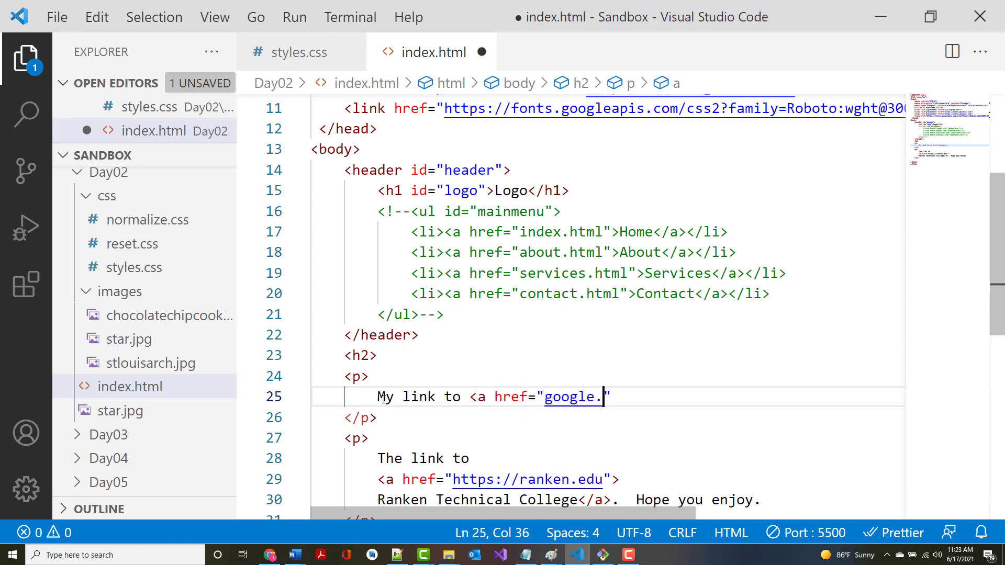
{"action": "type", "text": "com\"></a>"}
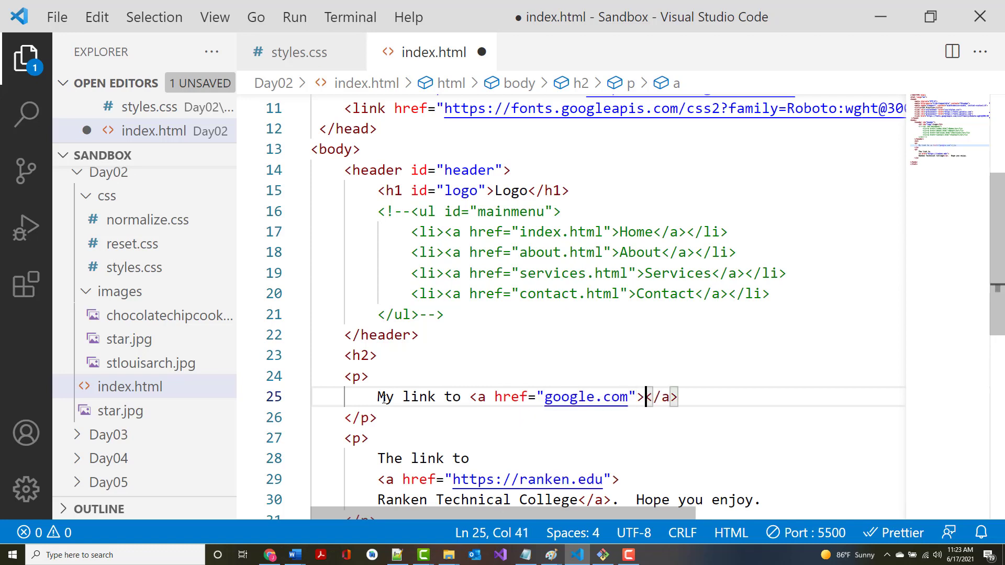
{"action": "type", "text": "Google"}
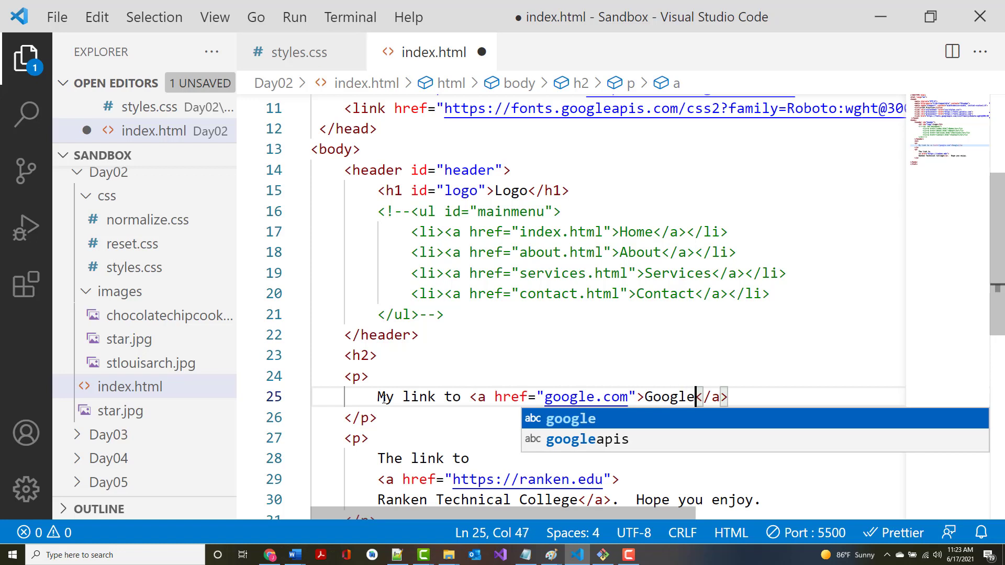
{"action": "type", "text": "."}
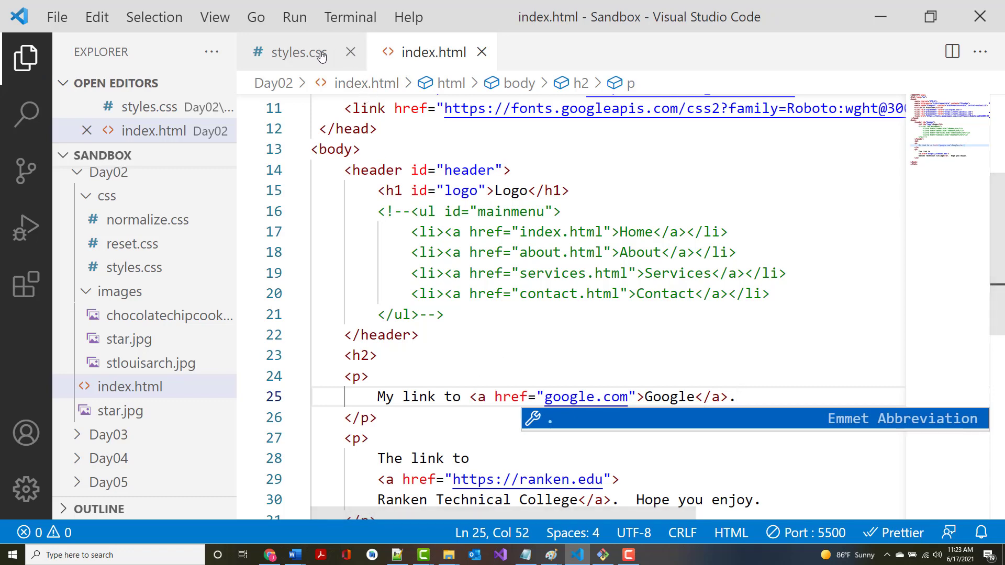
Scroll styles.css down to the link colour rules.
{"action": "left_click", "coordinate": [298, 52]}
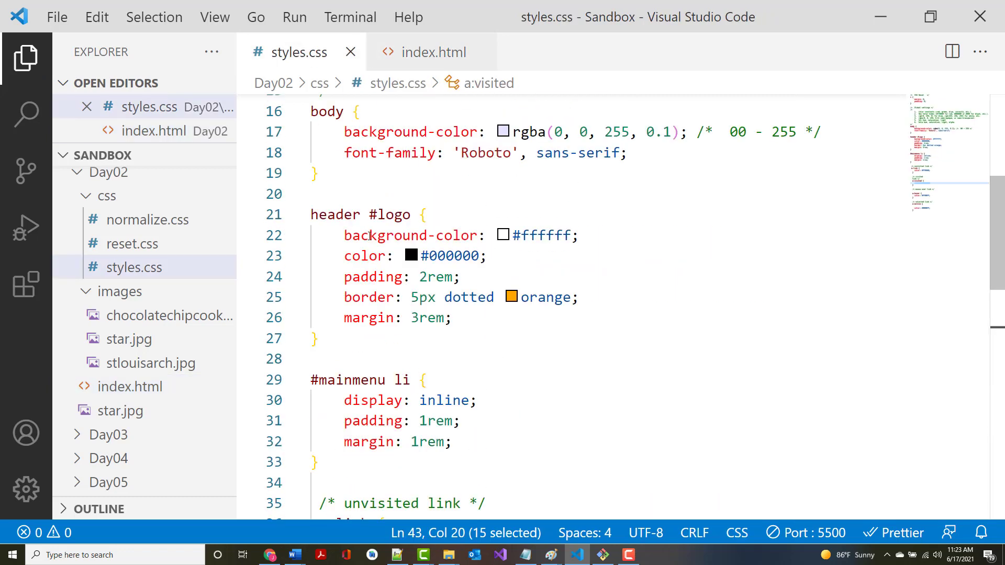
{"action": "scroll", "scroll_direction": "down", "scroll_amount": 3}
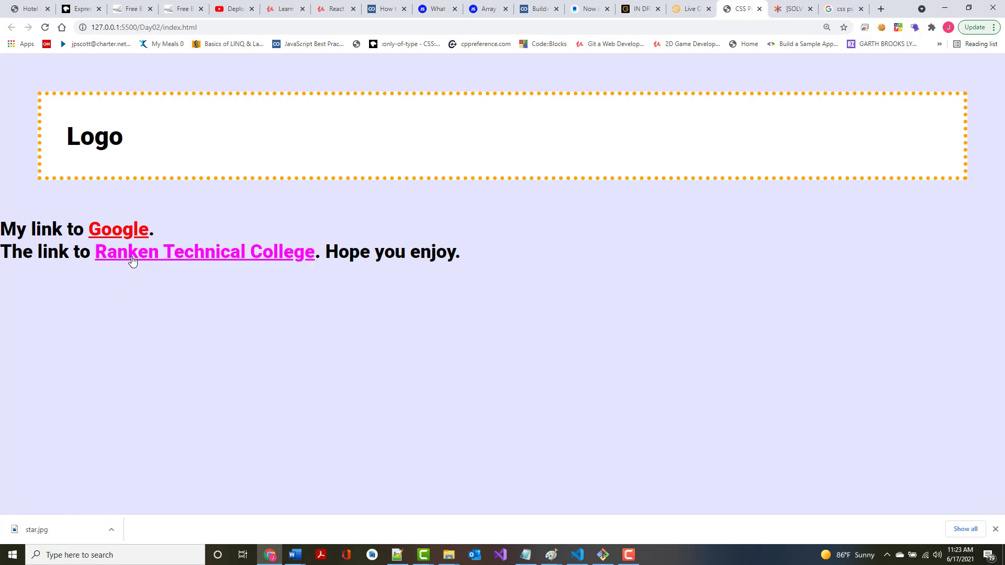
{"action": "mouse_move", "coordinate": [118, 229]}
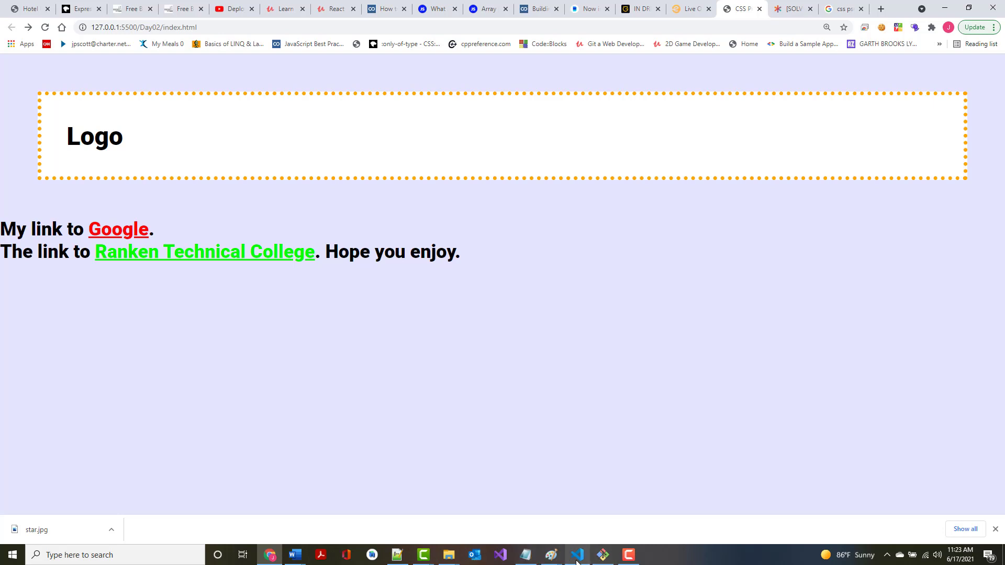
{"action": "left_click", "coordinate": [576, 555]}
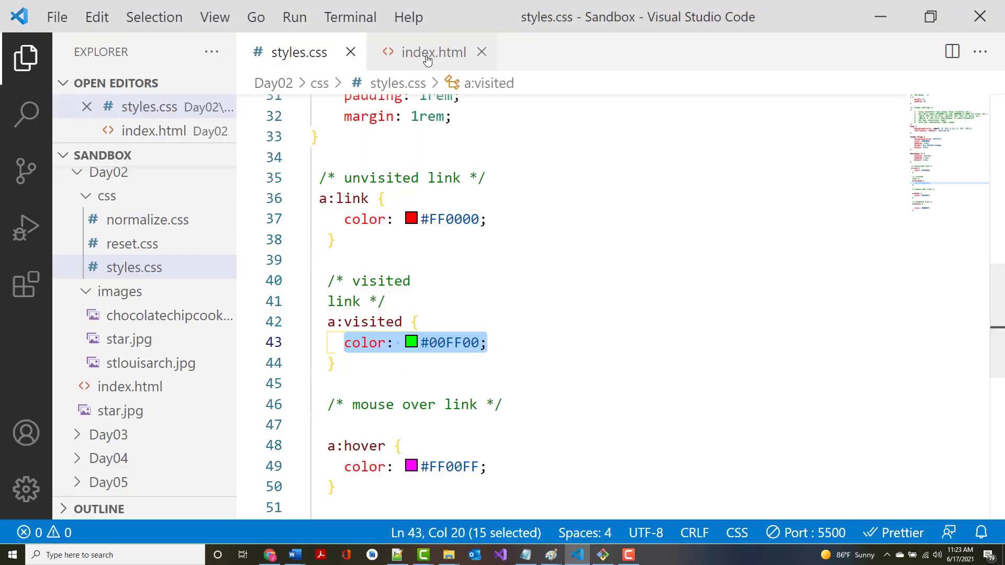
{"action": "left_click", "coordinate": [433, 52]}
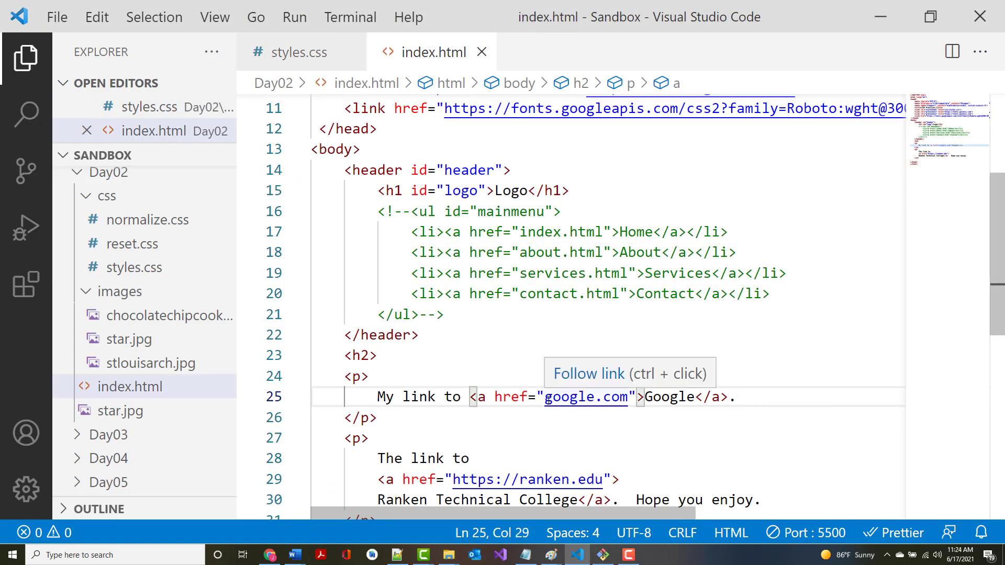
{"action": "type", "text": "https://w"}
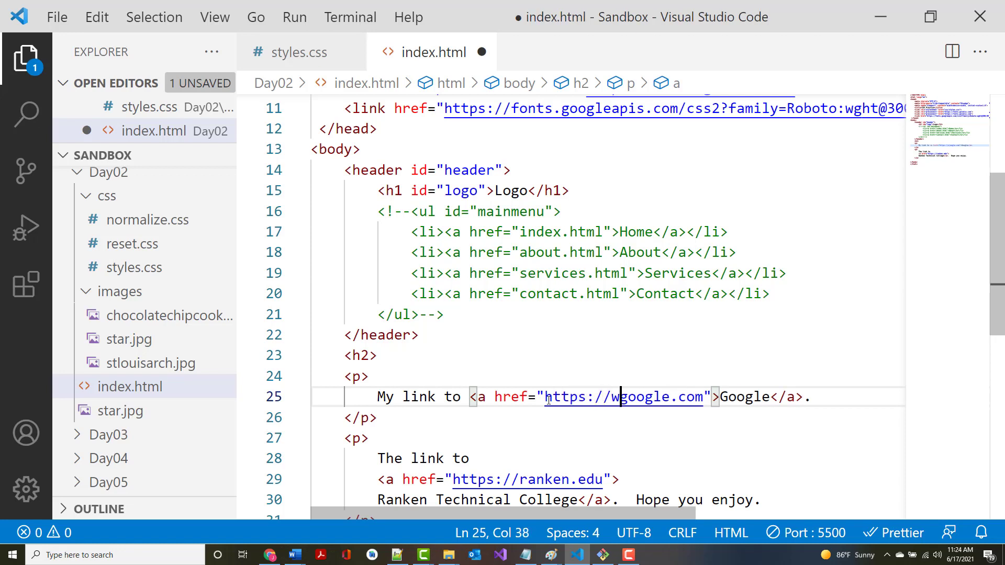
{"action": "type", "text": "ww."}
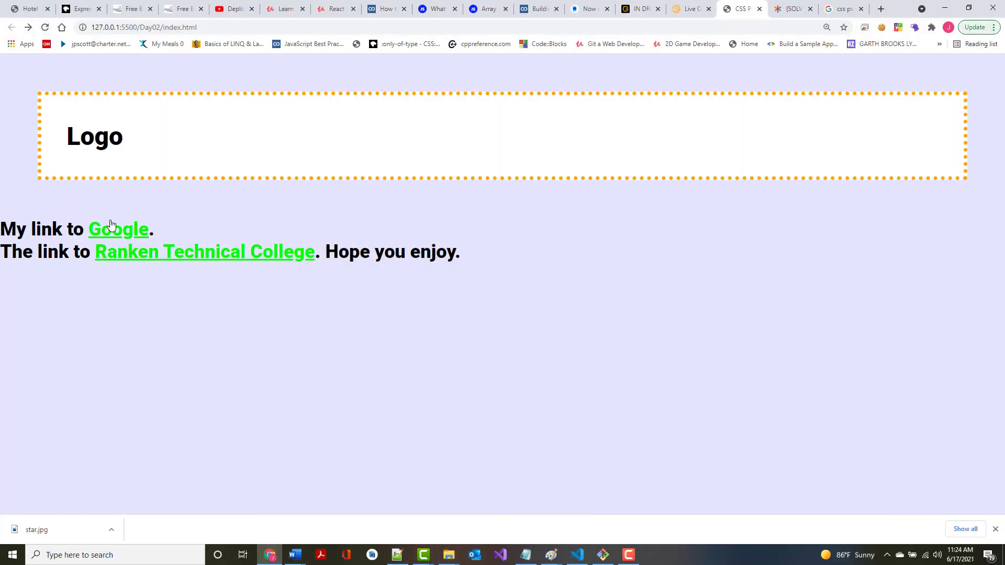
{"action": "left_click", "coordinate": [117, 229]}
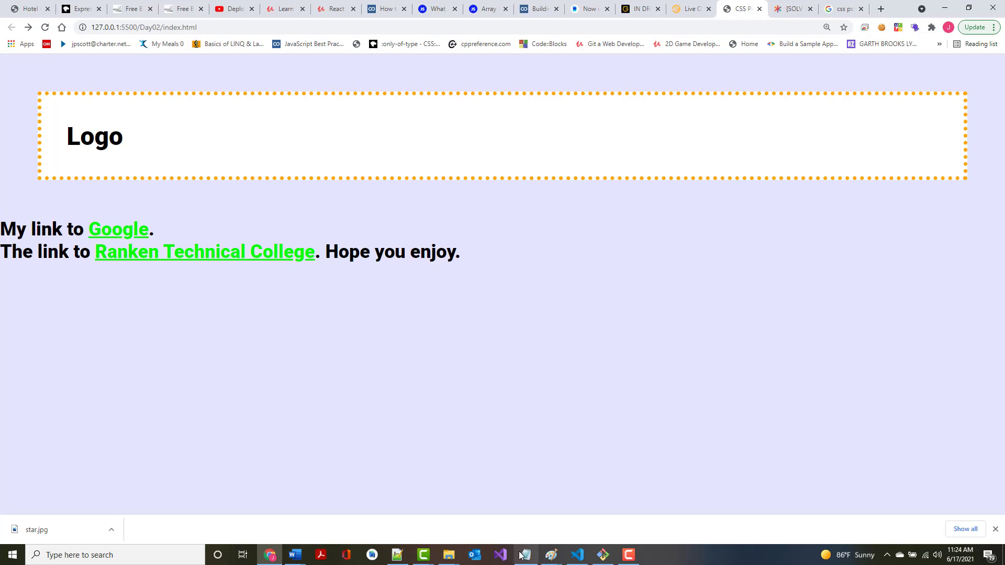
{"action": "left_click", "coordinate": [524, 555]}
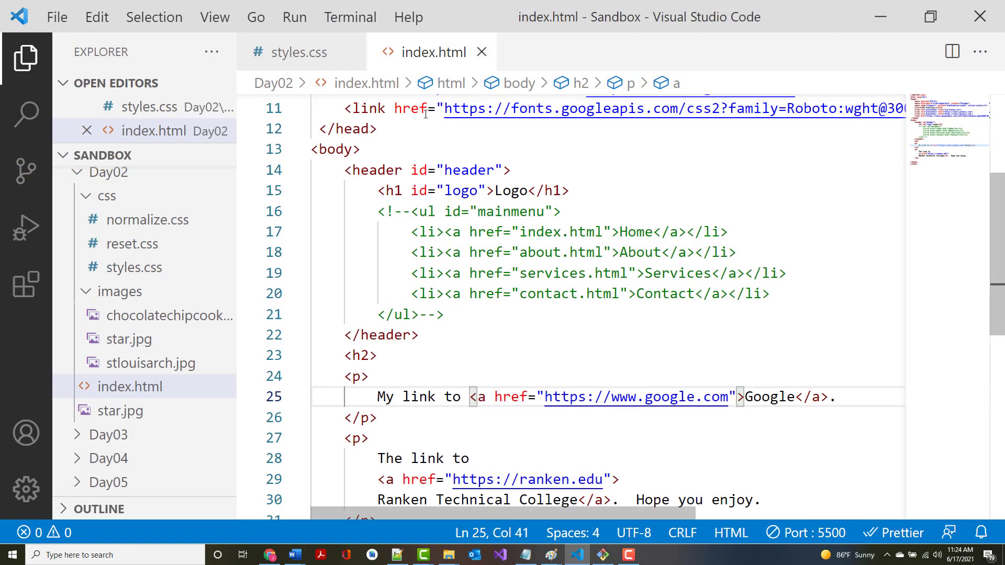
Scroll through the a:link, a:visited, a:hover and a:active rules and place the cursor in a:active.
{"action": "left_click", "coordinate": [299, 52]}
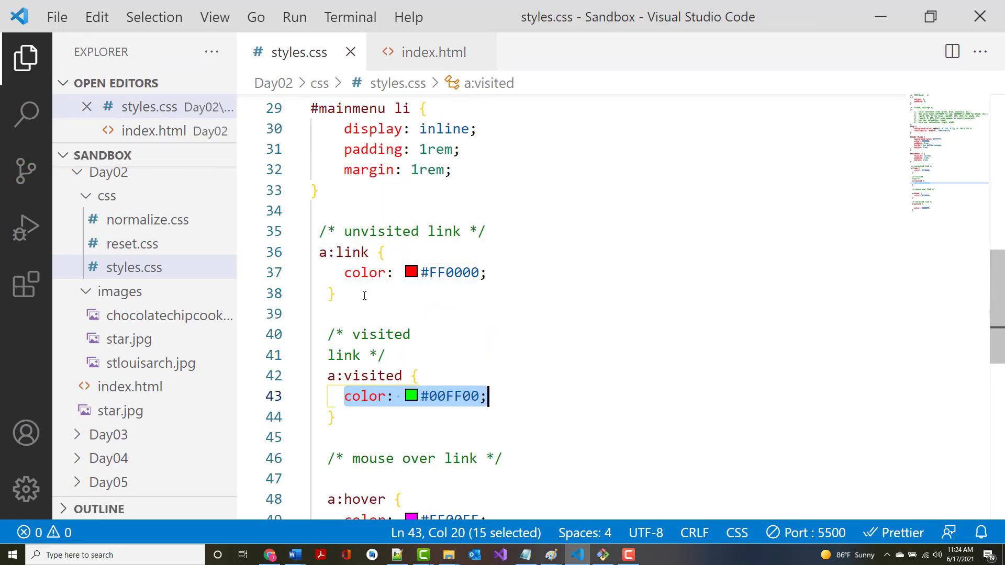
{"action": "scroll", "scroll_direction": "down", "scroll_amount": 3}
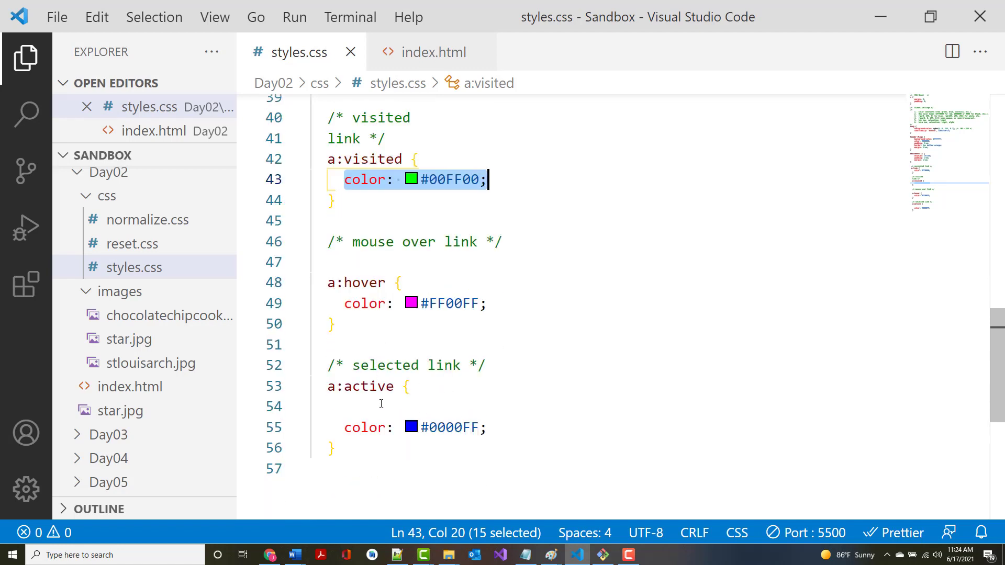
{"action": "left_click", "coordinate": [384, 406]}
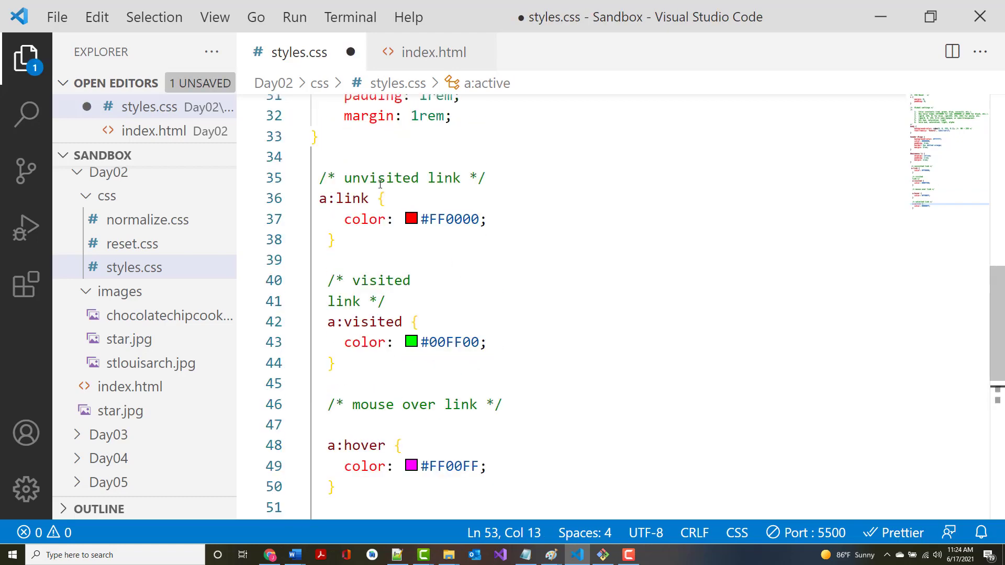
{"action": "scroll", "scroll_direction": "down", "scroll_amount": 3}
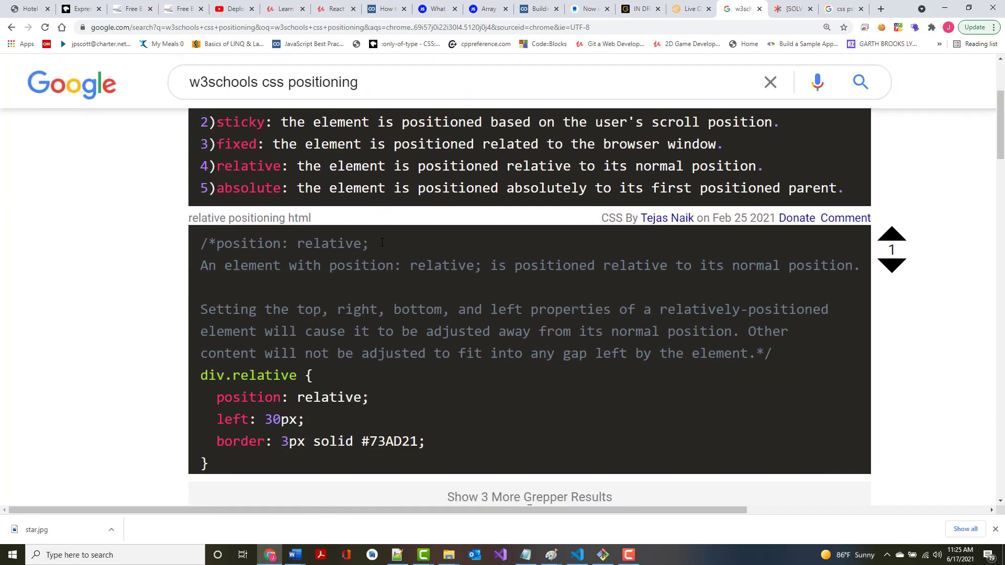
Scroll the 'w3schools css positioning' results down to the W3Schools position property listings.
{"action": "scroll", "scroll_direction": "down", "scroll_amount": 3}
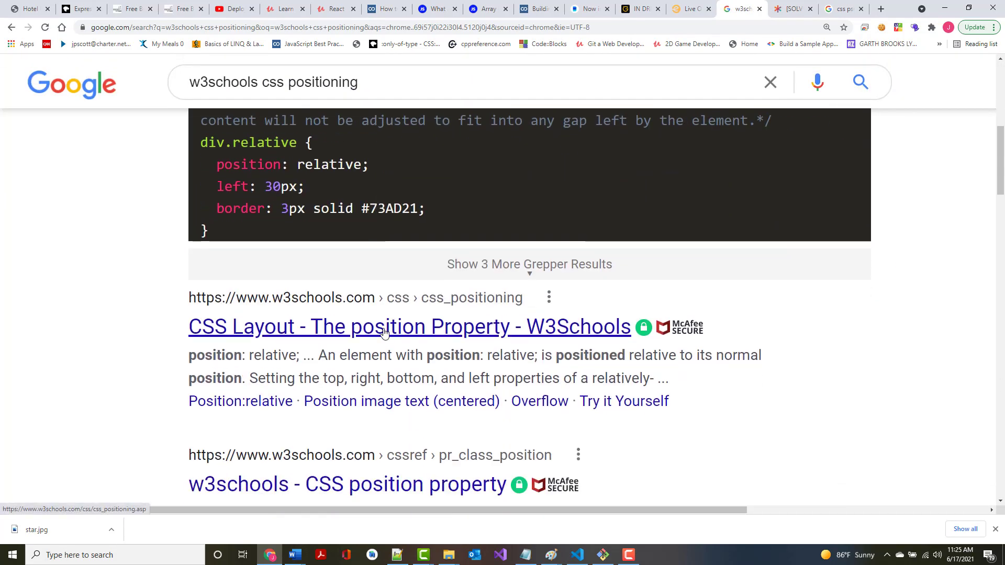
Open 'CSS Layout - The position Property' and scroll to the position: static section.
{"action": "left_click", "coordinate": [409, 326]}
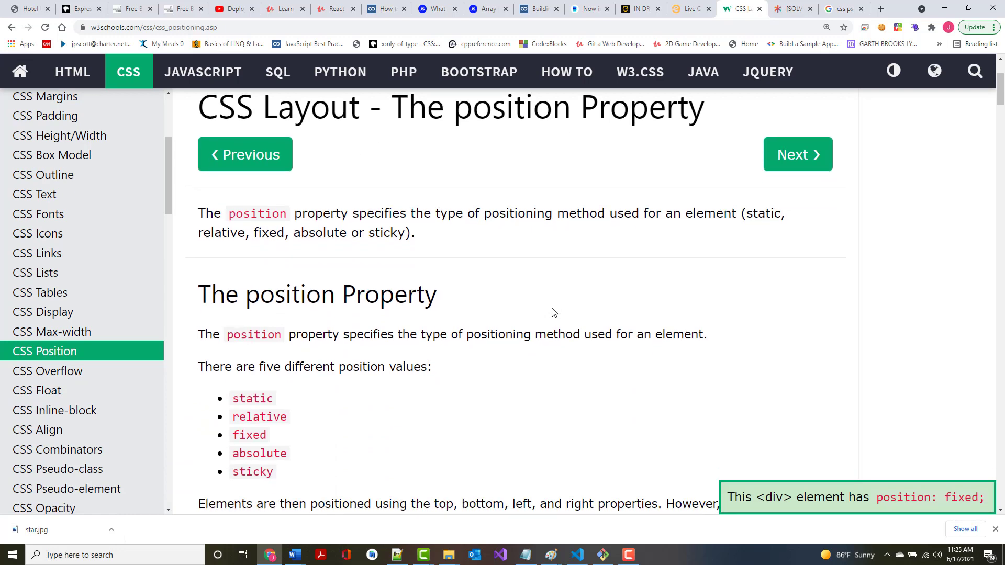
{"action": "scroll", "scroll_direction": "down", "scroll_amount": 3}
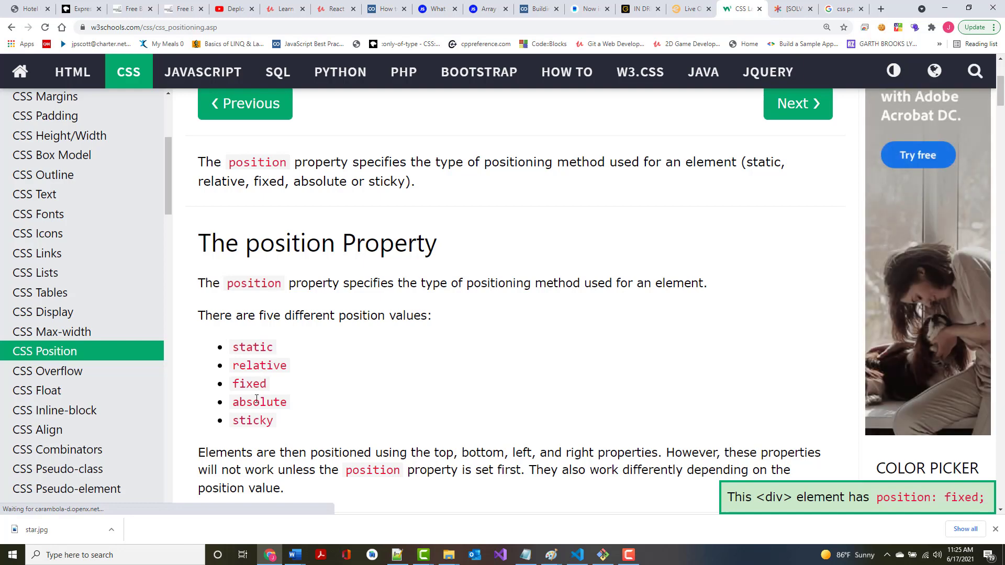
{"action": "scroll", "scroll_direction": "down", "scroll_amount": 3}
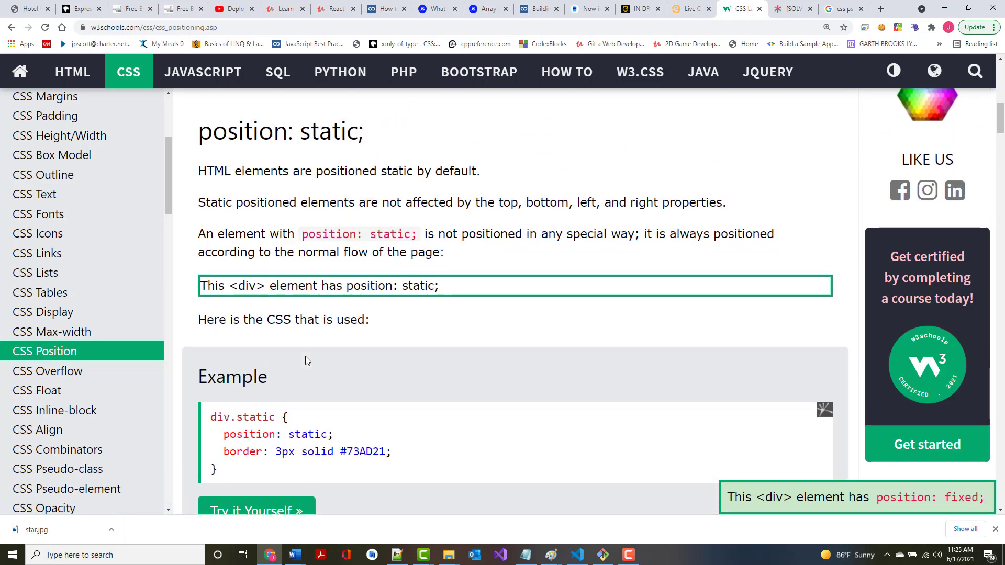
{"action": "mouse_move", "coordinate": [328, 365]}
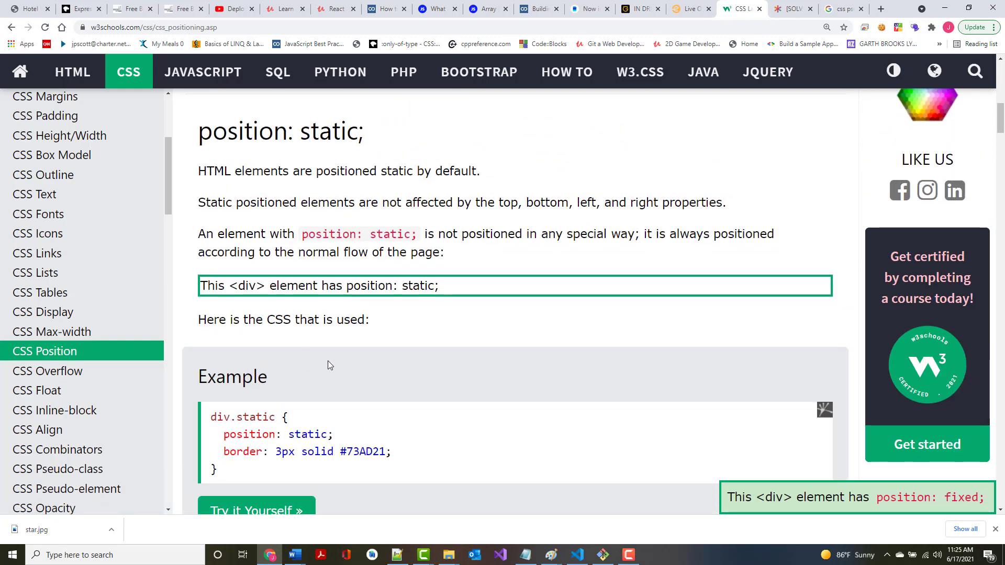
{"action": "mouse_move", "coordinate": [333, 366]}
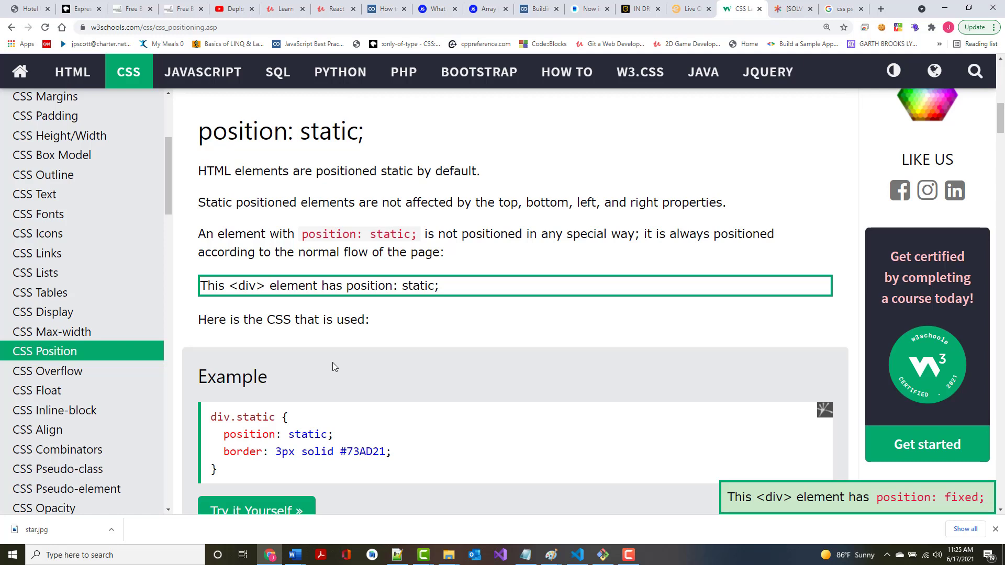
{"action": "mouse_move", "coordinate": [336, 367]}
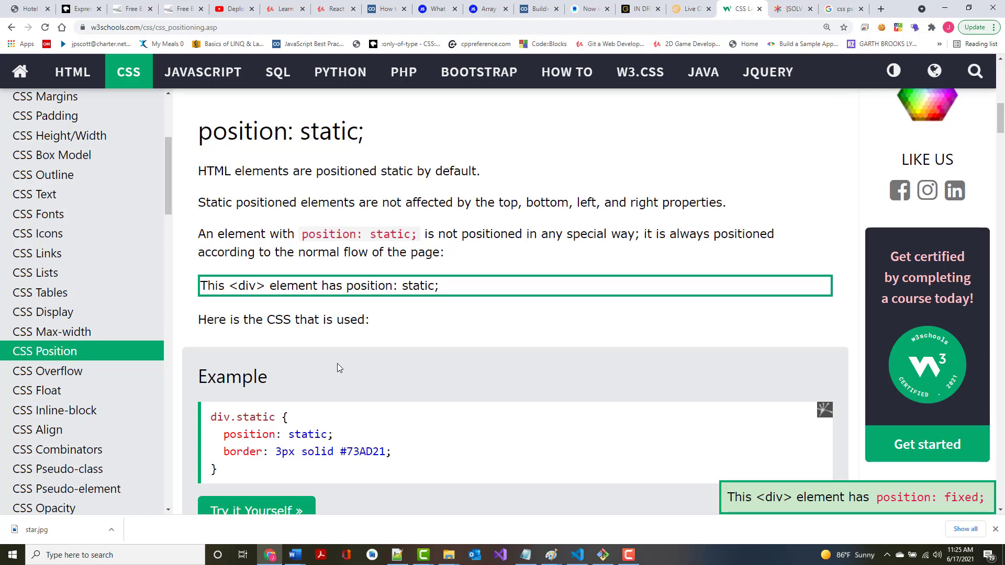
{"action": "mouse_move", "coordinate": [280, 401]}
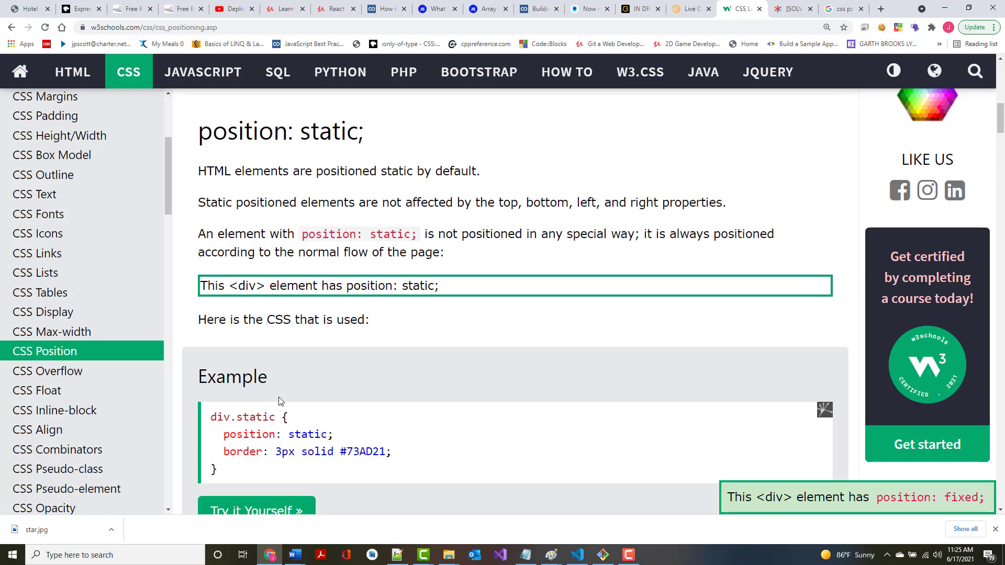
Open the position: static example in the Tryit Editor.
{"action": "left_click", "coordinate": [254, 511]}
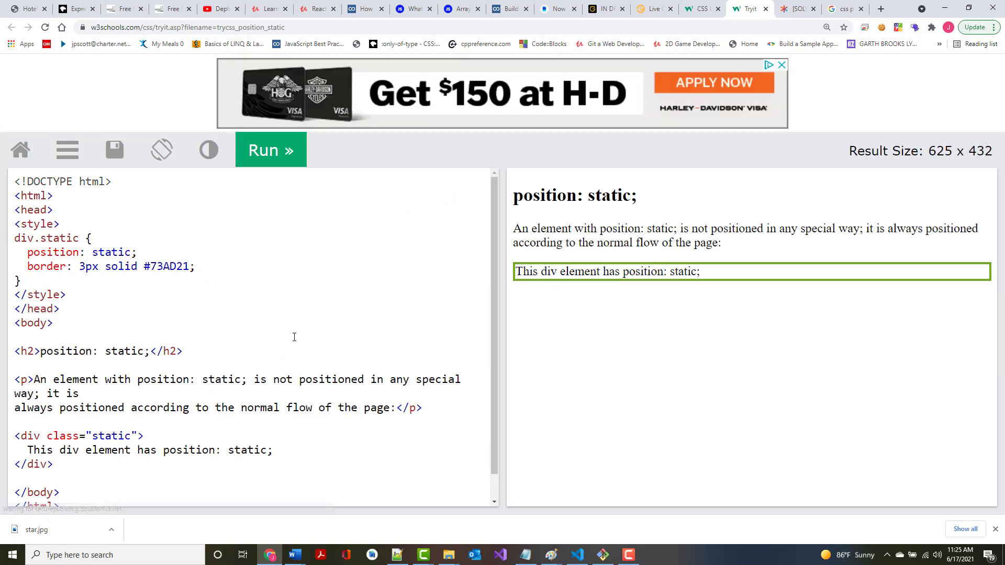
{"action": "mouse_move", "coordinate": [37, 247]}
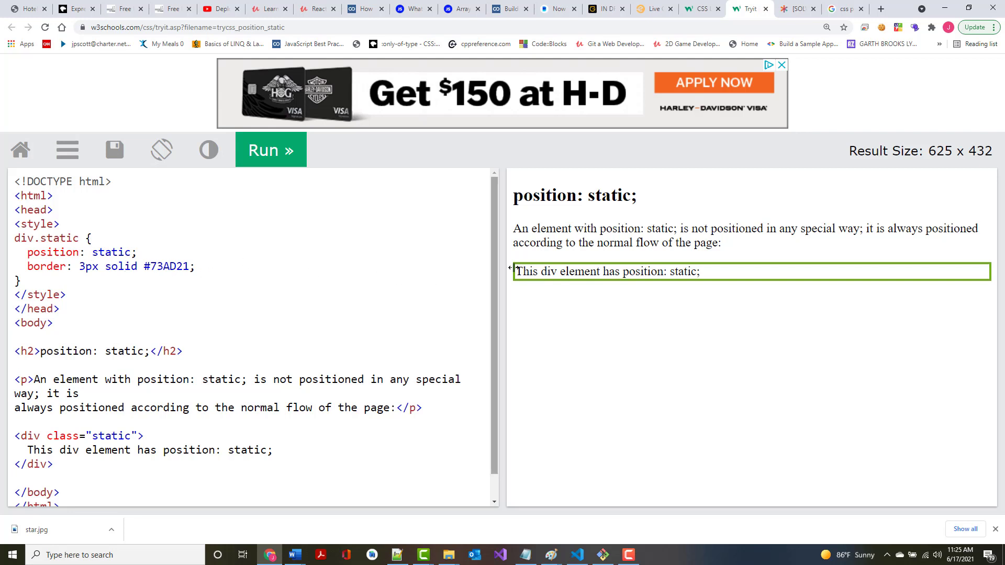
{"action": "mouse_move", "coordinate": [374, 277]}
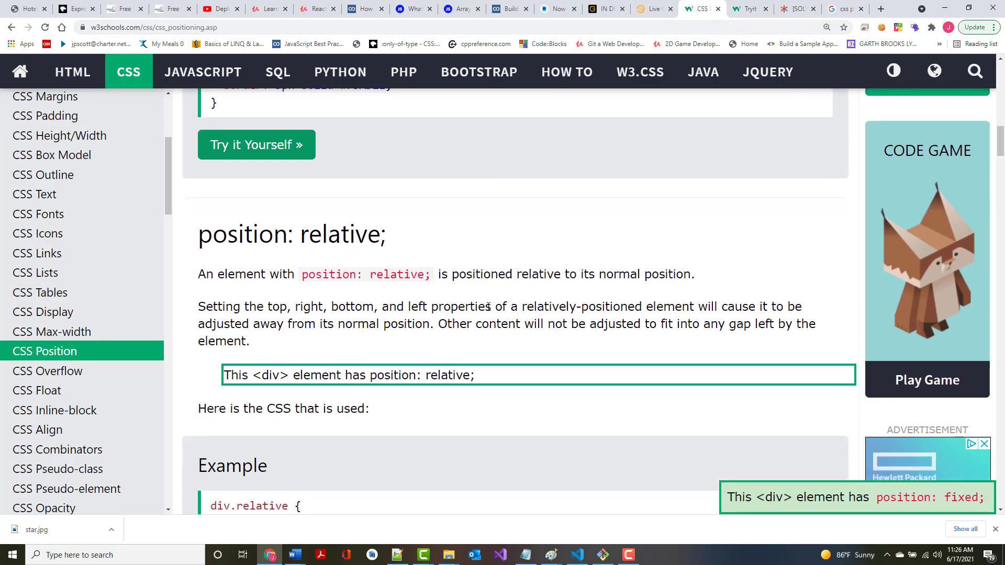
Scroll to the position: relative example and open its Try it Yourself editor.
{"action": "scroll", "scroll_direction": "down", "scroll_amount": 3}
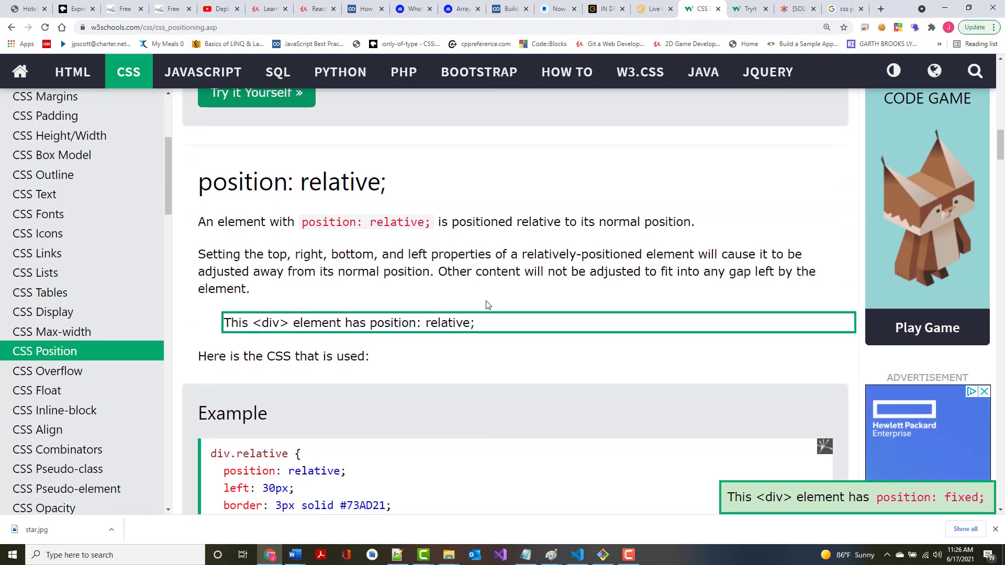
{"action": "scroll", "scroll_direction": "down", "scroll_amount": 3}
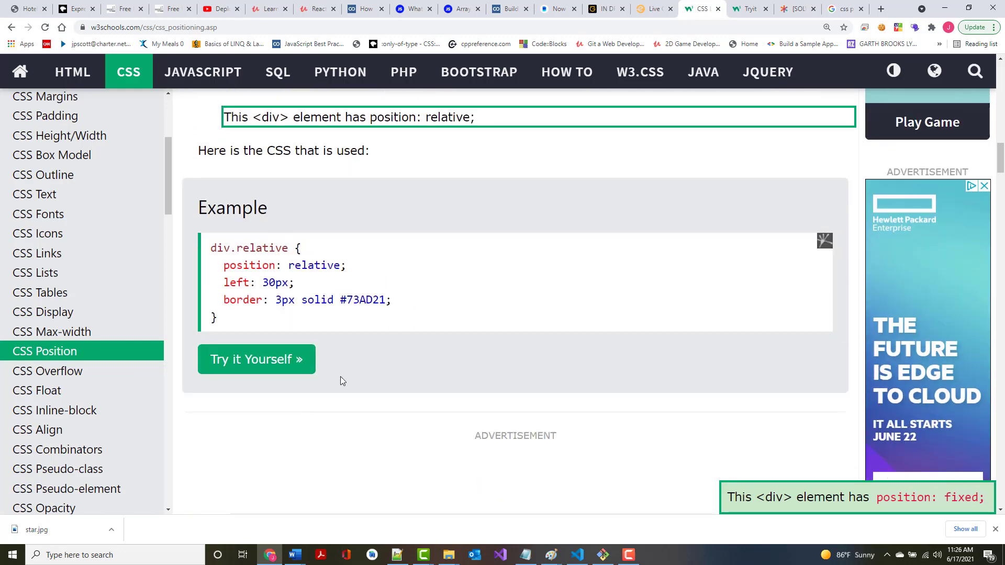
{"action": "left_click", "coordinate": [255, 359]}
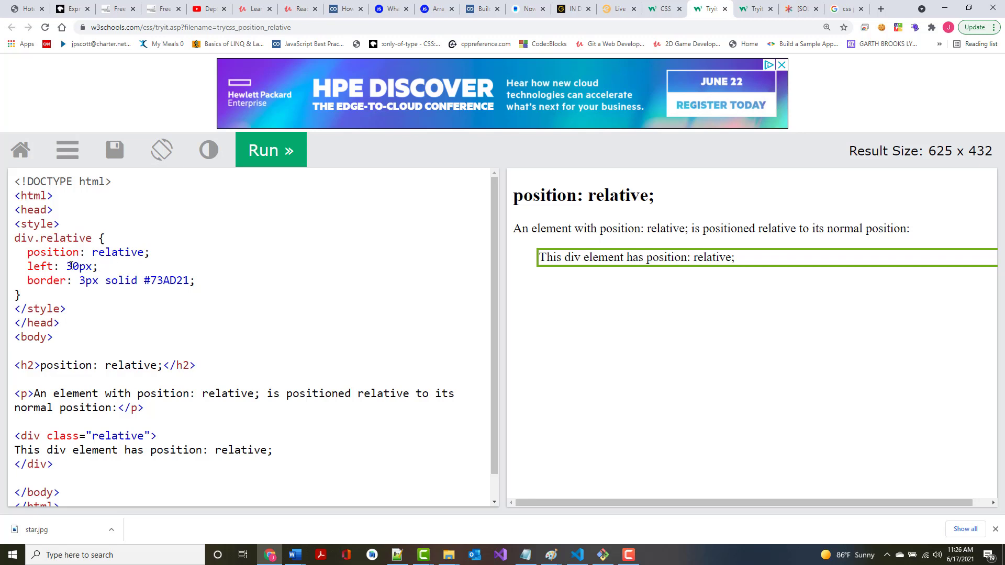
Try 50px left and bottom offsets on div.relative, dismiss the Save As dialog, and run.
{"action": "double_click", "coordinate": [71, 266]}
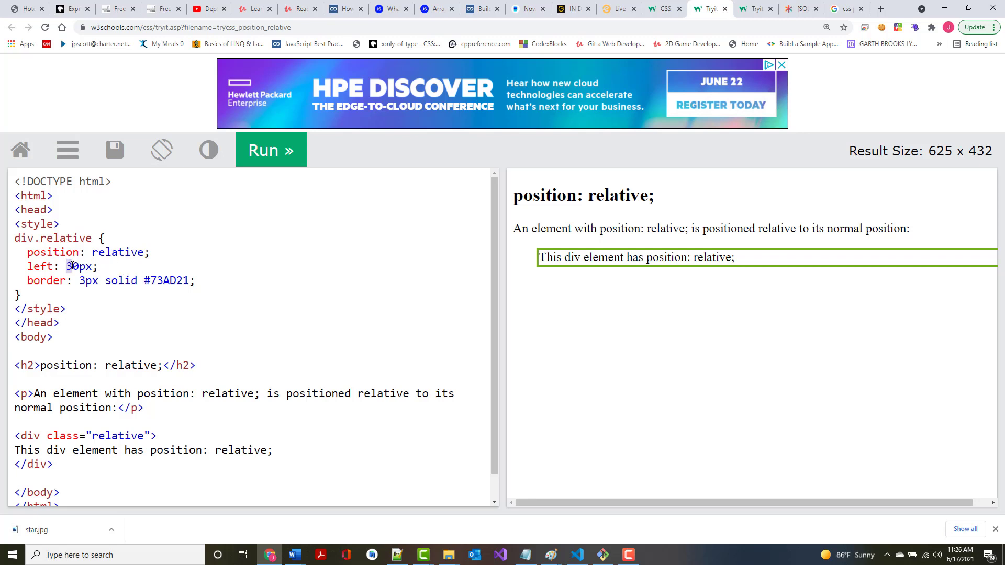
{"action": "type", "text": "50px"}
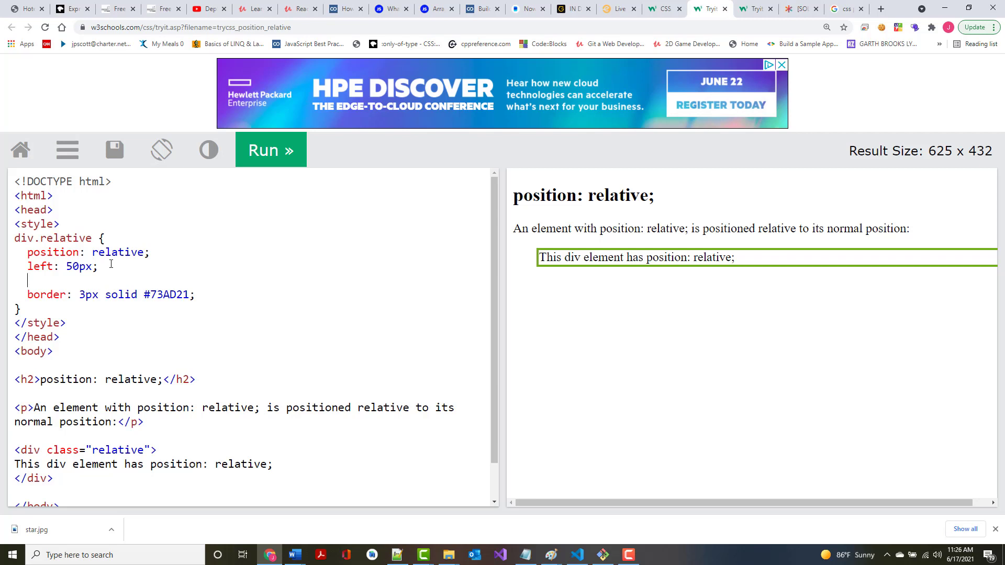
{"action": "type", "text": "bottom:"}
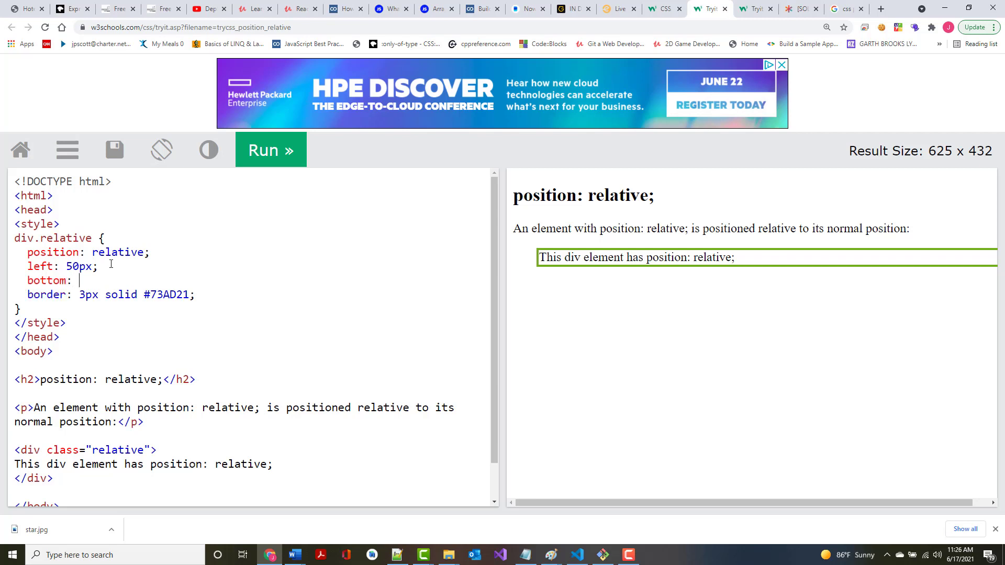
{"action": "type", "text": "50px"}
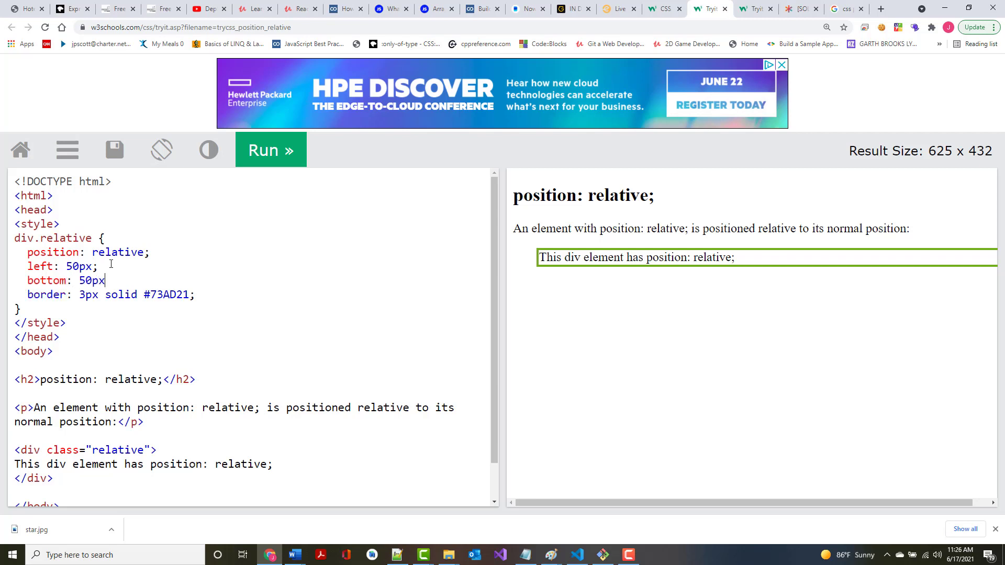
{"action": "left_click", "coordinate": [114, 149]}
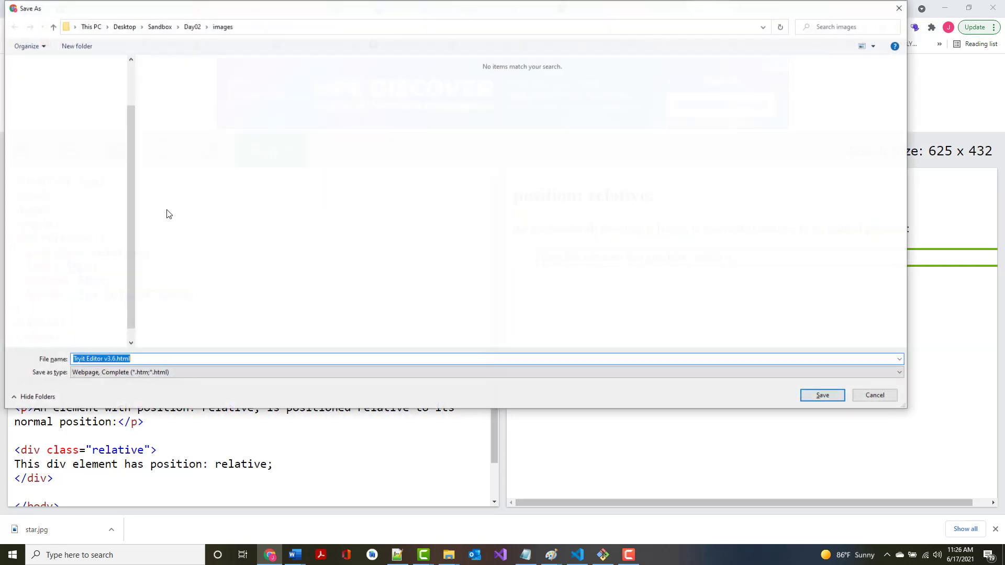
{"action": "left_click", "coordinate": [873, 395]}
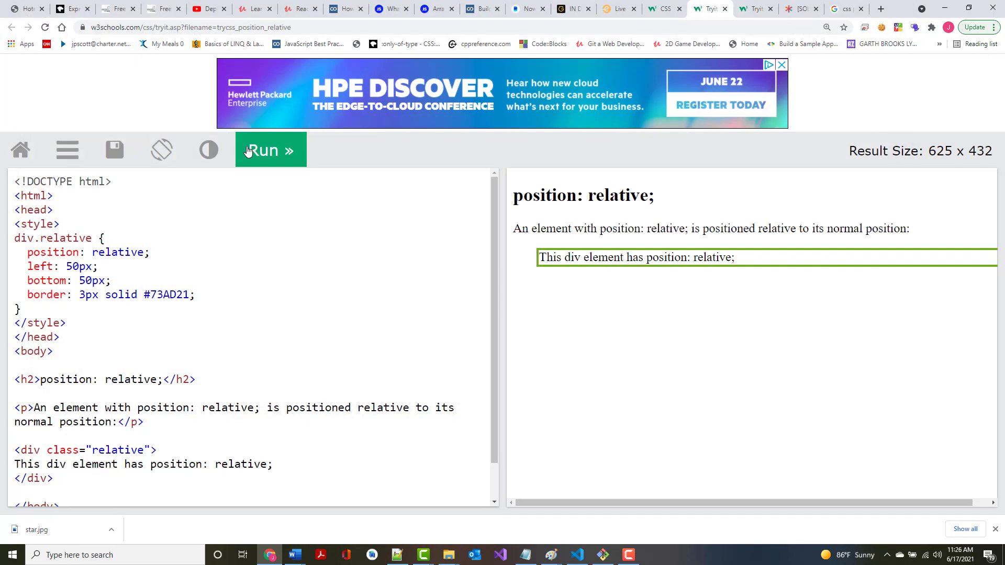
{"action": "left_click", "coordinate": [270, 150]}
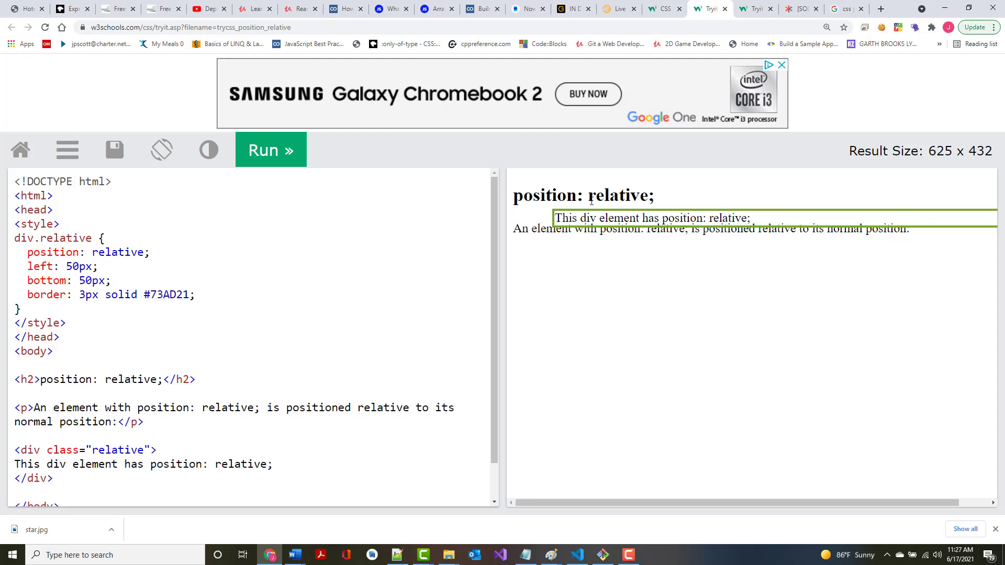
{"action": "mouse_move", "coordinate": [491, 213]}
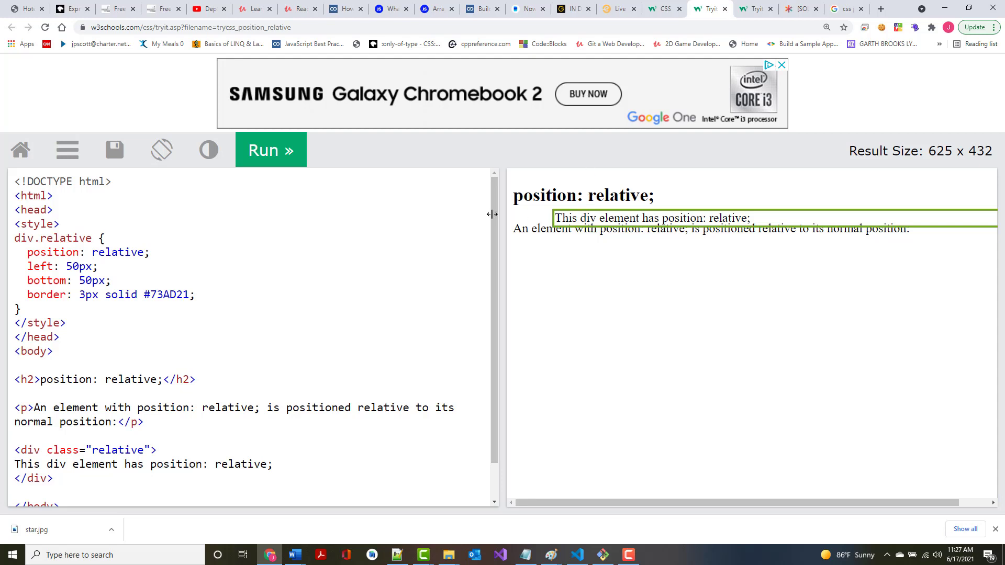
{"action": "mouse_move", "coordinate": [560, 218]}
{"action": "type", "text": "2"}
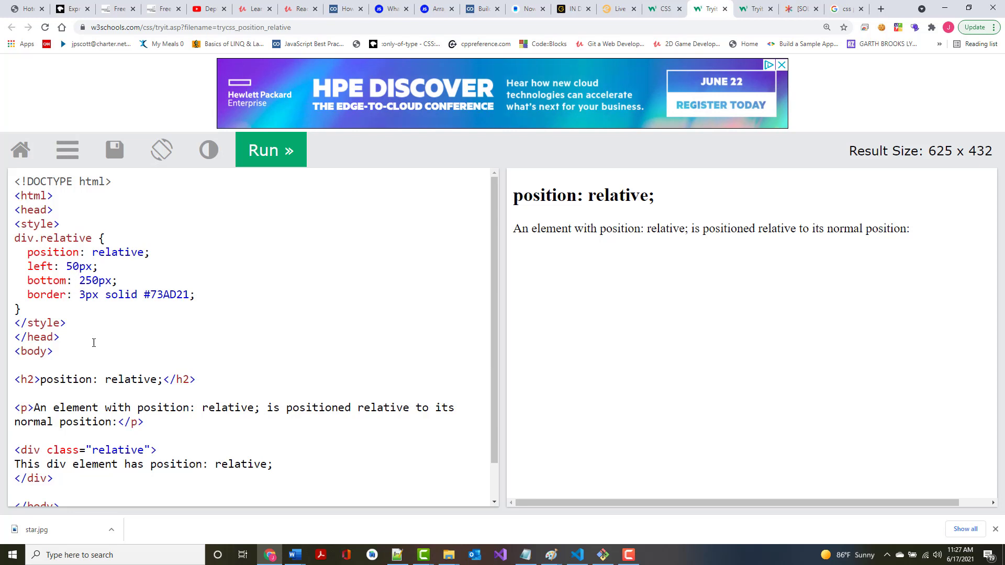
Rerun the restored example, then add left: 30px beside right: 30px and run it.
{"action": "scroll", "scroll_direction": "down", "scroll_amount": 3}
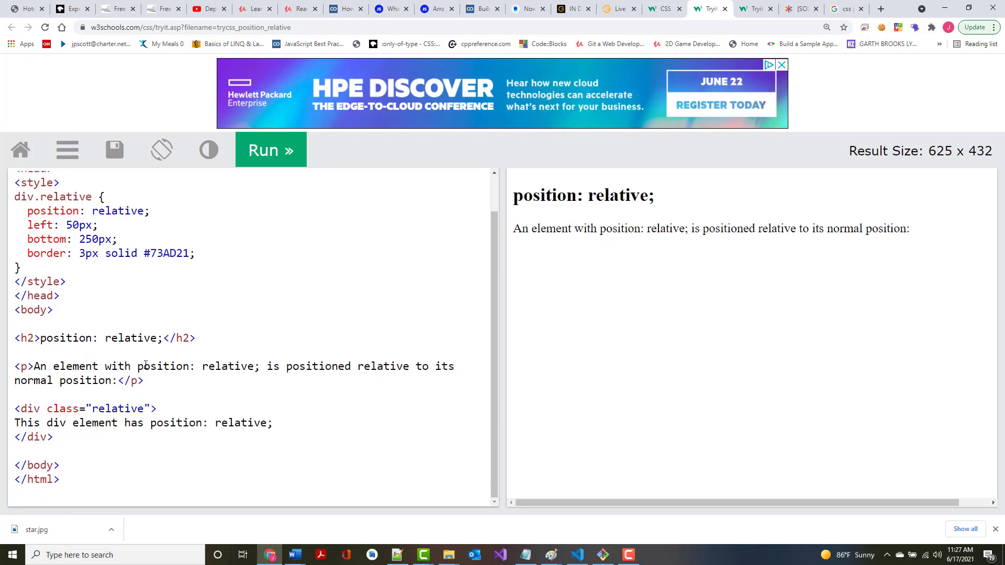
{"action": "mouse_move", "coordinate": [81, 253]}
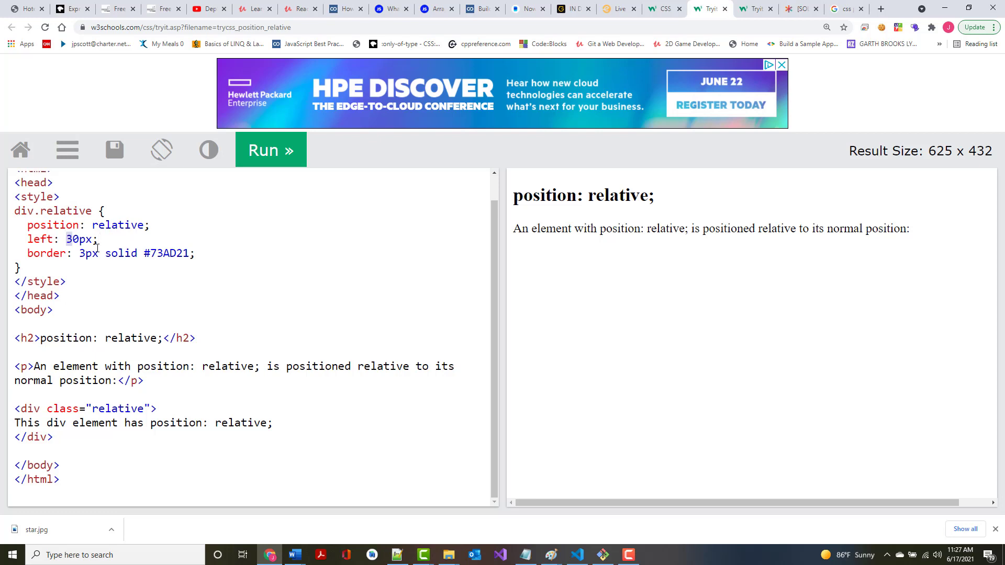
{"action": "left_click", "coordinate": [270, 149]}
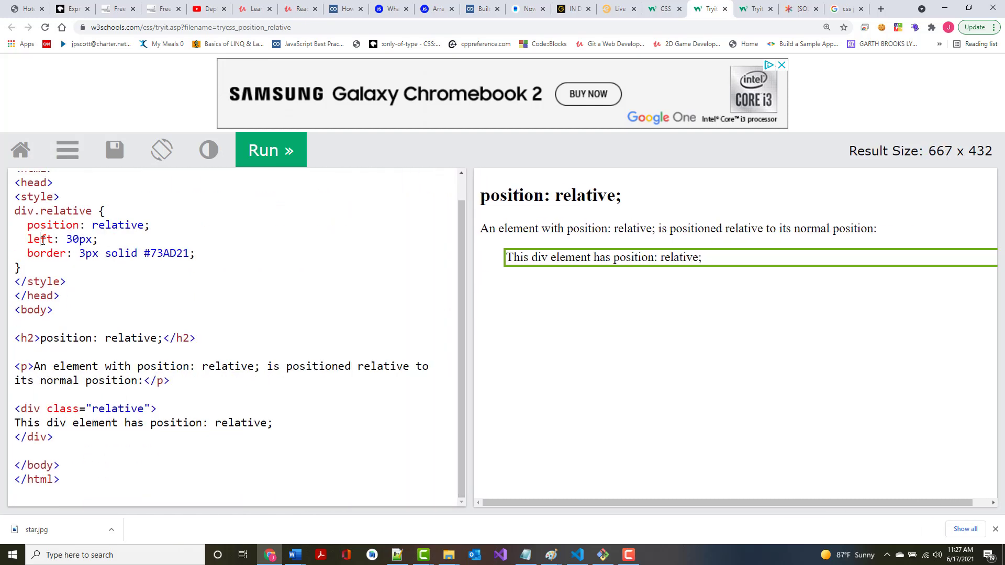
{"action": "double_click", "coordinate": [39, 239]}
{"action": "type", "text": "righ"}
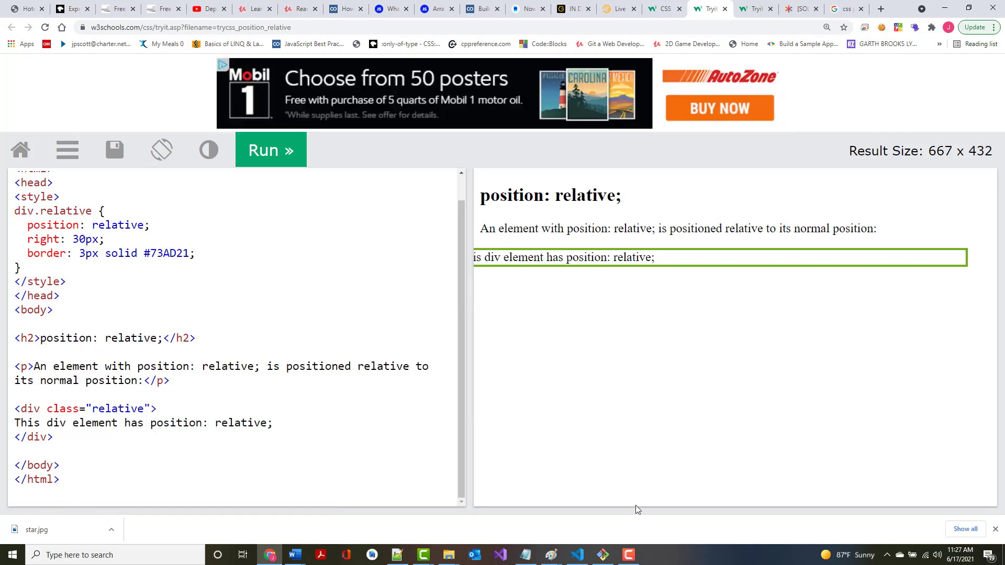
{"action": "mouse_move", "coordinate": [496, 331]}
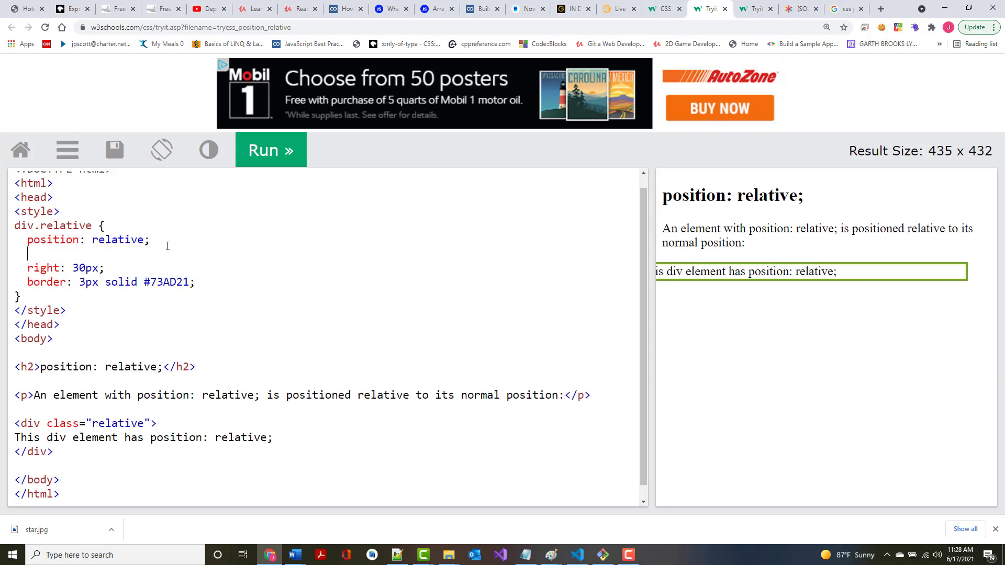
{"action": "type", "text": "left:3"}
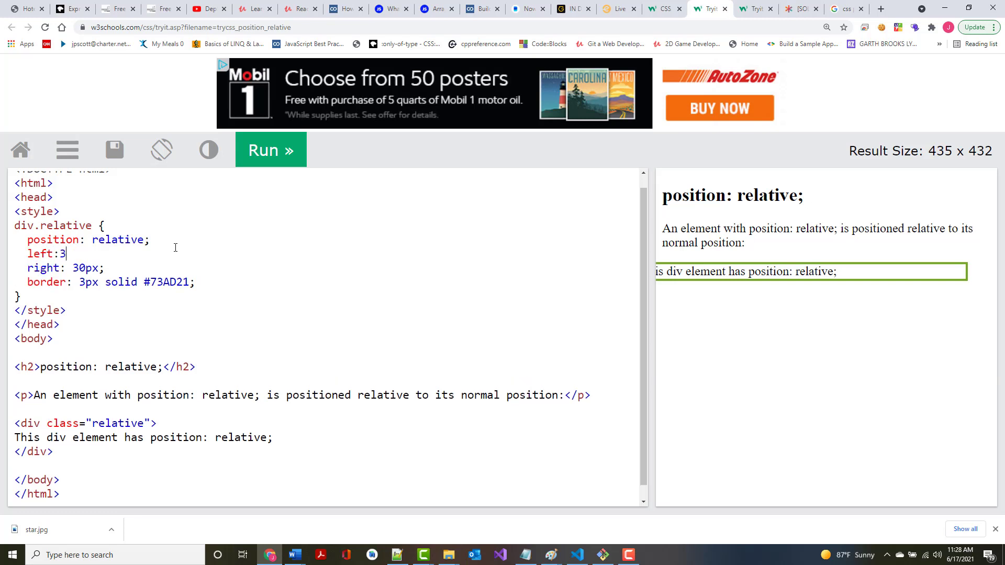
{"action": "type", "text": "0px;"}
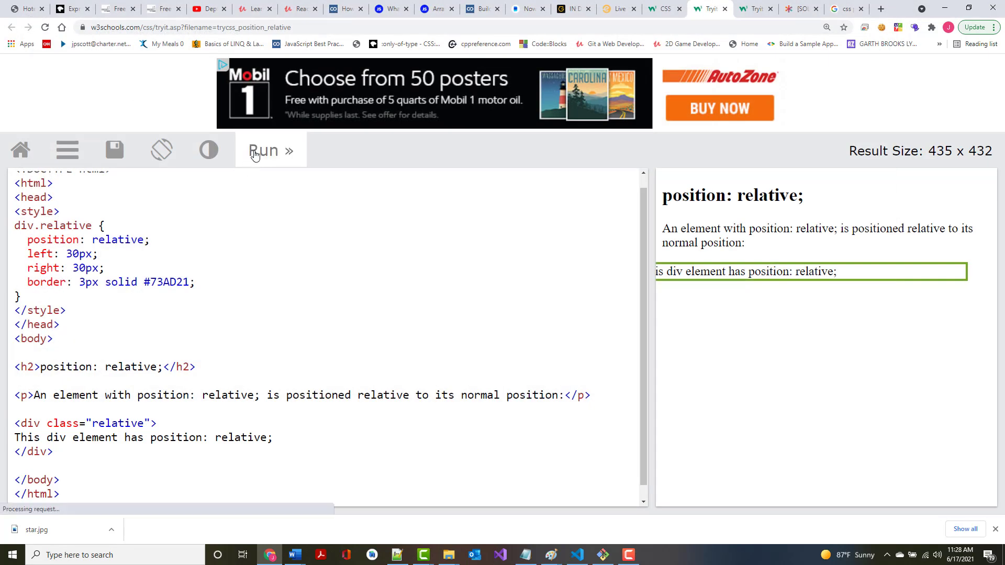
{"action": "left_click", "coordinate": [265, 149]}
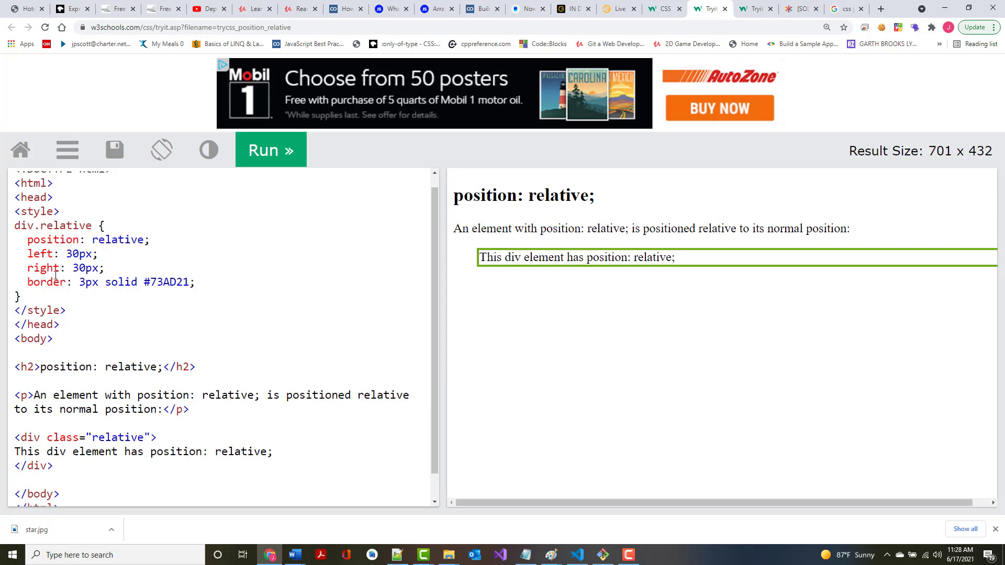
{"action": "mouse_move", "coordinate": [270, 180]}
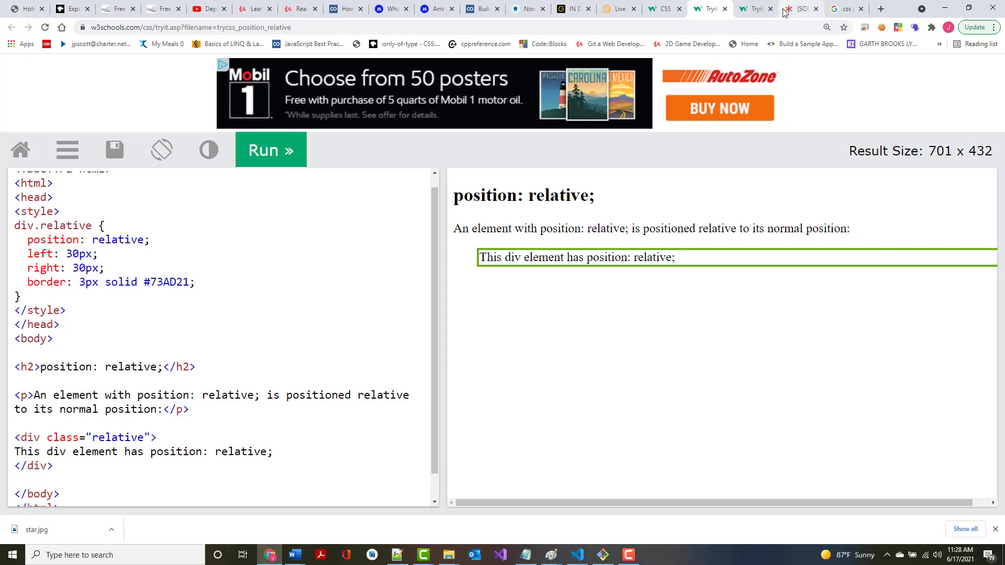
Return to the CSS Position tutorial and open the position: fixed Try it Yourself example.
{"action": "left_click", "coordinate": [663, 8]}
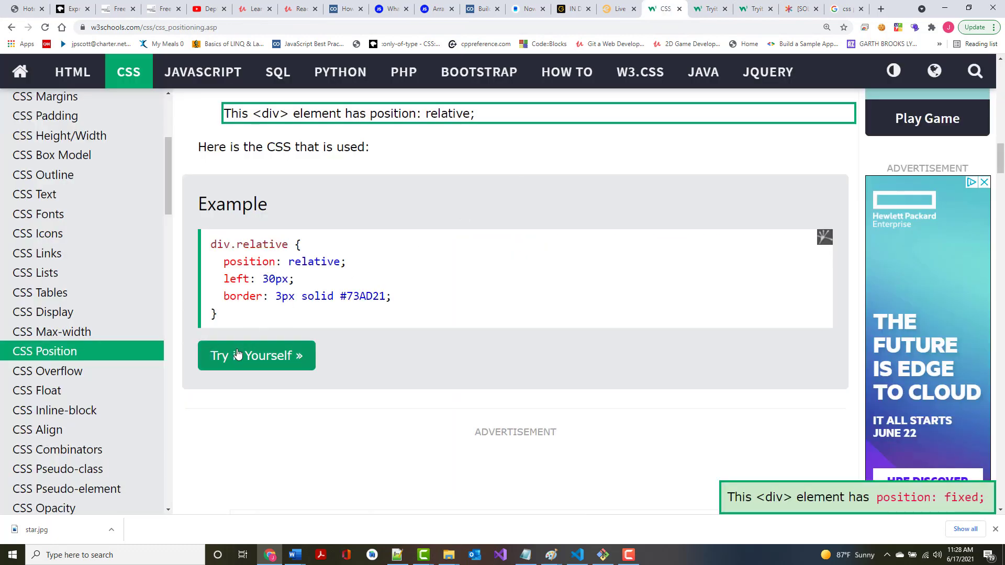
{"action": "left_click", "coordinate": [256, 355]}
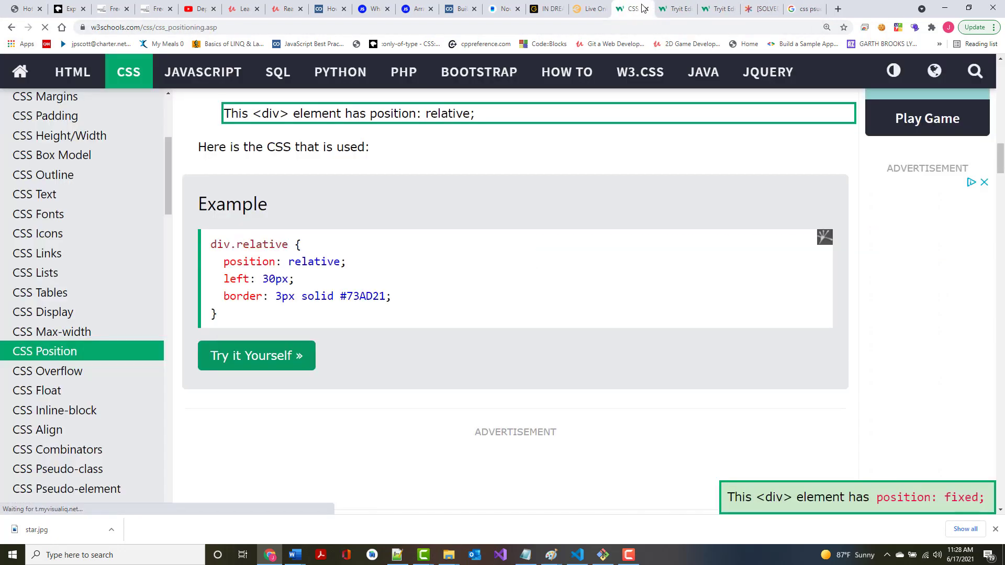
{"action": "scroll", "scroll_direction": "down", "scroll_amount": 3}
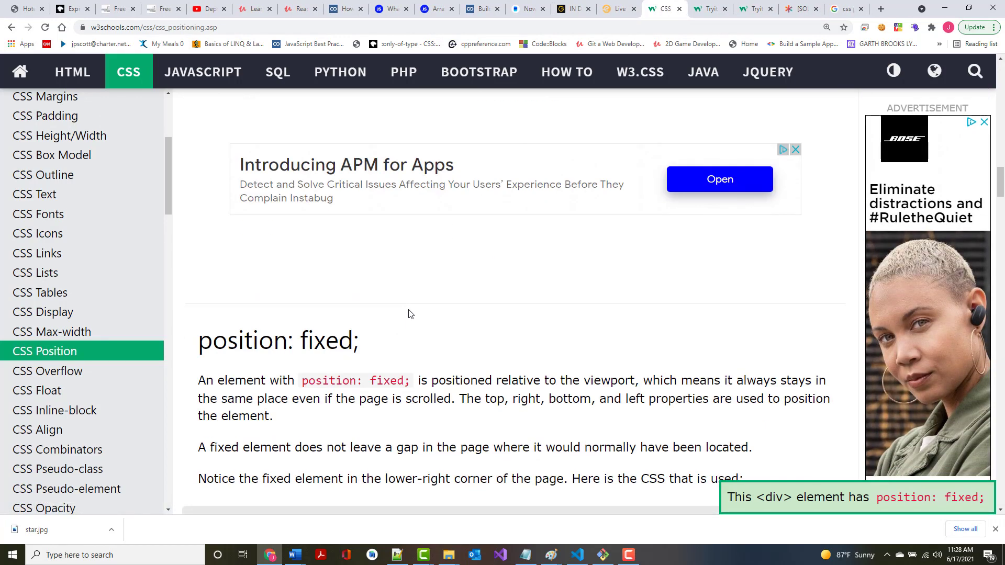
{"action": "scroll", "scroll_direction": "down", "scroll_amount": 3}
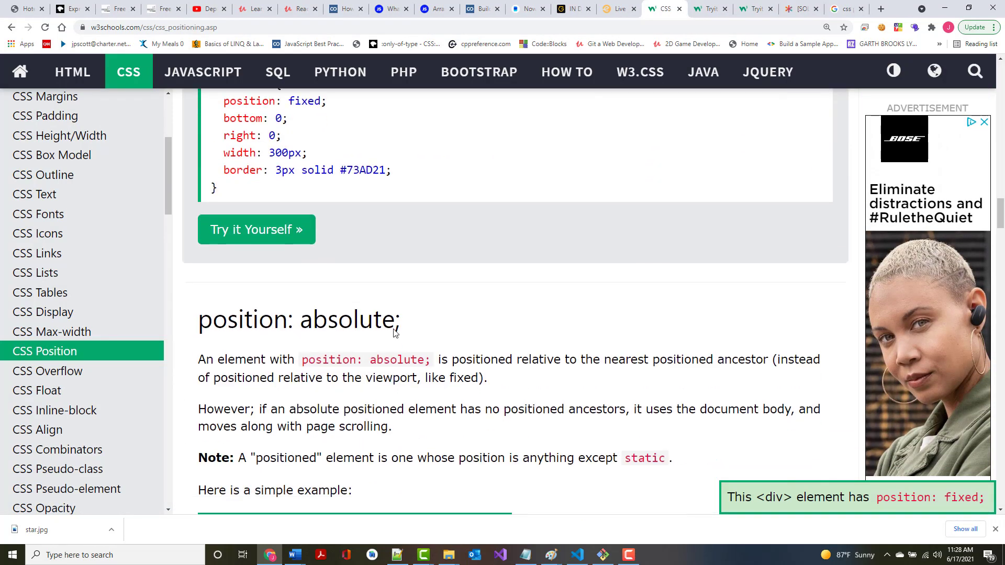
{"action": "left_click", "coordinate": [256, 229]}
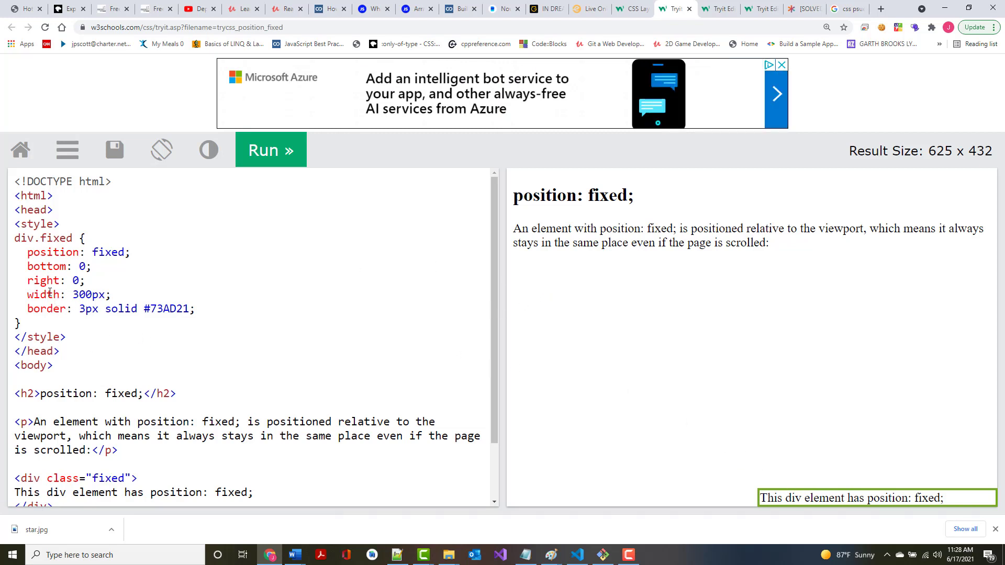
Duplicate the fixed example's paragraph many times, rerun, and scroll the result past the pinned div.
{"action": "double_click", "coordinate": [56, 266]}
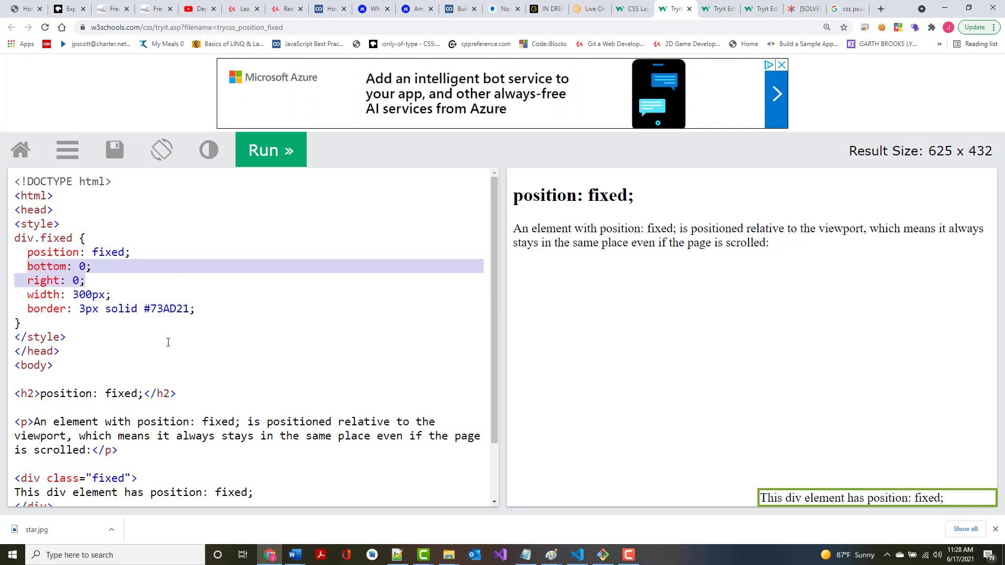
{"action": "scroll", "scroll_direction": "down", "scroll_amount": 3}
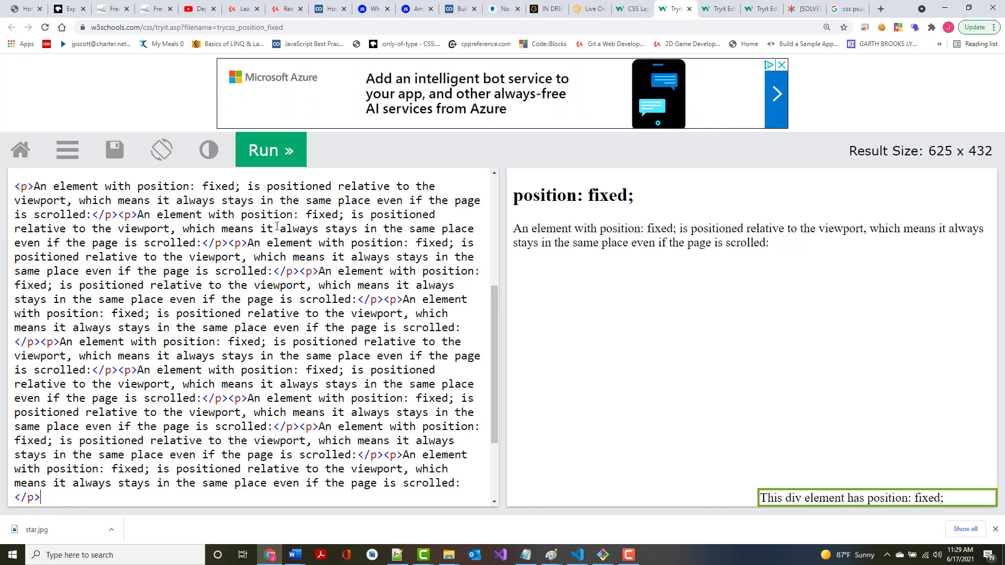
{"action": "left_click", "coordinate": [270, 150]}
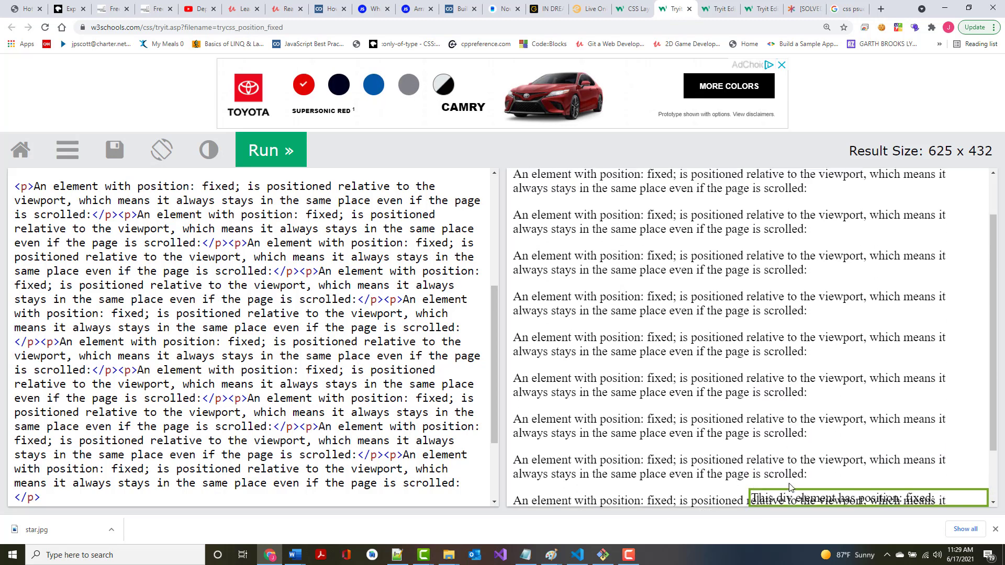
{"action": "scroll", "scroll_direction": "up", "scroll_amount": 3}
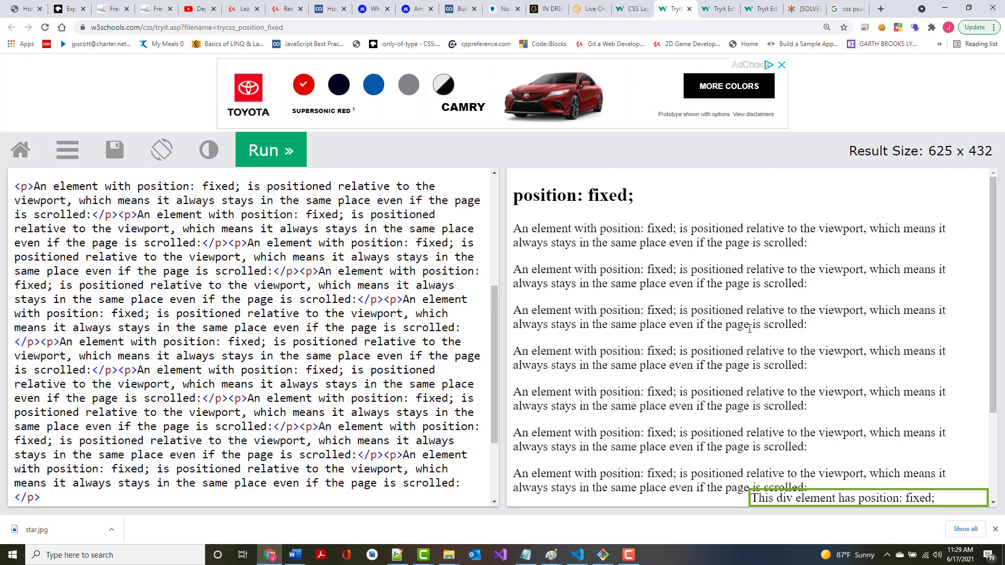
{"action": "scroll", "scroll_direction": "down", "scroll_amount": 3}
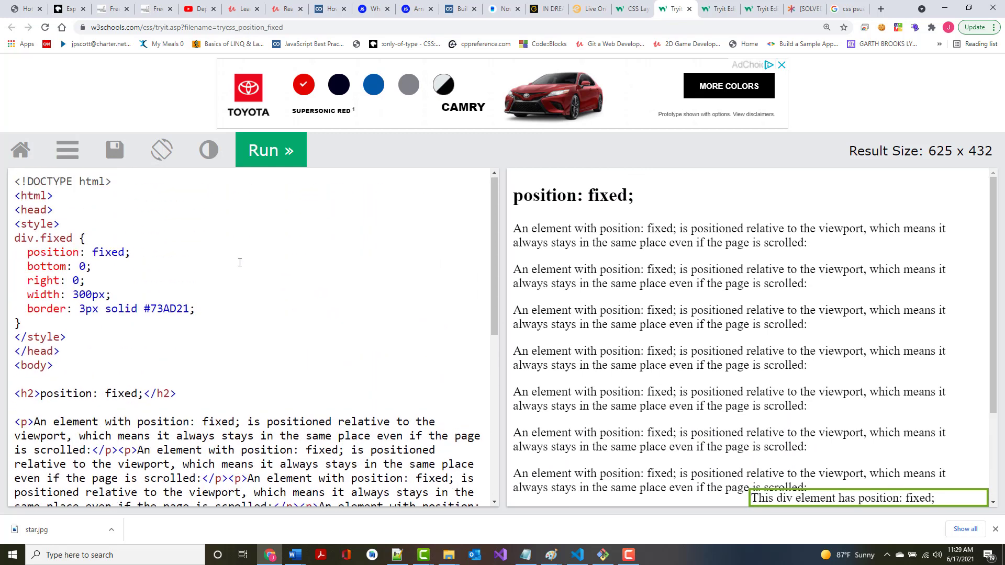
{"action": "mouse_move", "coordinate": [62, 272]}
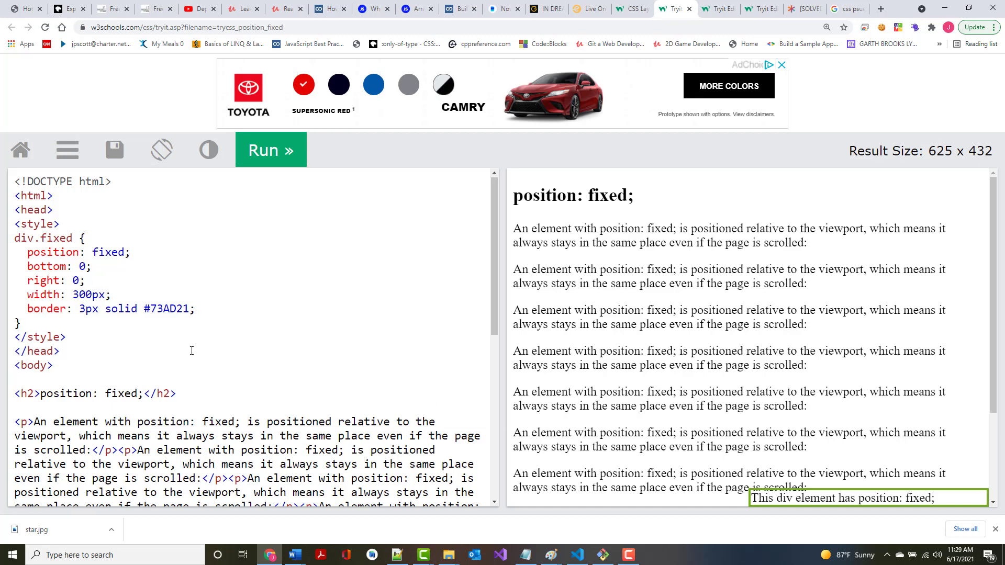
{"action": "mouse_move", "coordinate": [60, 266]}
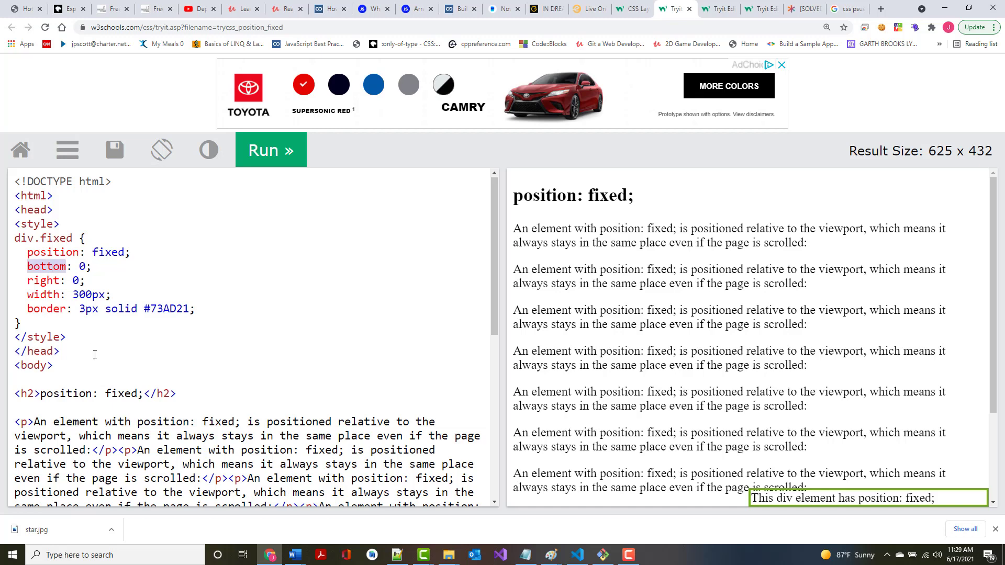
Change div.fixed offsets to top: 0 and left: 0, rerun, and scroll on to sticky.
{"action": "type", "text": "top"}
{"action": "left_click", "coordinate": [250, 280]}
{"action": "type", "text": "lef"}
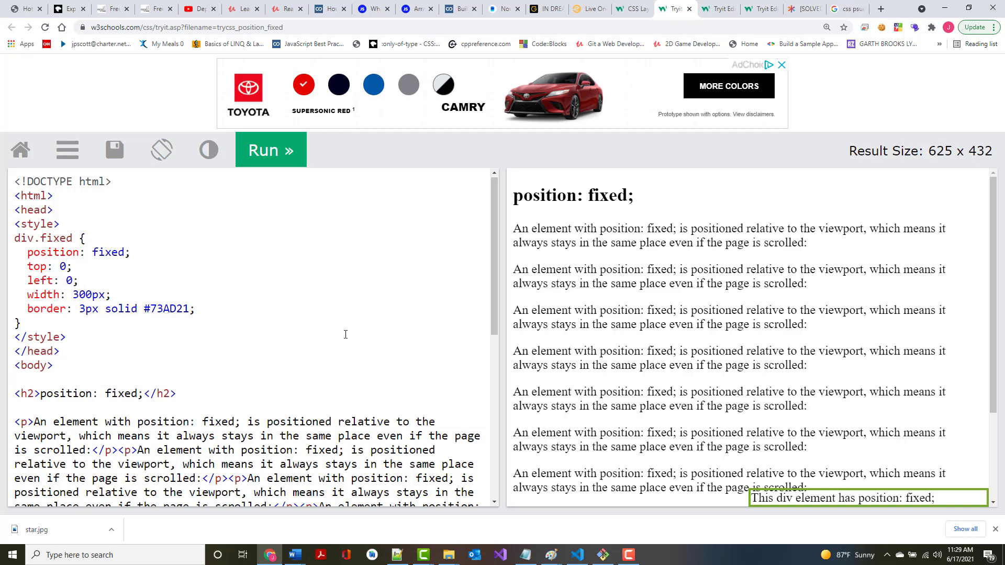
{"action": "mouse_move", "coordinate": [528, 182]}
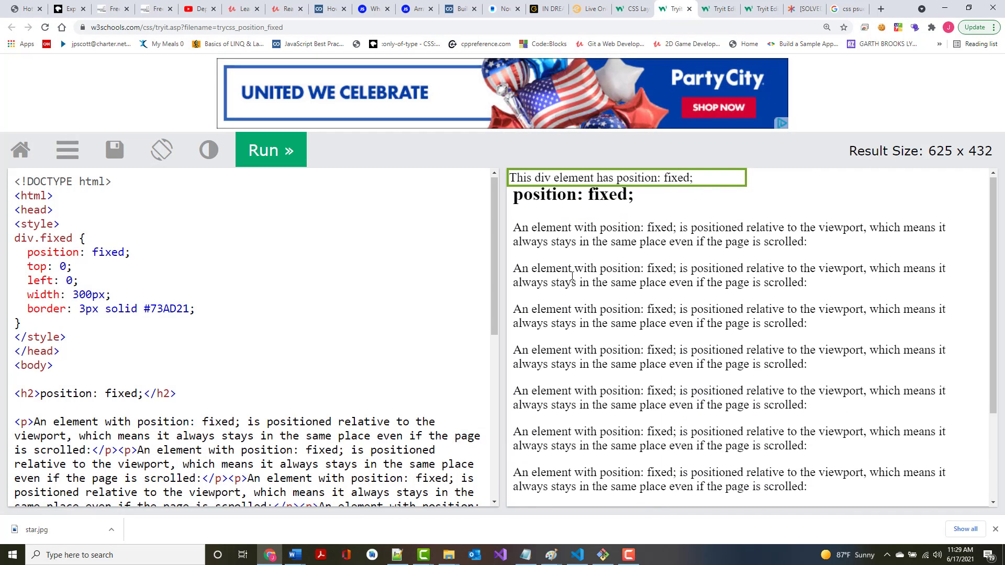
{"action": "scroll", "scroll_direction": "down", "scroll_amount": 3}
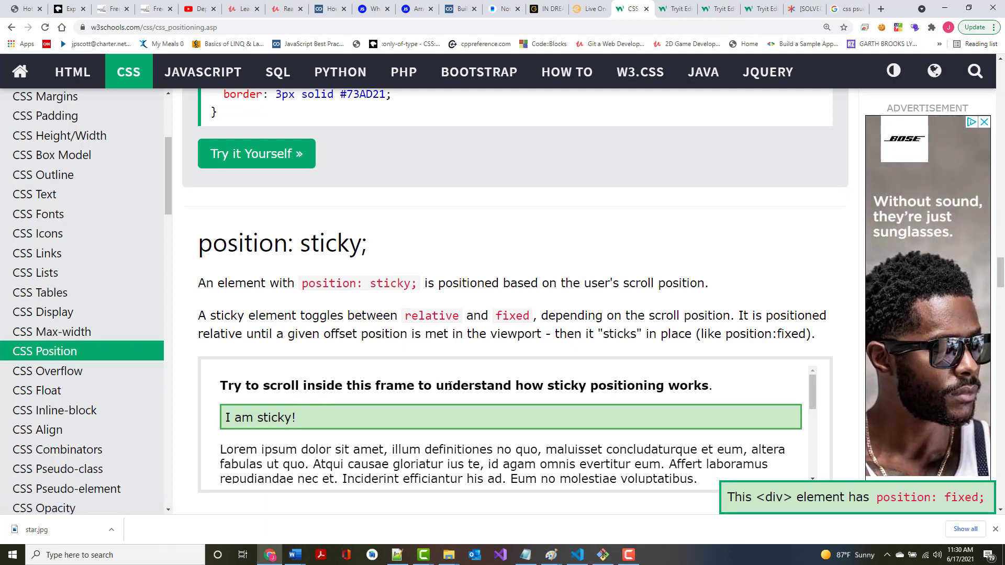
Scroll through the sticky demo and open the position: sticky Try it Yourself example.
{"action": "scroll", "scroll_direction": "down", "scroll_amount": 3}
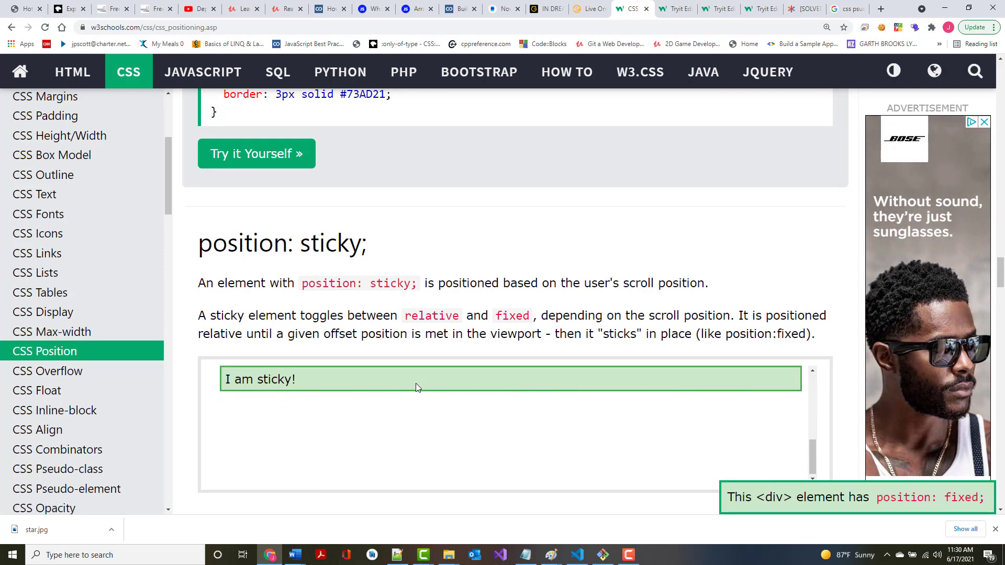
{"action": "scroll", "scroll_direction": "down", "scroll_amount": 3}
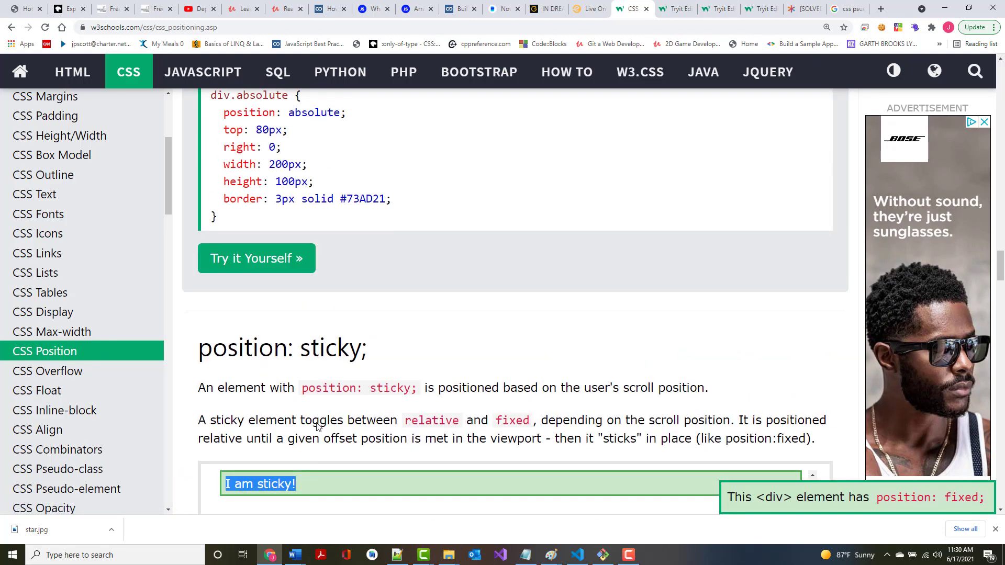
{"action": "scroll", "scroll_direction": "down", "scroll_amount": 3}
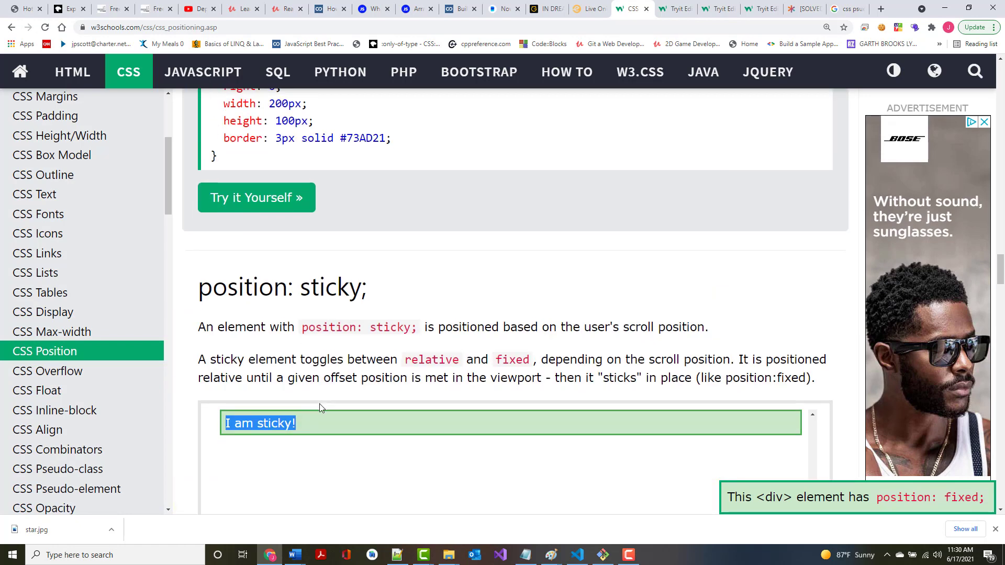
{"action": "scroll", "scroll_direction": "down", "scroll_amount": 3}
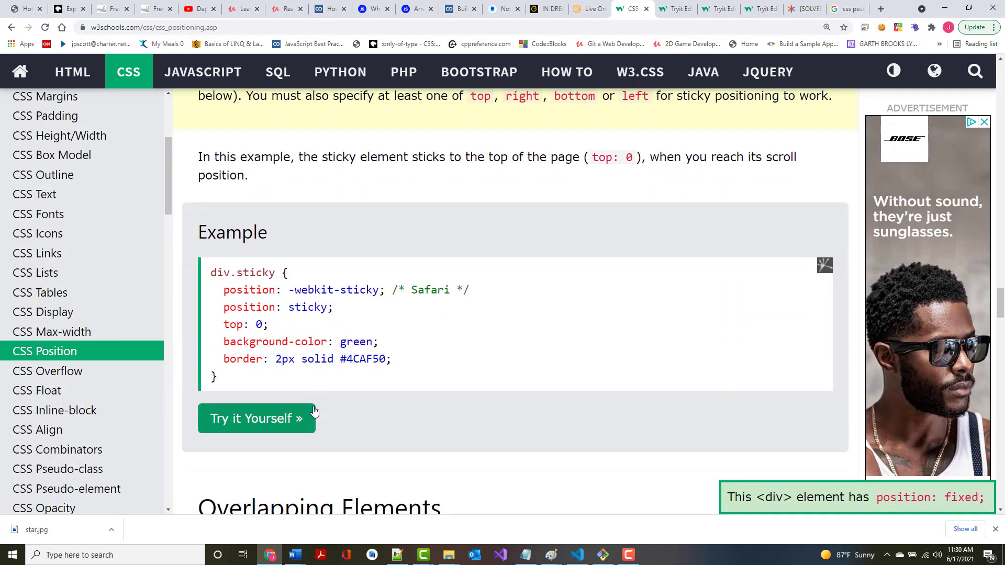
{"action": "left_click", "coordinate": [256, 419]}
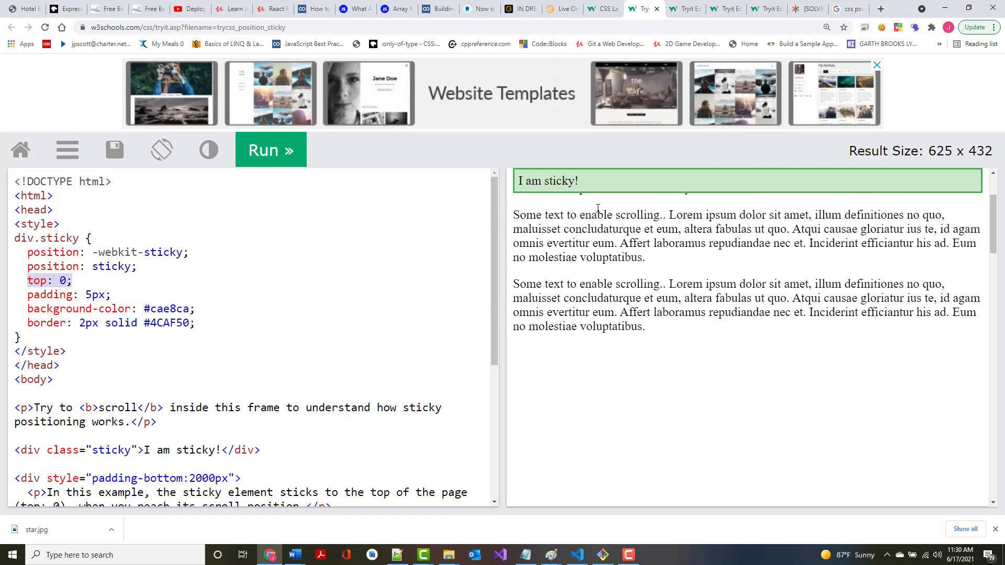
Scroll the sticky result to watch the bar stay on top, then close that tab.
{"action": "scroll", "scroll_direction": "down", "scroll_amount": 3}
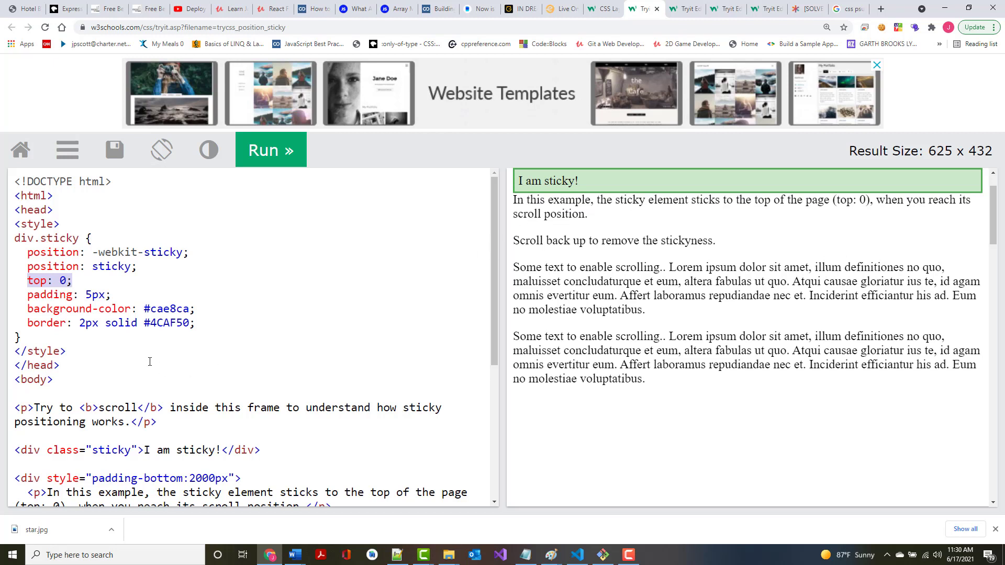
{"action": "mouse_move", "coordinate": [562, 193]}
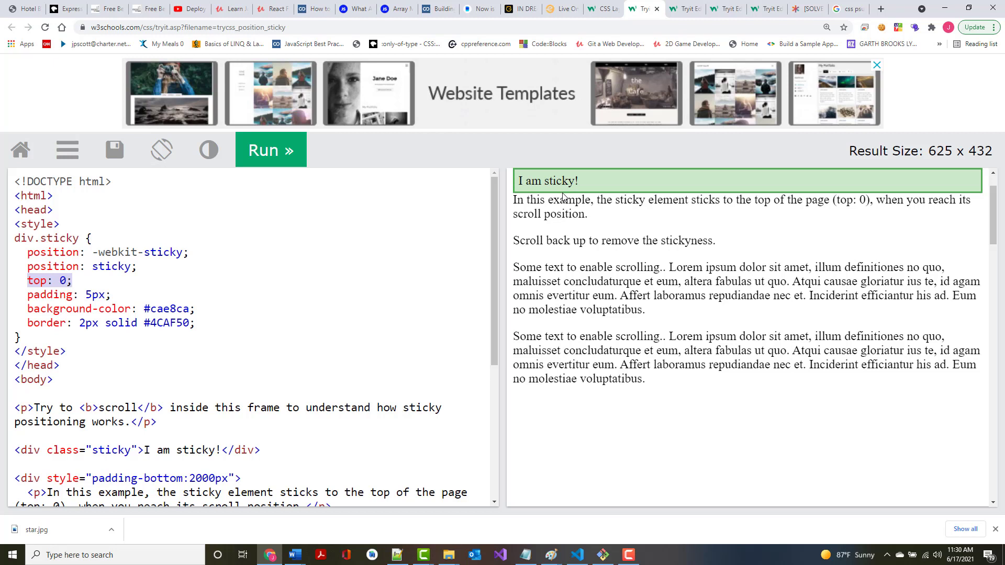
{"action": "mouse_move", "coordinate": [735, 106]}
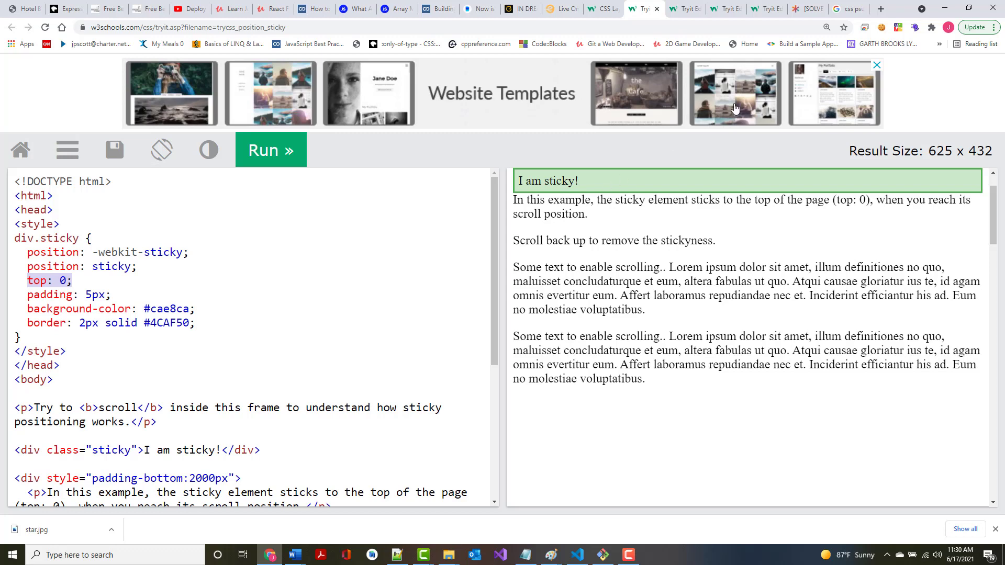
{"action": "mouse_move", "coordinate": [676, 117]}
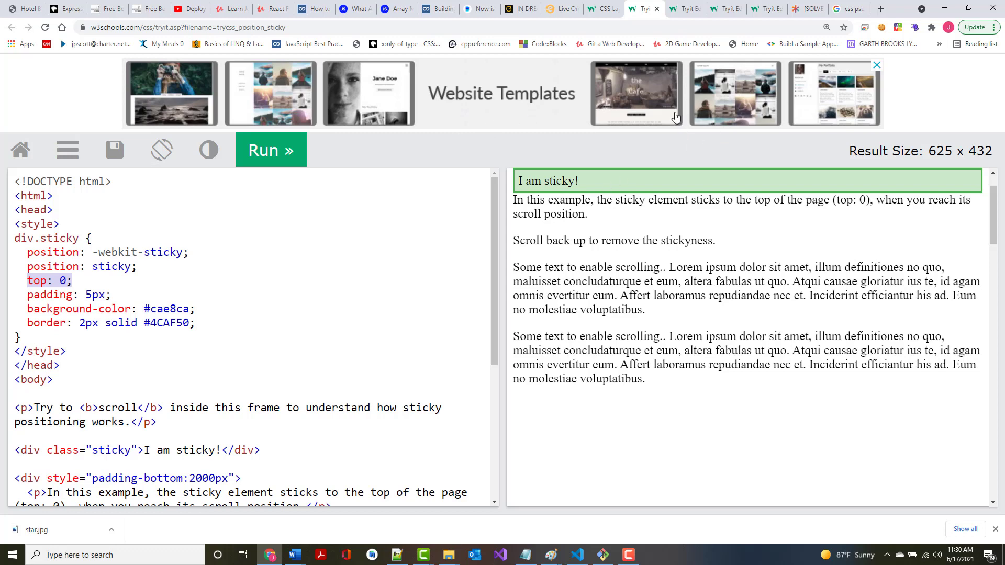
{"action": "left_click", "coordinate": [601, 8]}
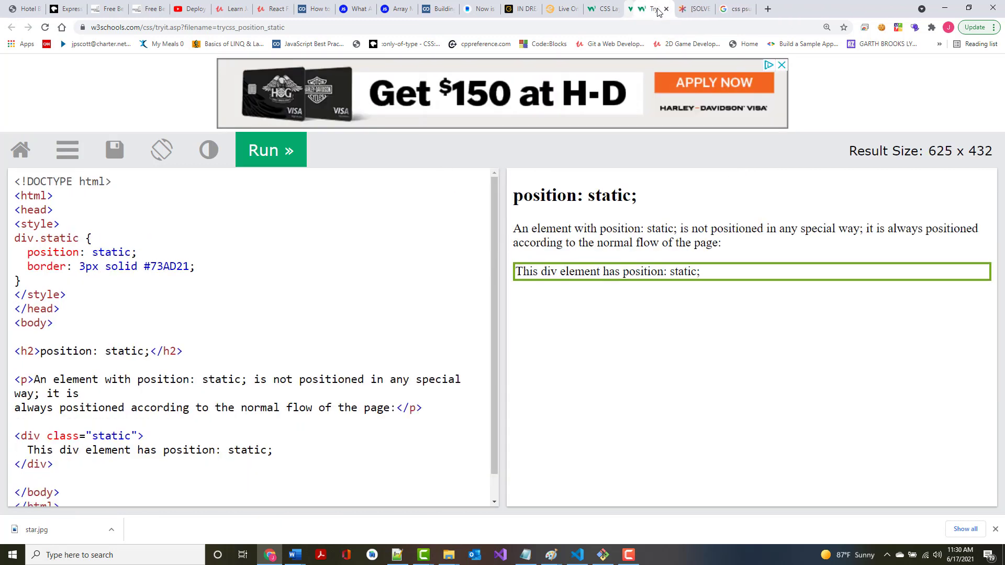
Close the static Tryit, 'css psuedo classes' search, and CSS Position tabs.
{"action": "left_click", "coordinate": [648, 8]}
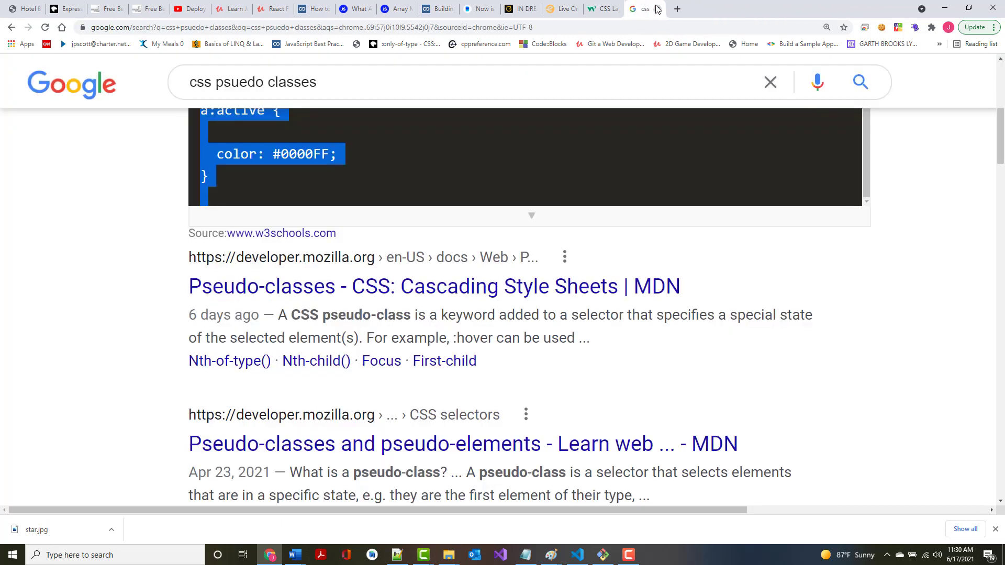
{"action": "left_click", "coordinate": [621, 9]}
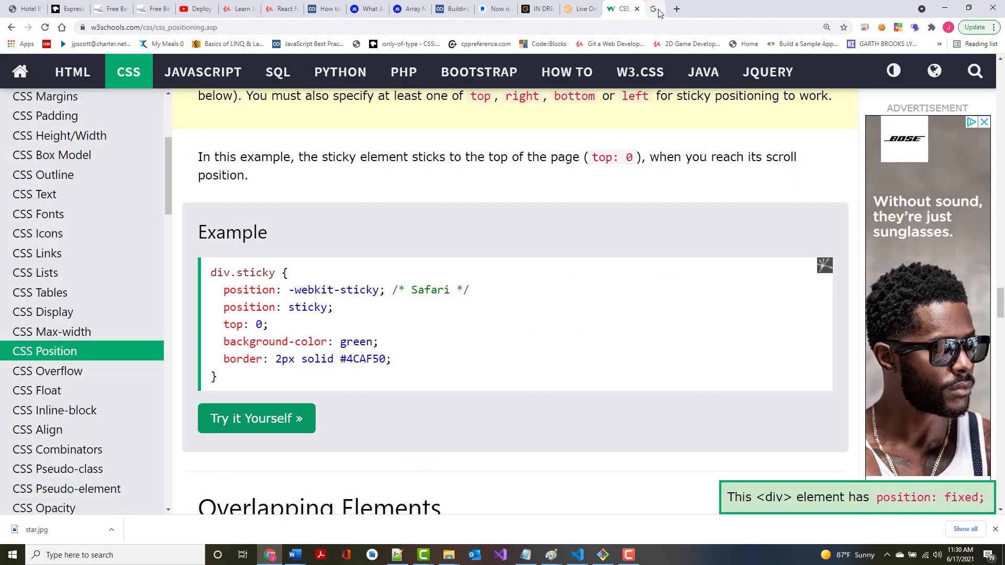
{"action": "left_click", "coordinate": [638, 8]}
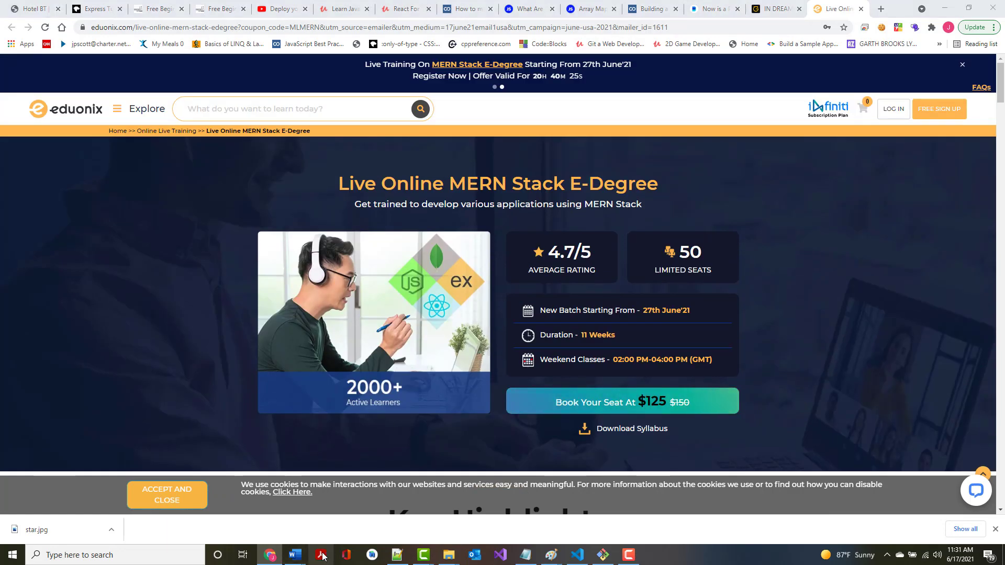
Bring up Acrobat Reader and select wsu-css-cheat-sheet-gdocs in the Recent list.
{"action": "left_click", "coordinate": [320, 555]}
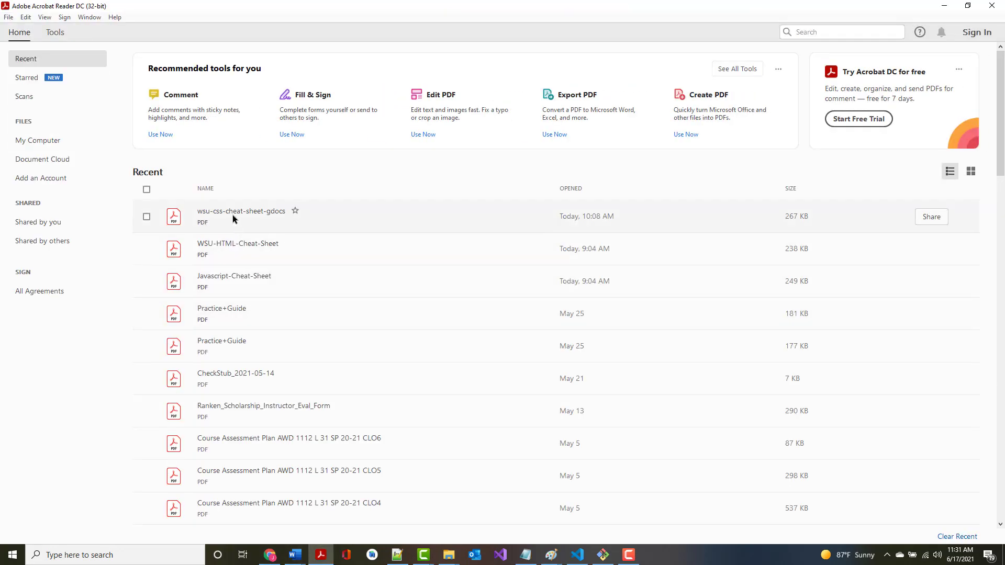
{"action": "left_click", "coordinate": [146, 216]}
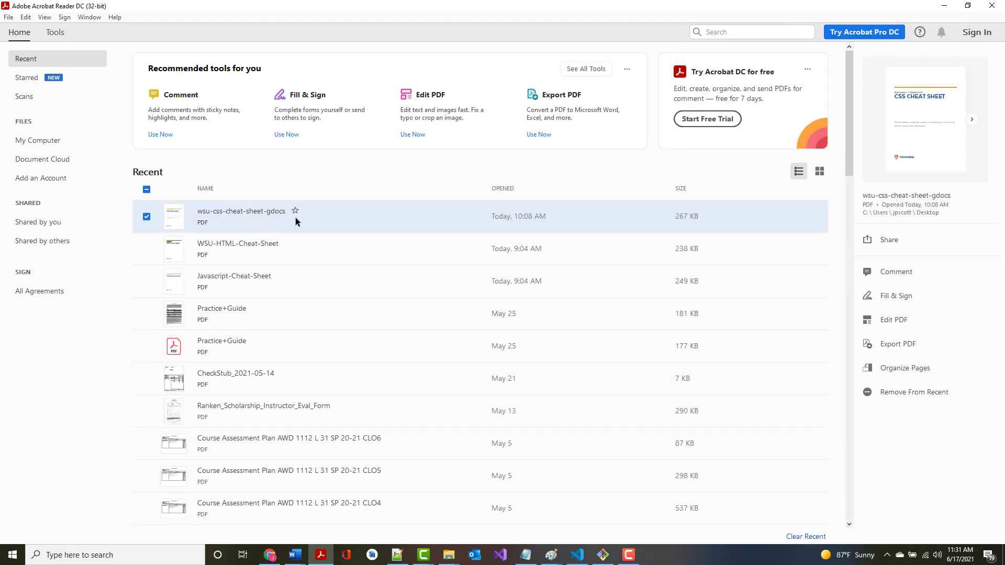
{"action": "mouse_move", "coordinate": [876, 76]}
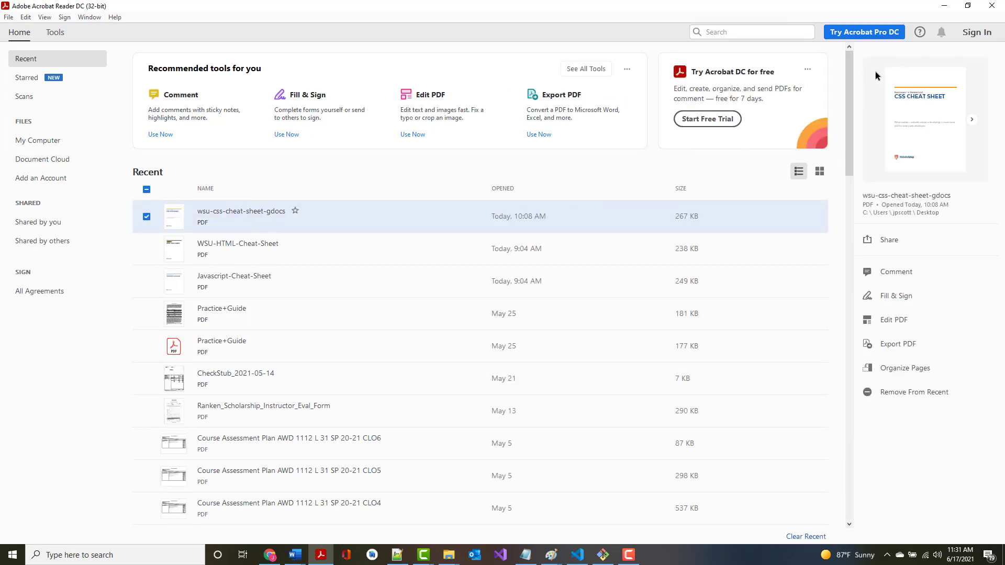